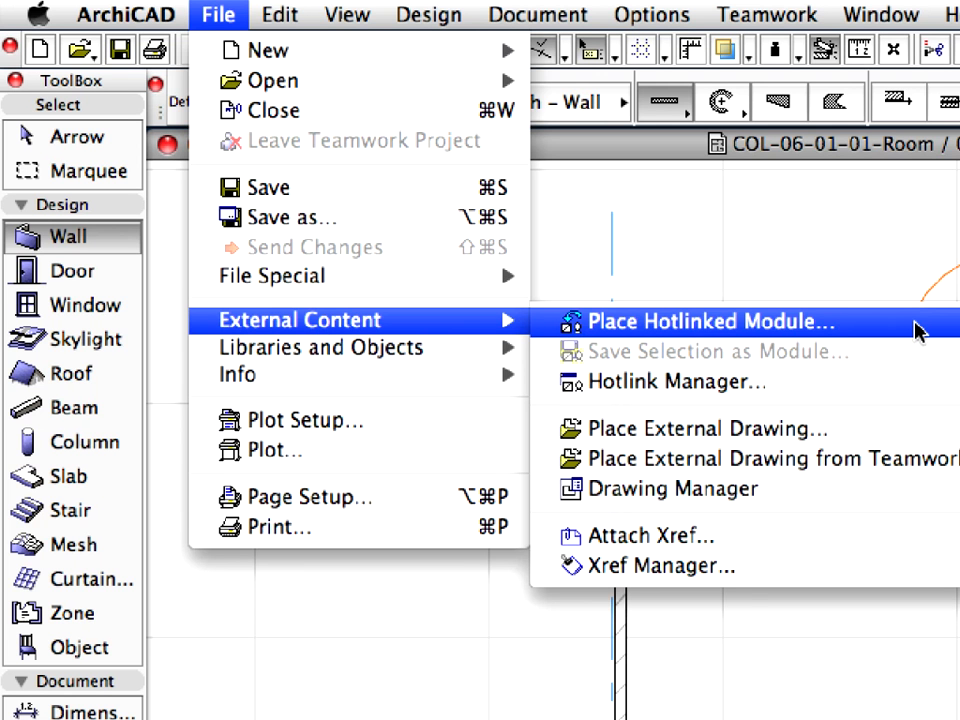
Choose the hotlink file for the module and rotate the placed module 90 degrees in 3D.
click(704, 320)
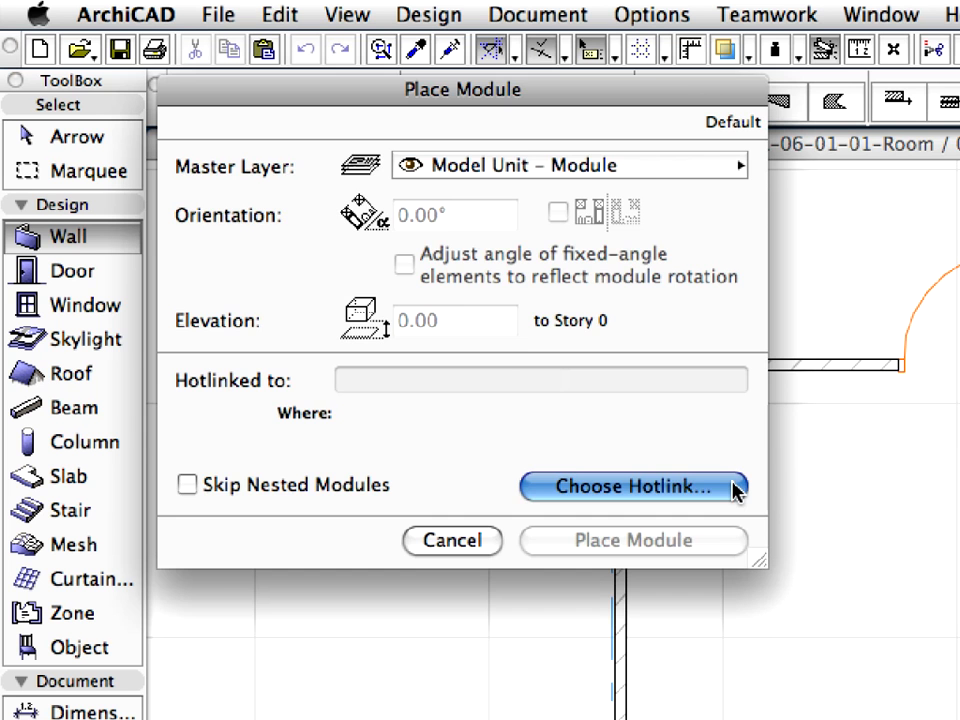
click(632, 488)
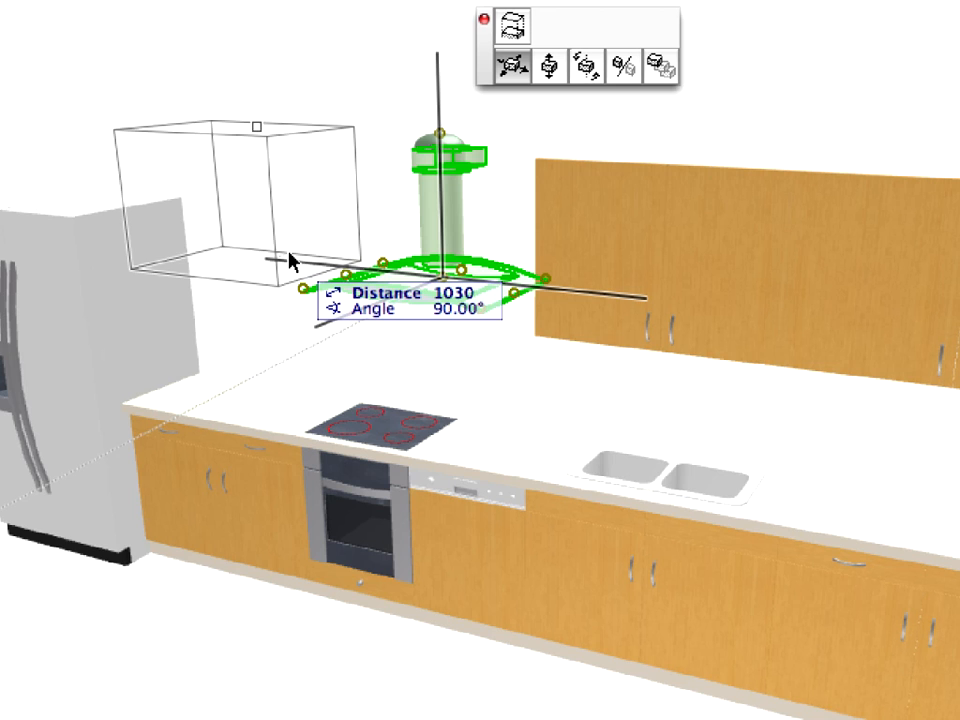
drag(296, 262, 444, 316)
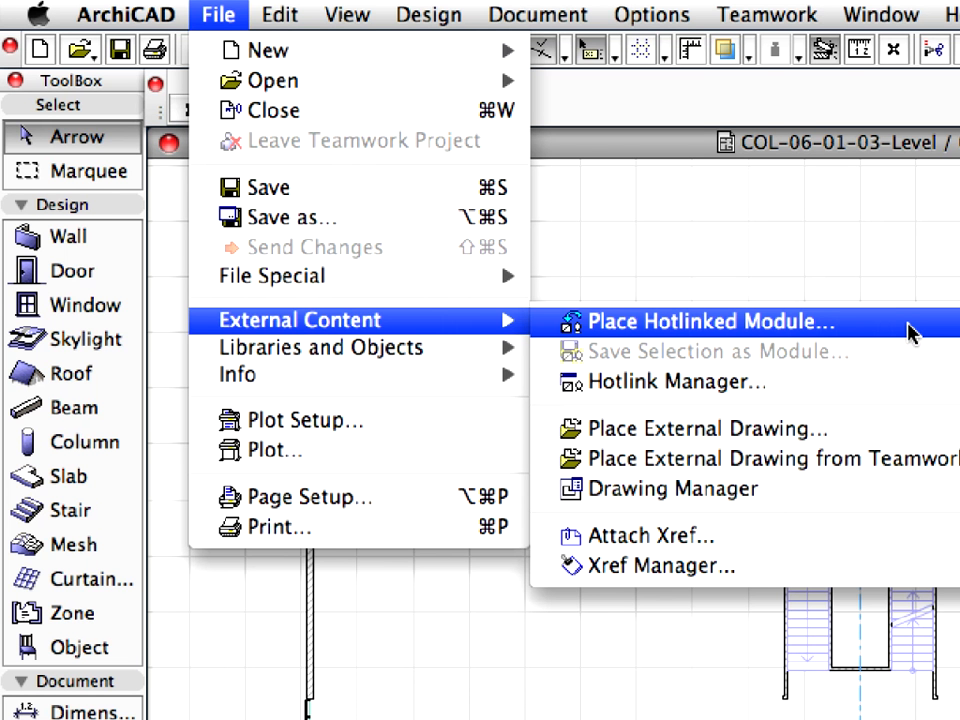
Start a new hotlink from a file through the Place Hotlinked Module settings.
click(708, 320)
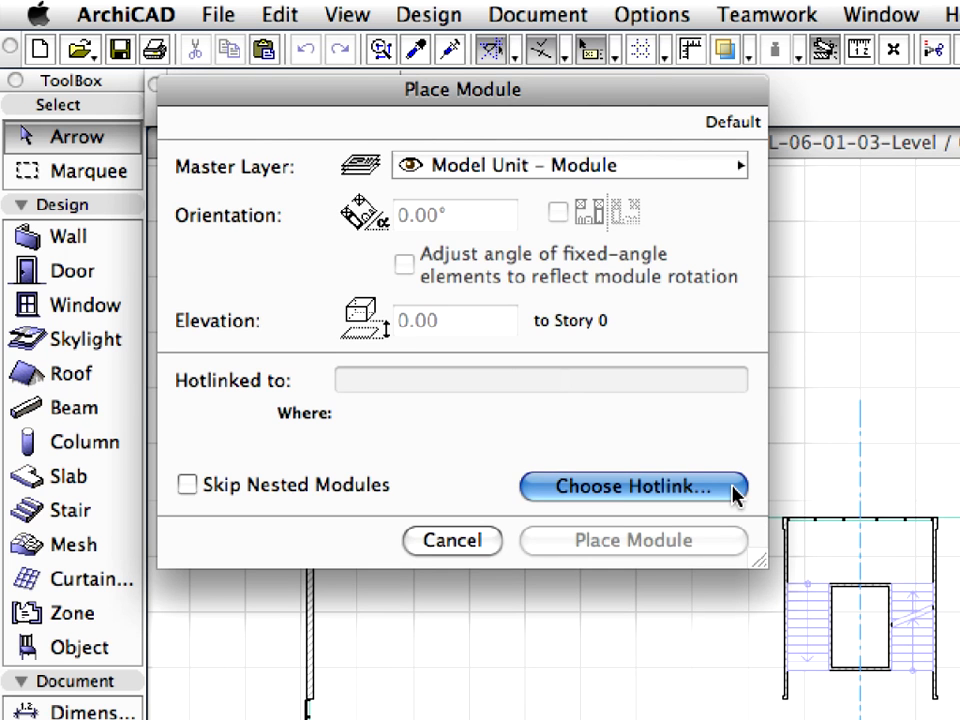
click(632, 488)
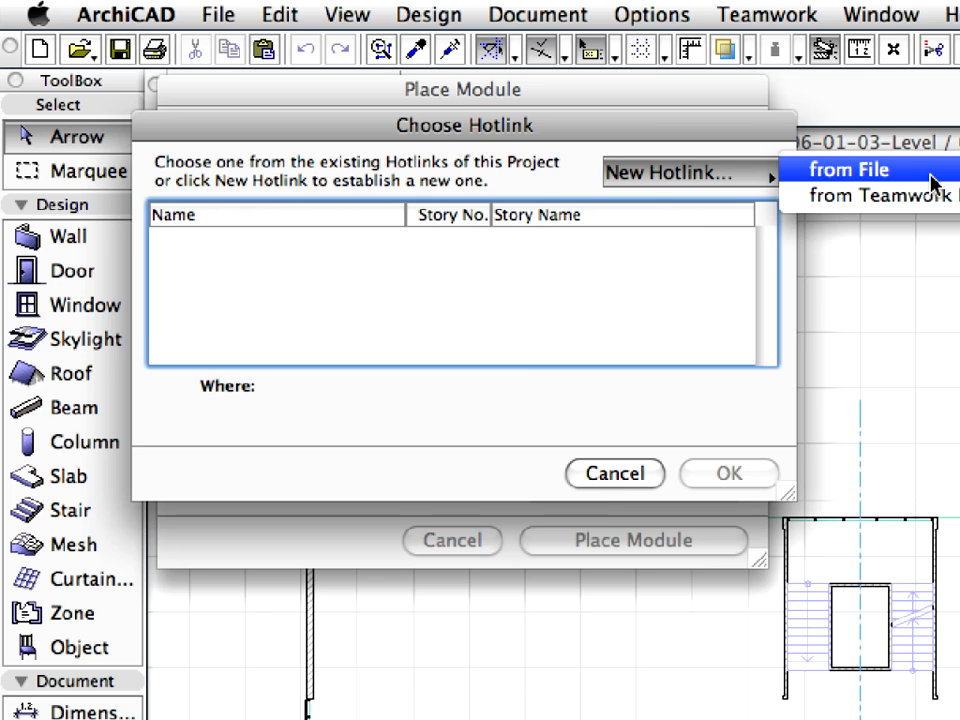
click(848, 168)
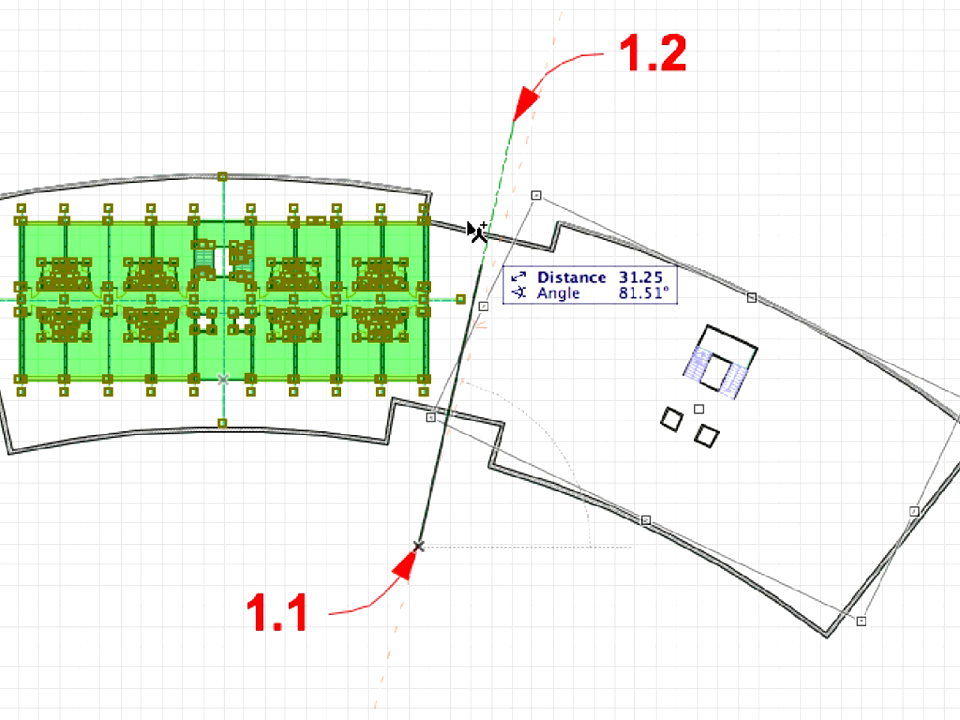
mouse_move(510, 130)
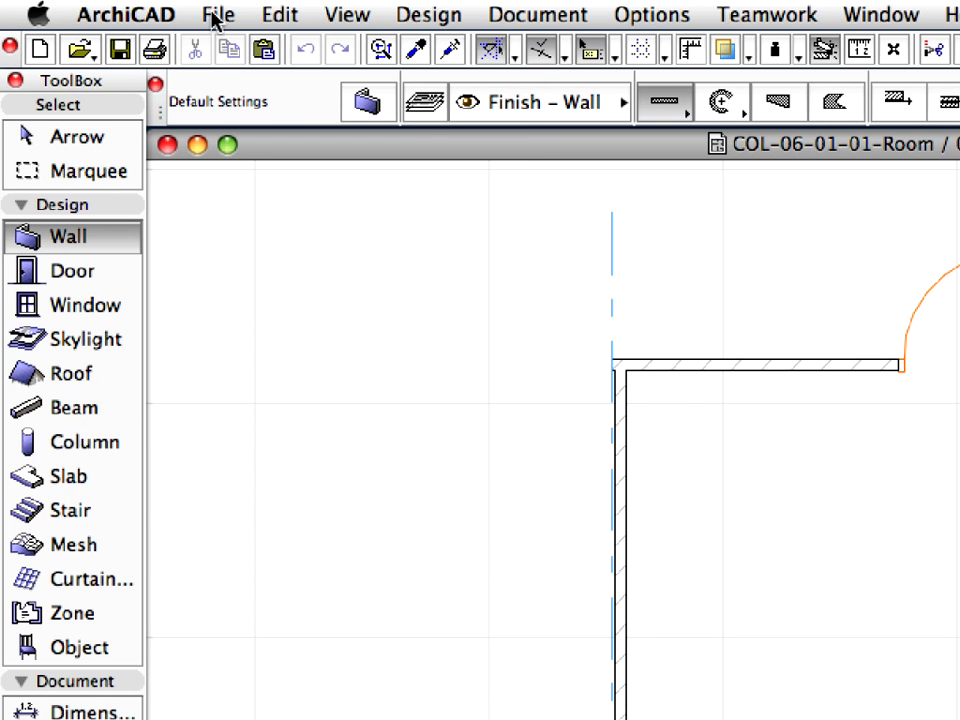
Bring up the Library Manager and select the linked COL-06-01-Library.lcf entry.
click(218, 14)
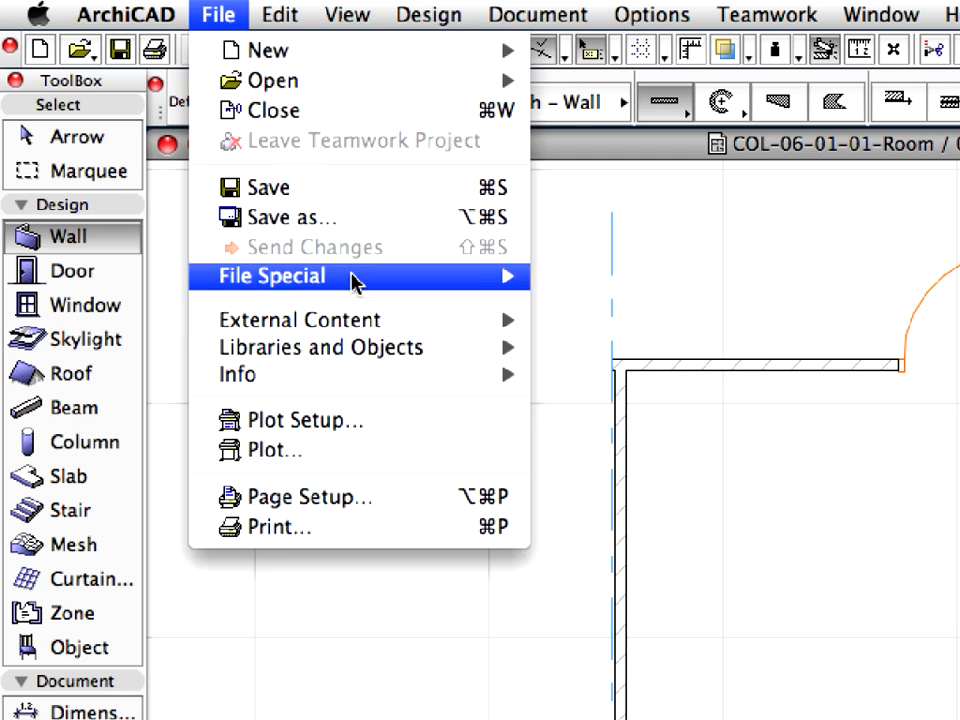
mouse_move(320, 348)
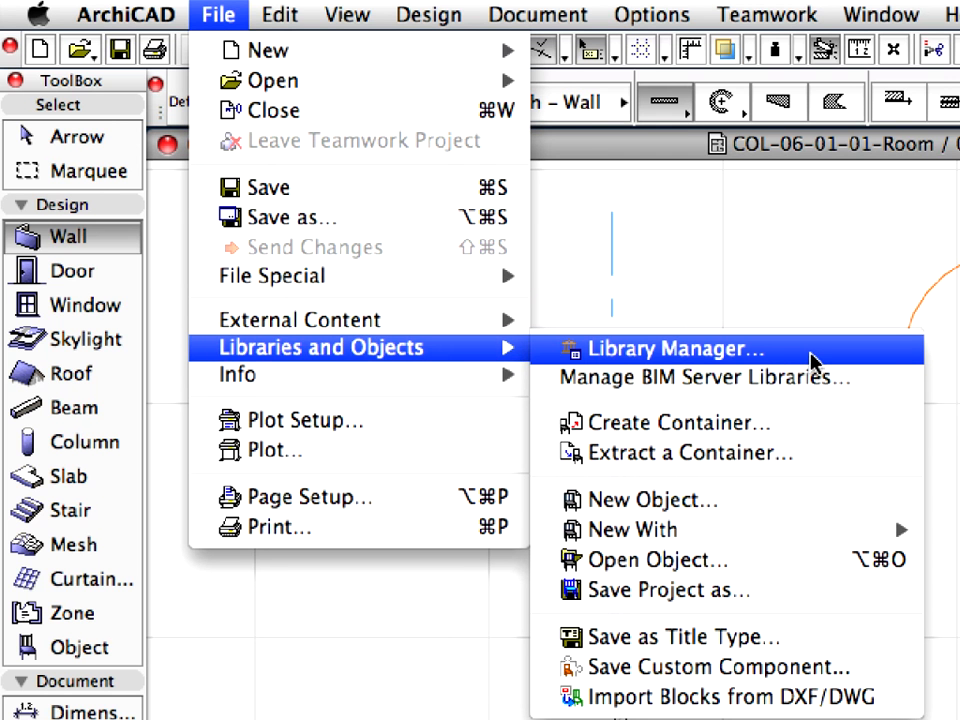
click(670, 348)
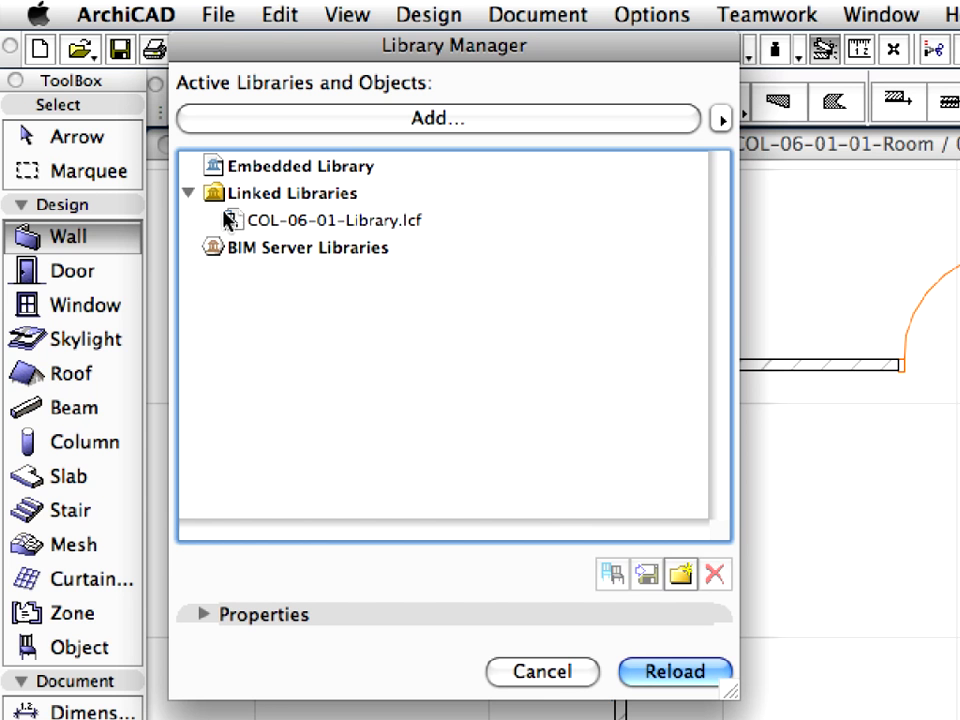
click(320, 218)
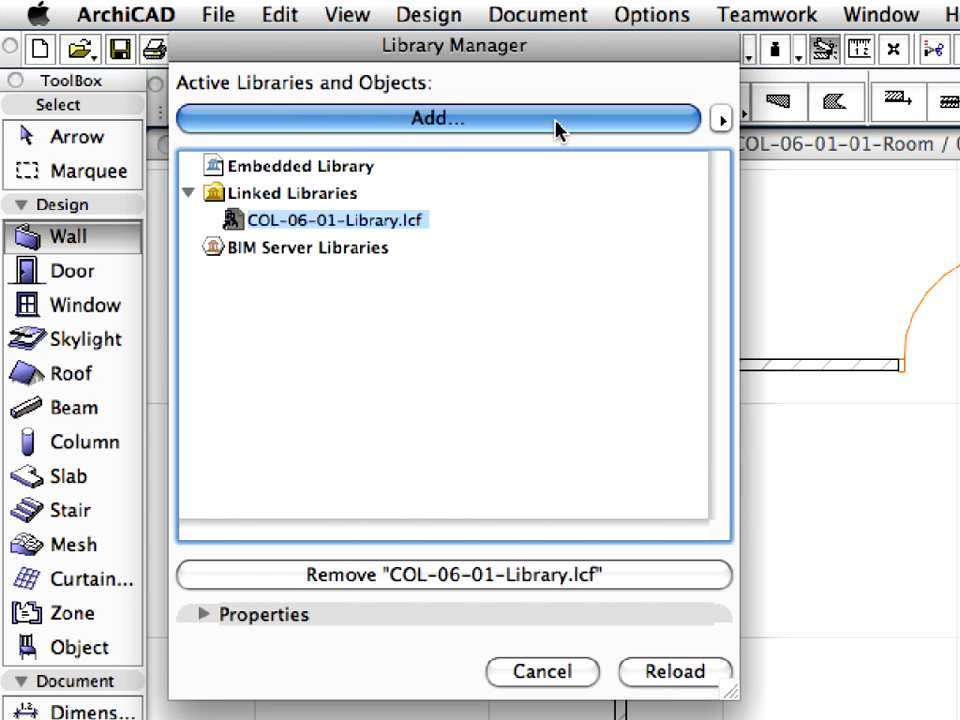
Add COL-06-01-Library.lcf as another active library of the project.
click(436, 118)
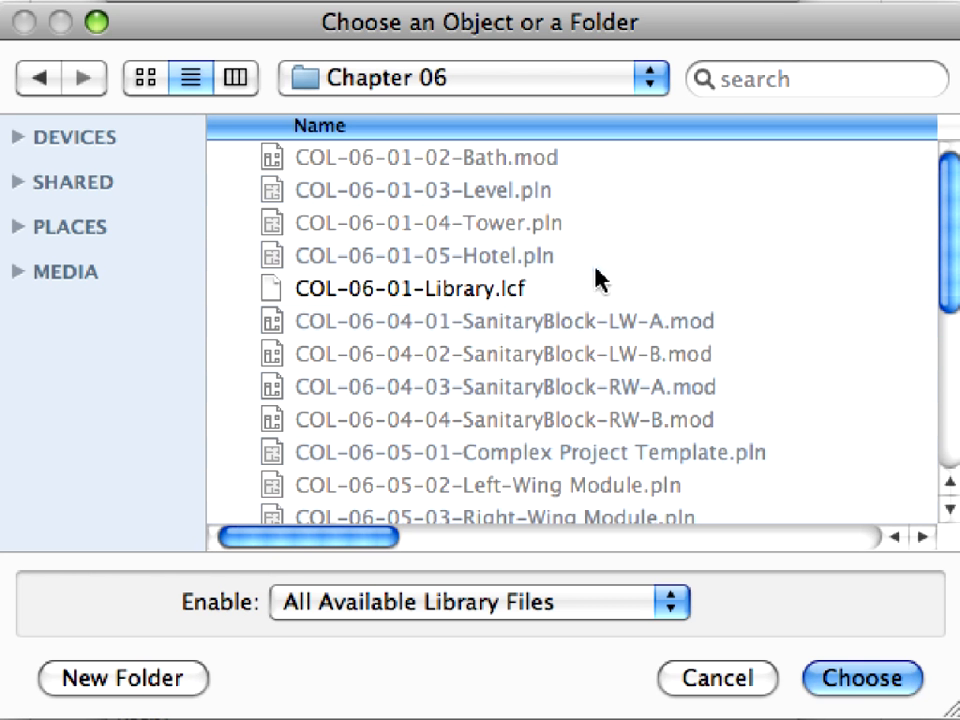
click(410, 288)
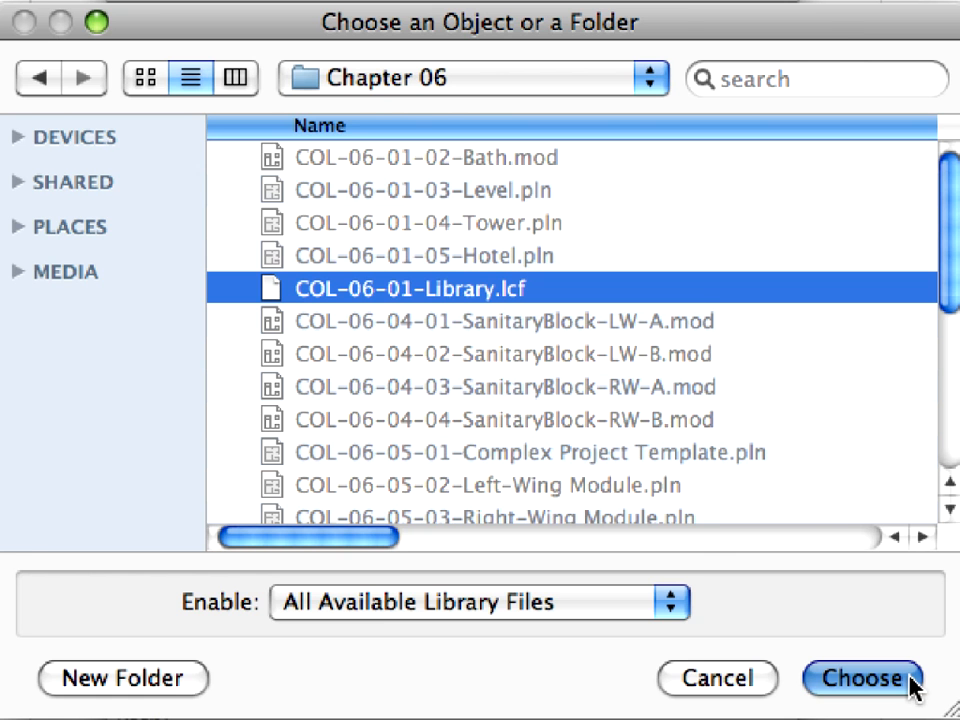
click(862, 678)
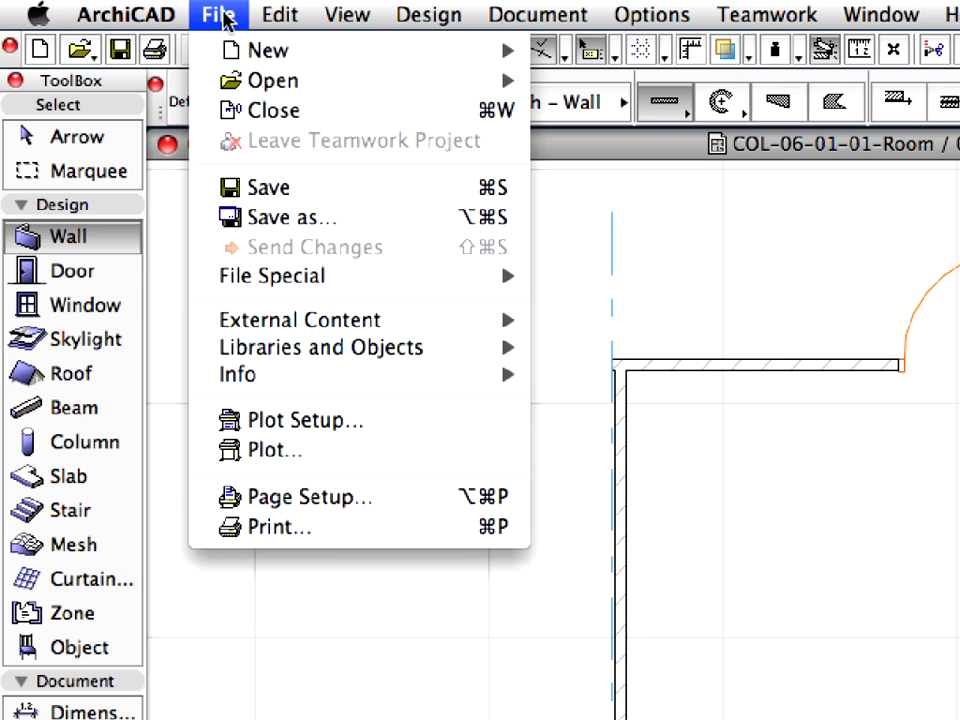
mouse_move(300, 320)
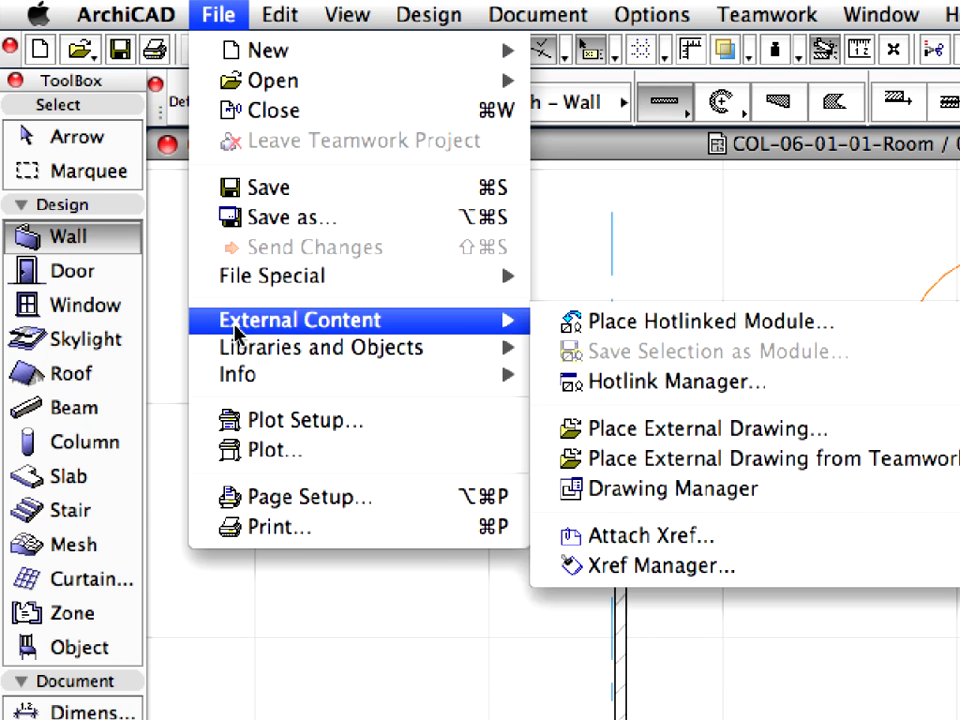
mouse_move(896, 330)
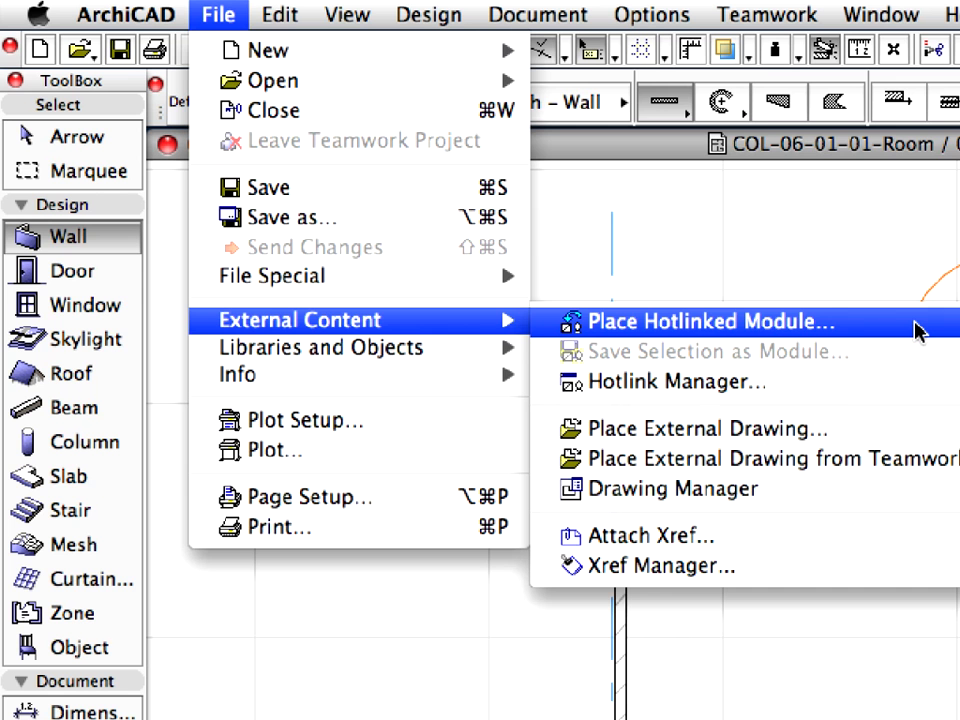
Bring up the Place Module settings for a new hotlinked module in the Room project.
click(706, 320)
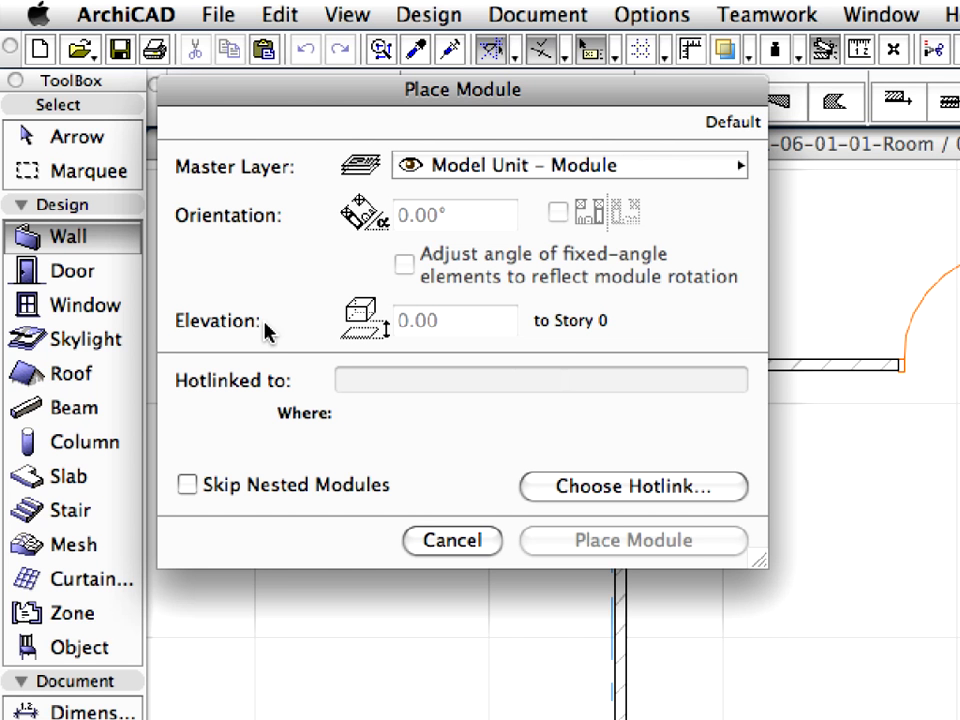
mouse_move(268, 336)
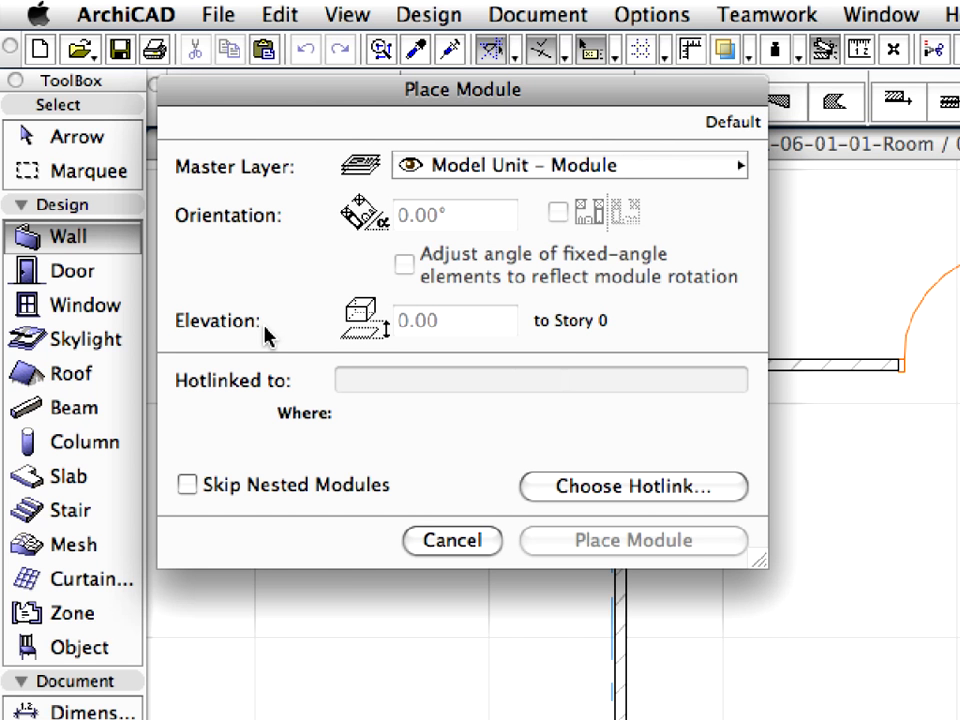
mouse_move(418, 338)
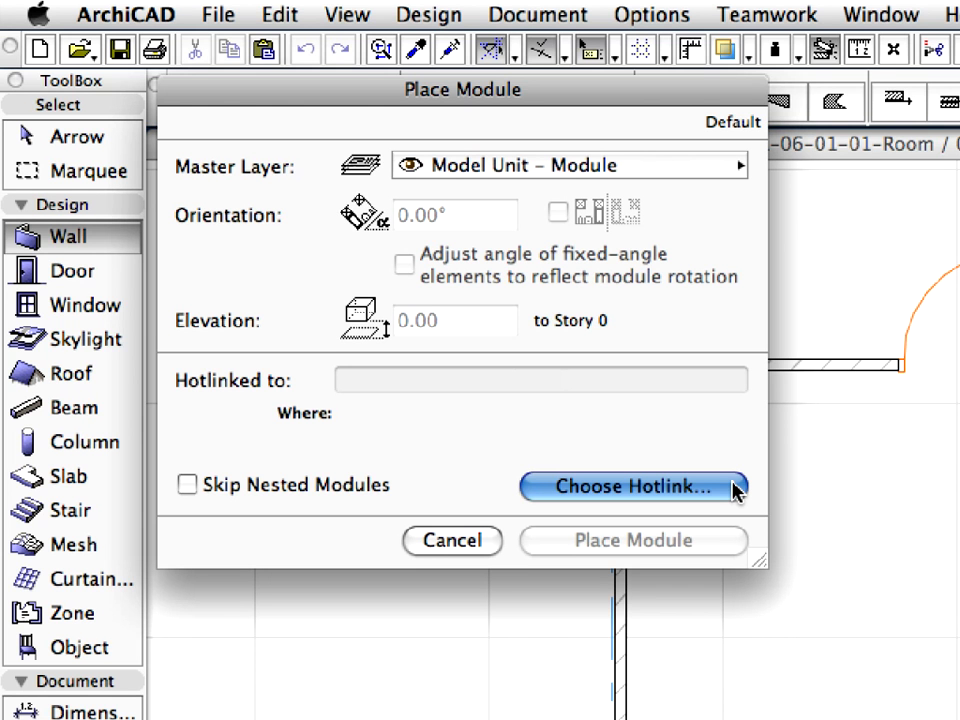
Start a new hotlink from a file and filter the list to module files only.
click(632, 488)
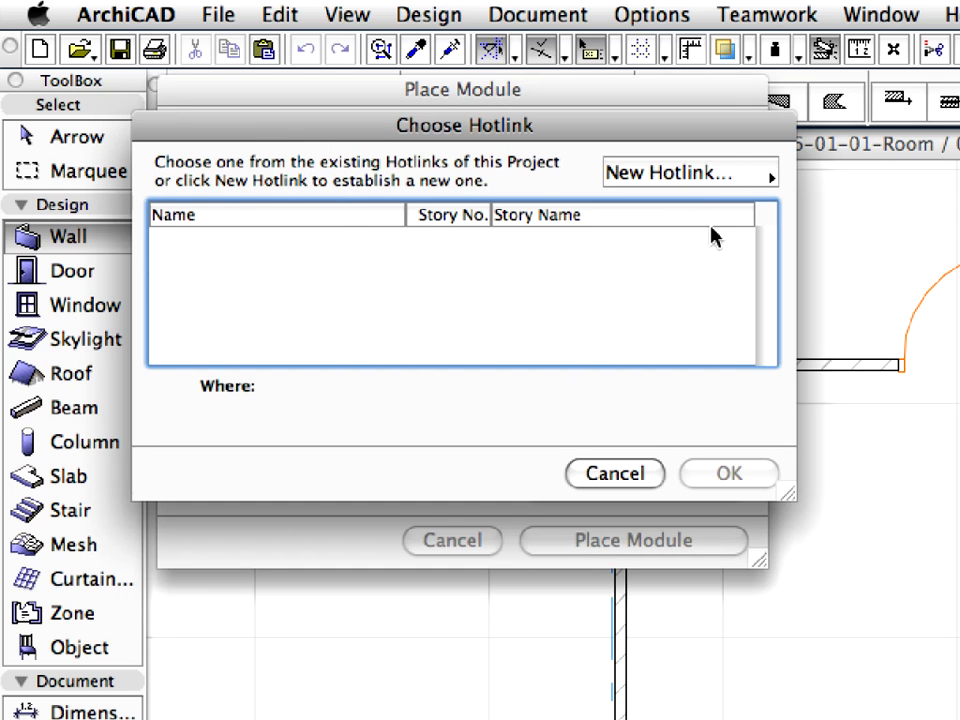
click(688, 172)
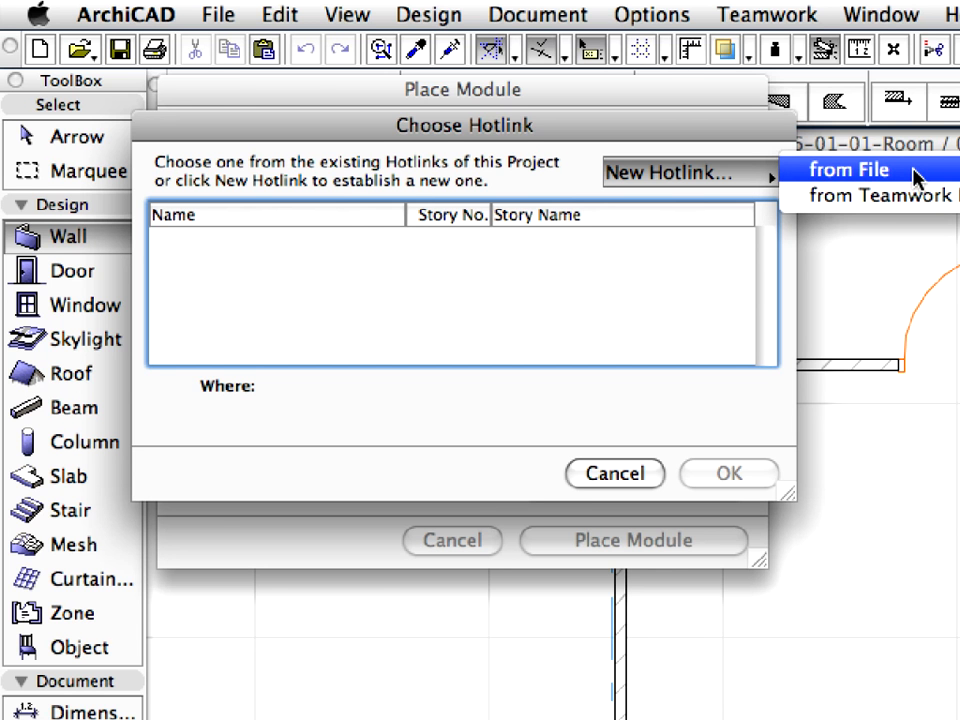
click(848, 168)
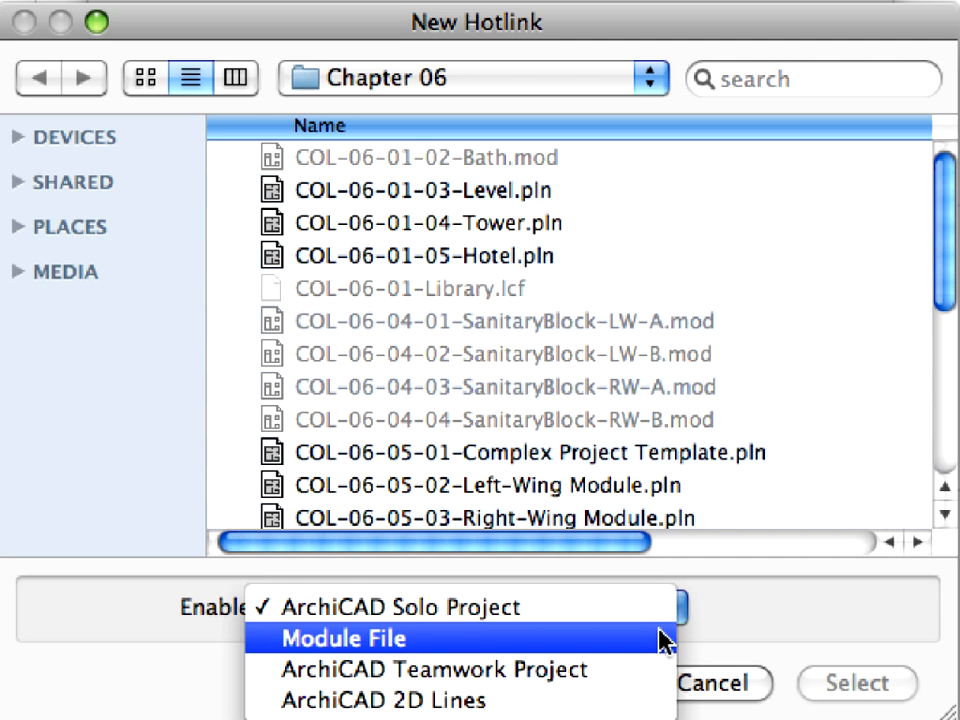
click(342, 638)
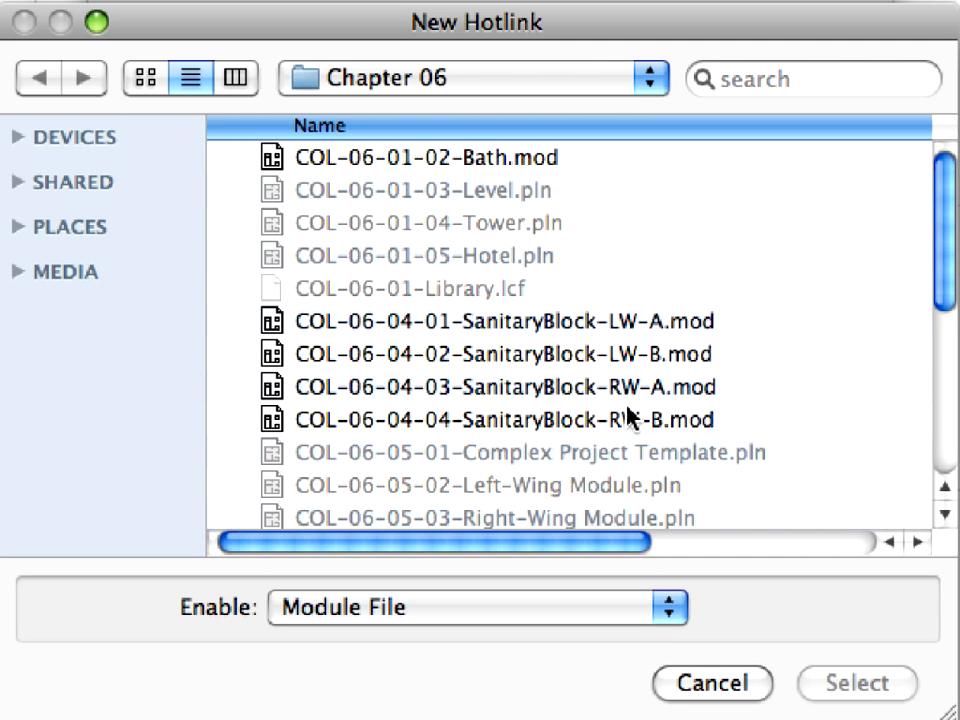
Set COL-06-01-02-Bath.mod as the hotlink source for the module being placed.
click(420, 156)
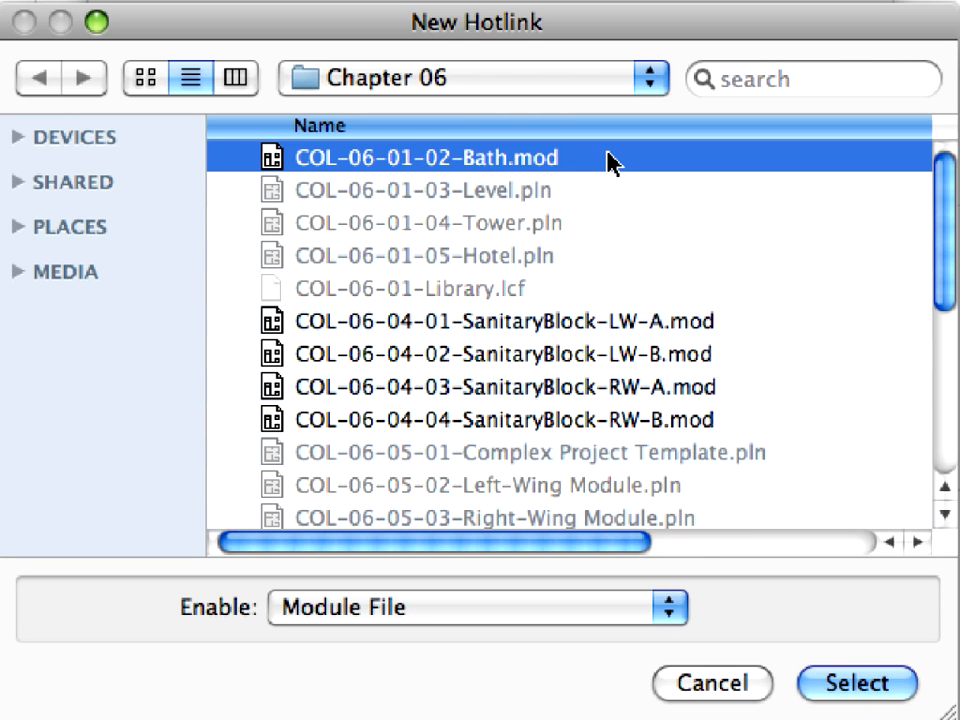
mouse_move(856, 684)
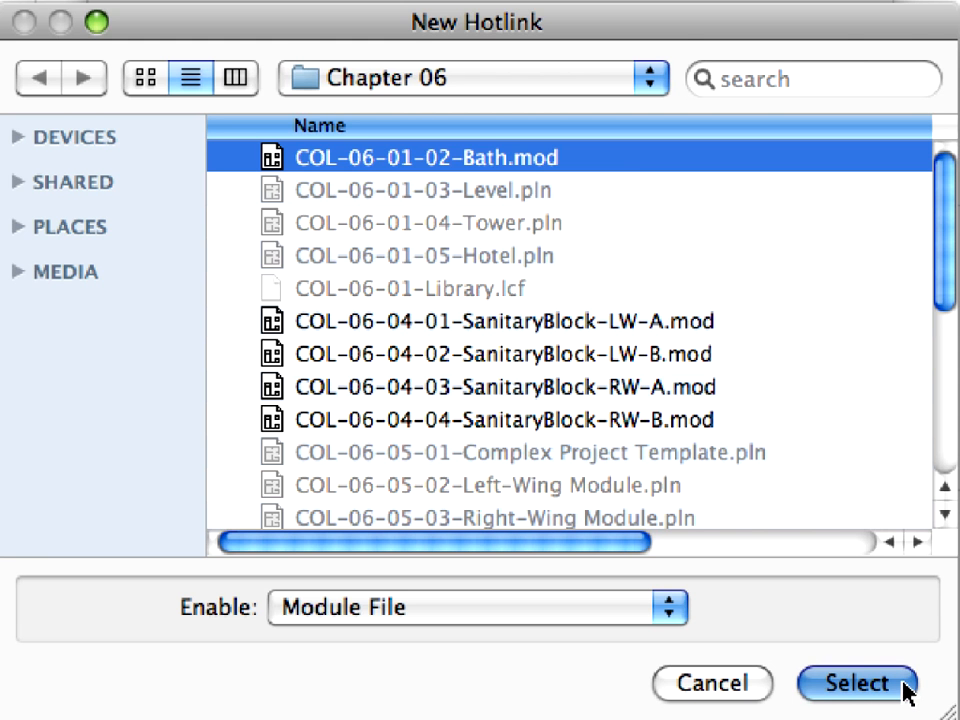
click(856, 684)
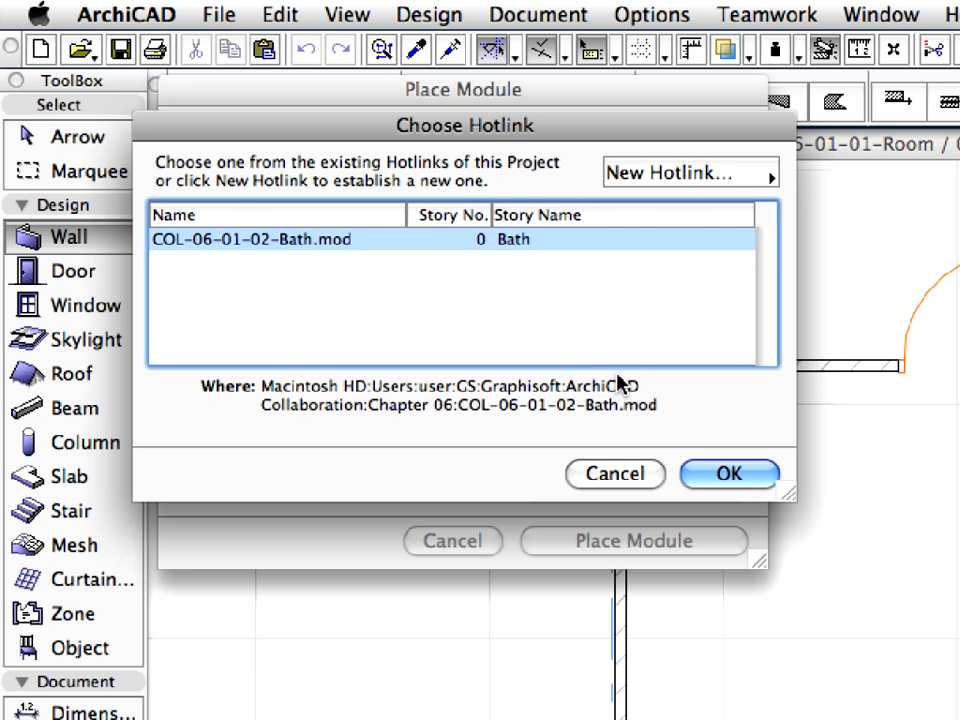
mouse_move(576, 350)
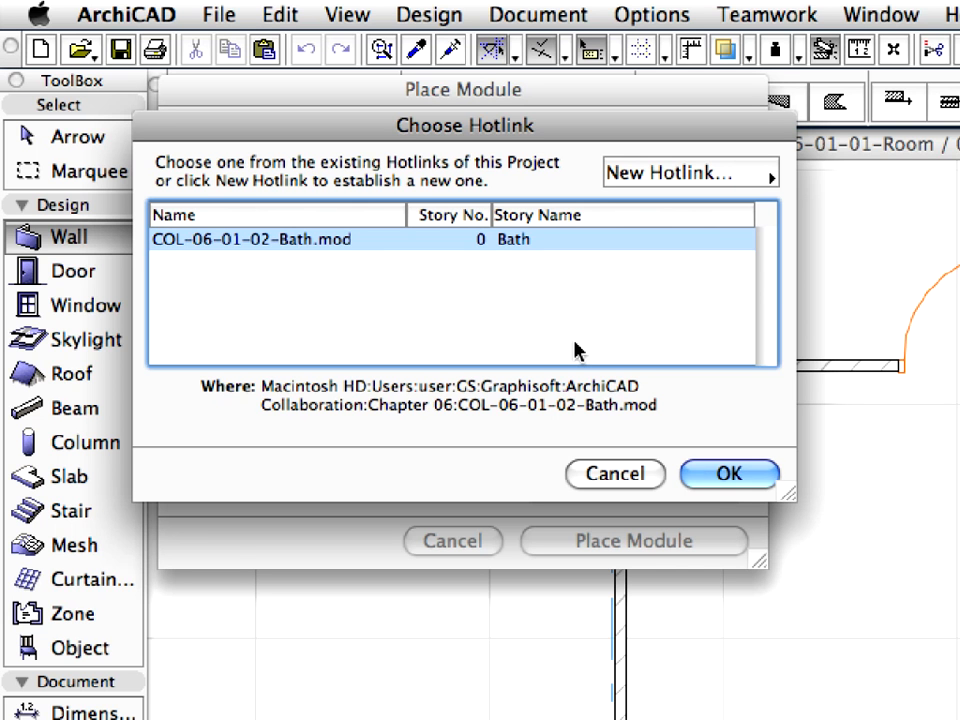
mouse_move(500, 210)
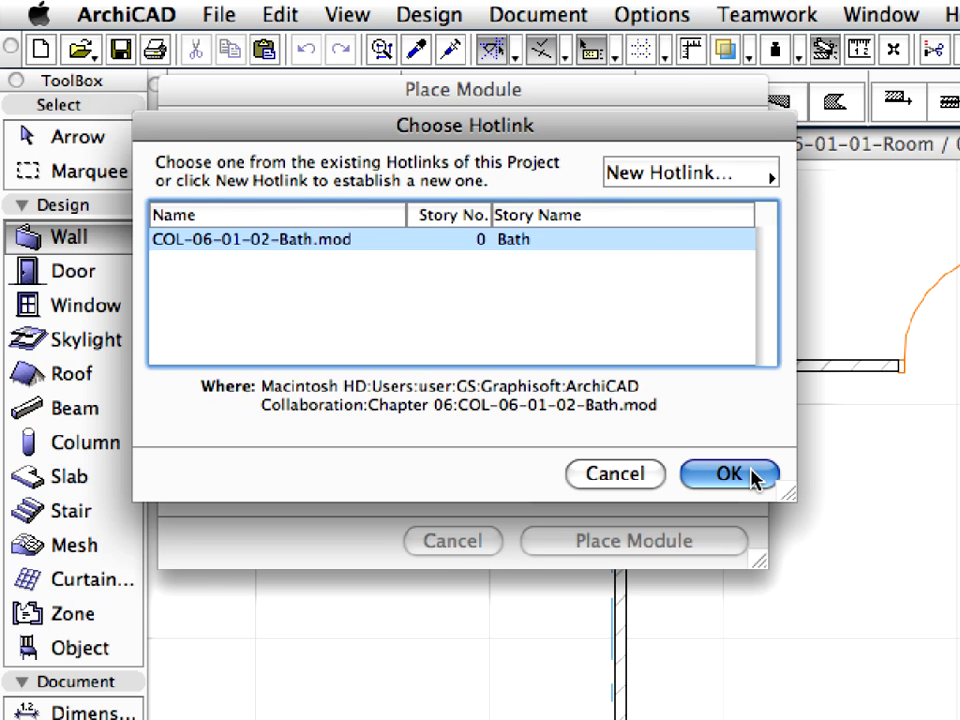
click(728, 474)
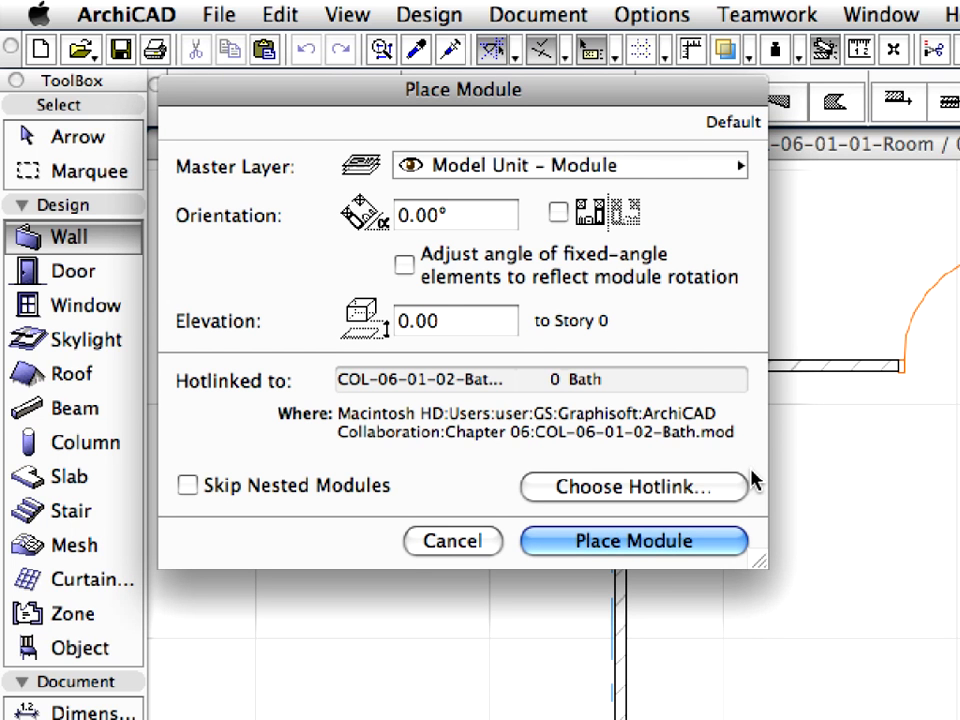
mouse_move(628, 176)
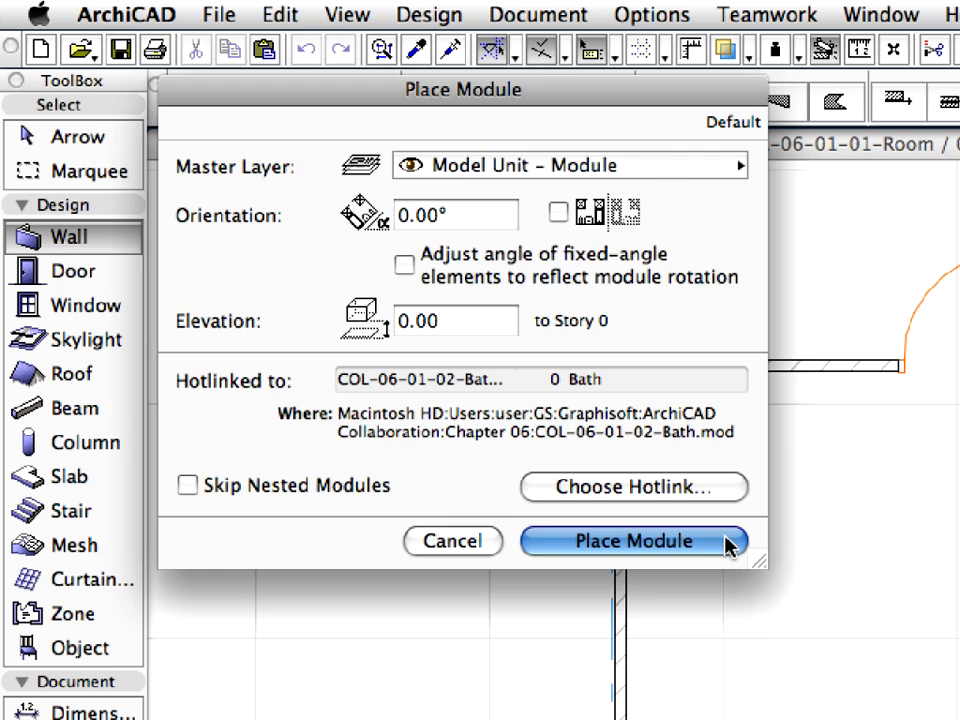
Place the hotlinked bathroom module into the room plan beside the door.
click(632, 540)
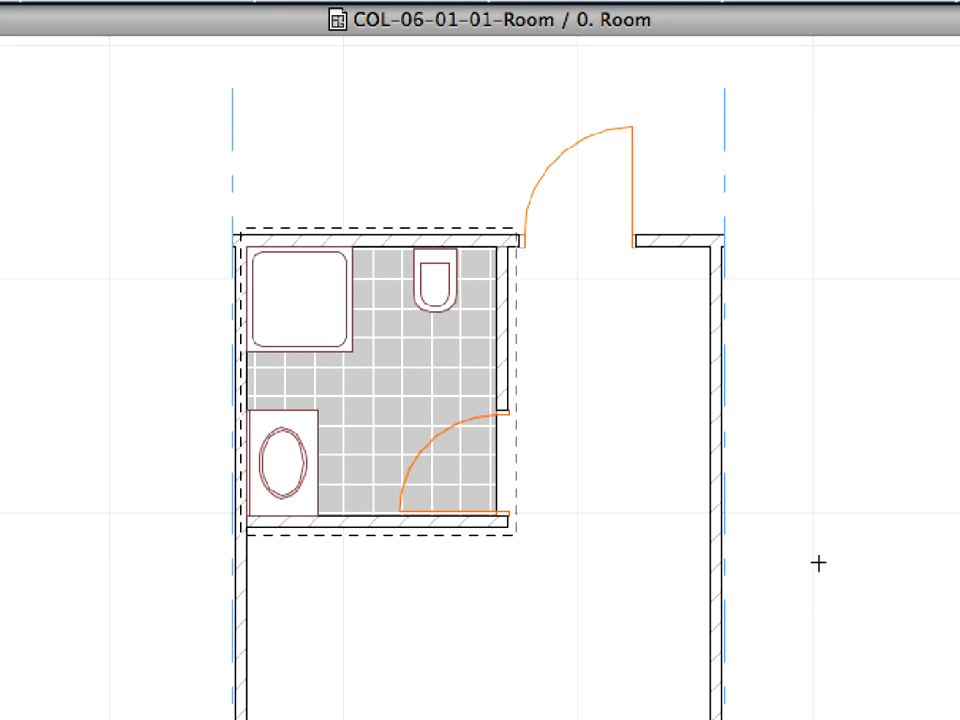
mouse_move(492, 178)
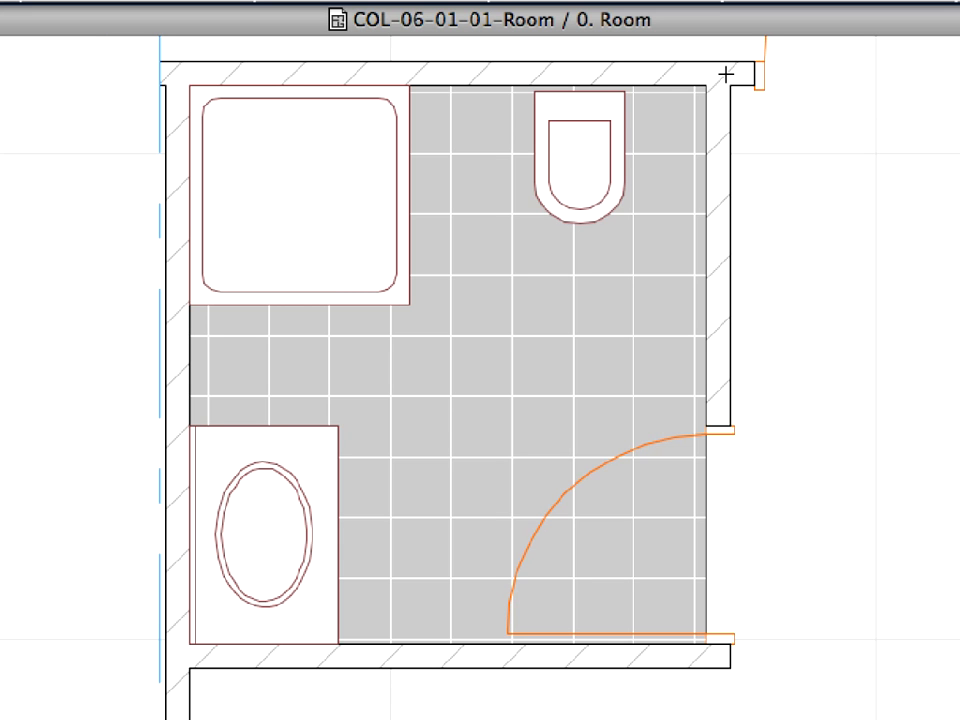
mouse_move(760, 136)
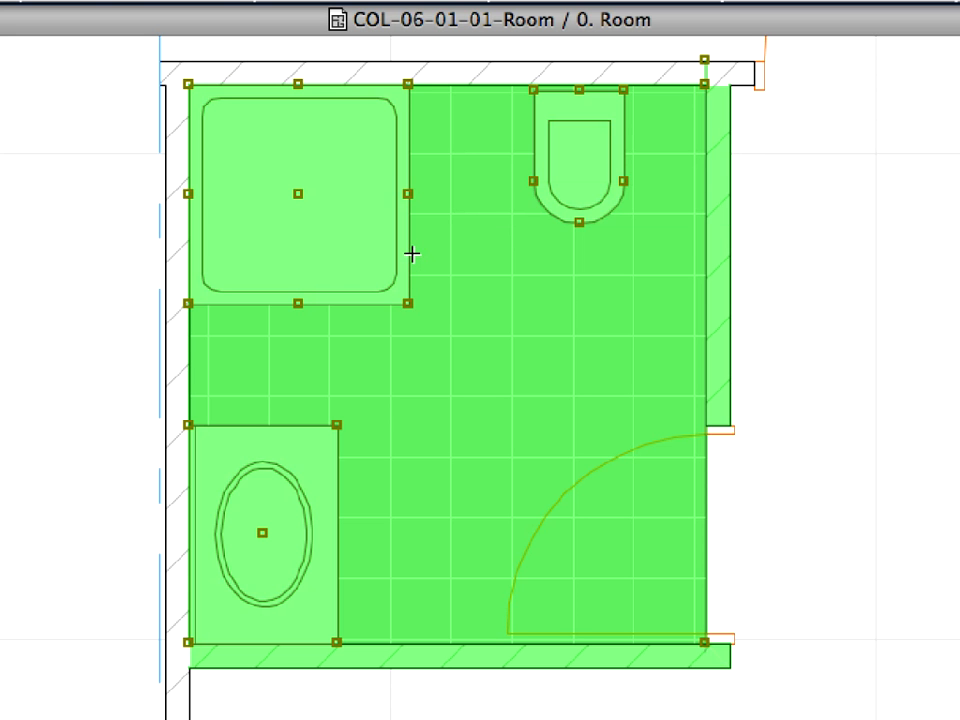
Select the placed bathroom module so its six parts are handled as one unit.
click(218, 16)
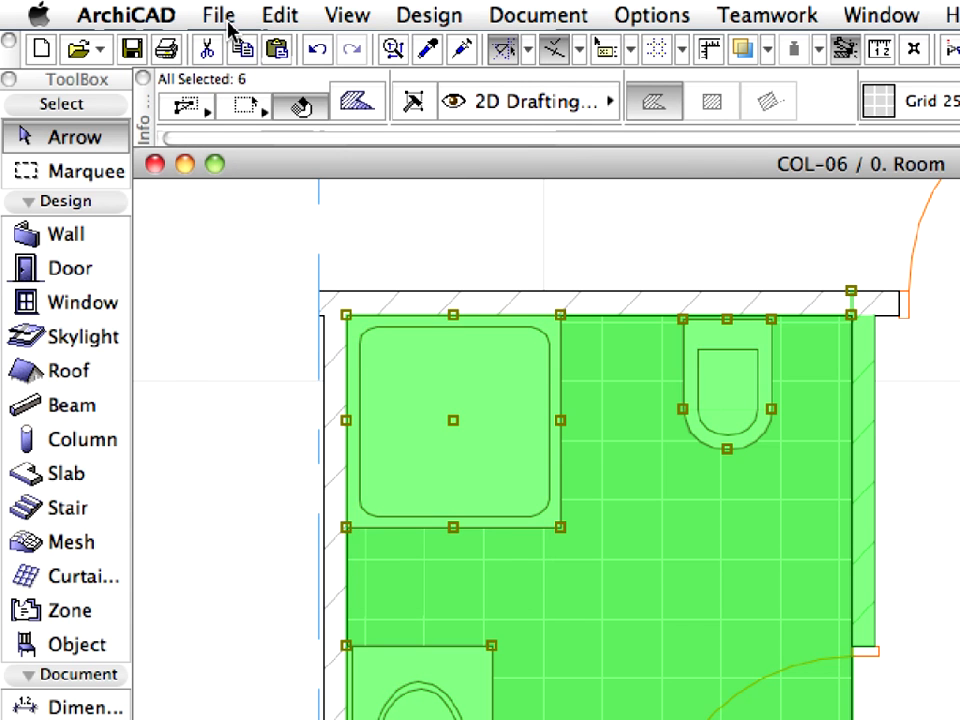
Close COL-06 and open the COL-06-01-03-Level.pln project instead.
click(218, 14)
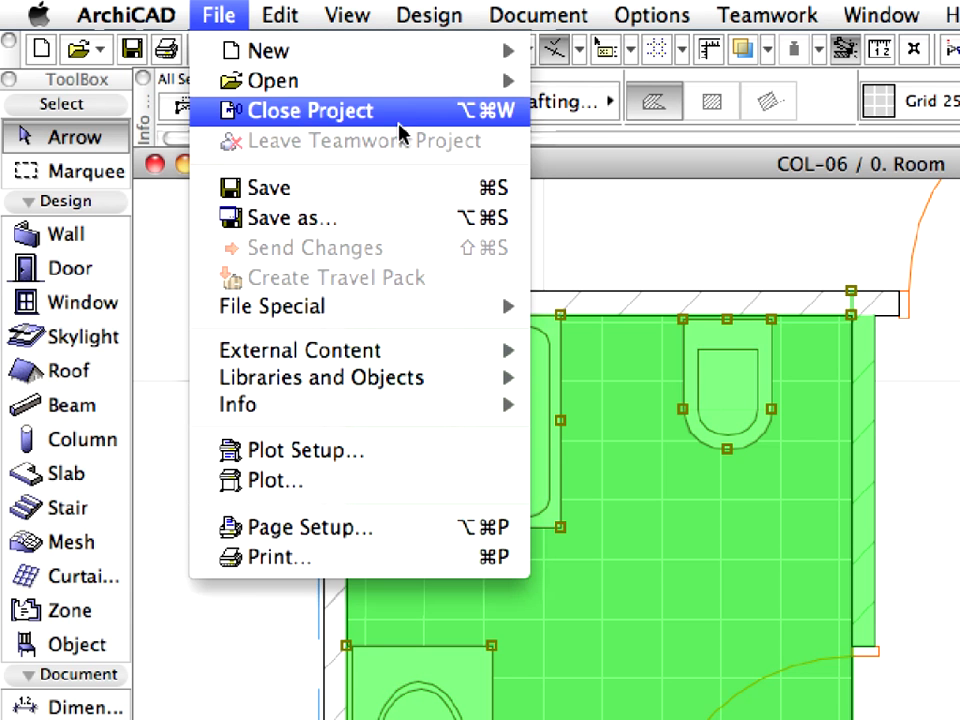
mouse_move(416, 122)
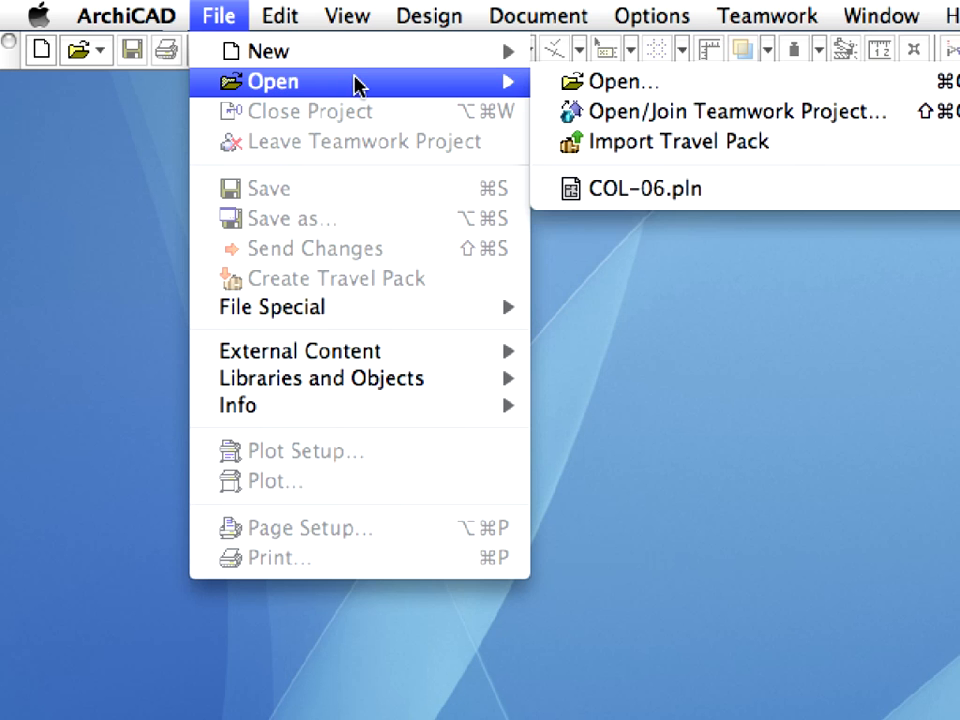
mouse_move(624, 82)
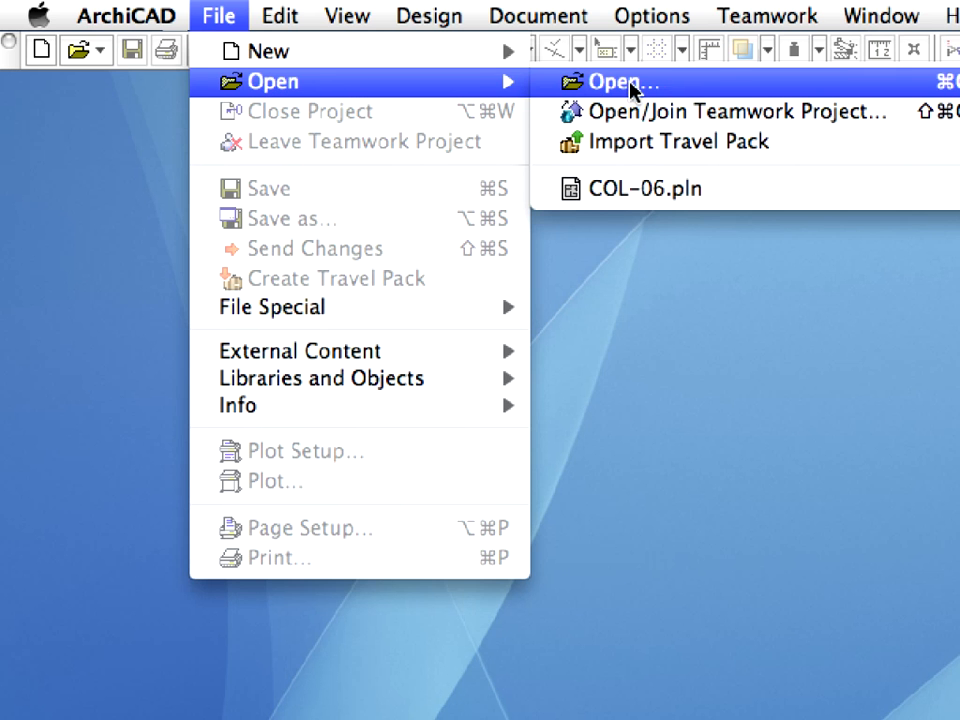
mouse_move(716, 90)
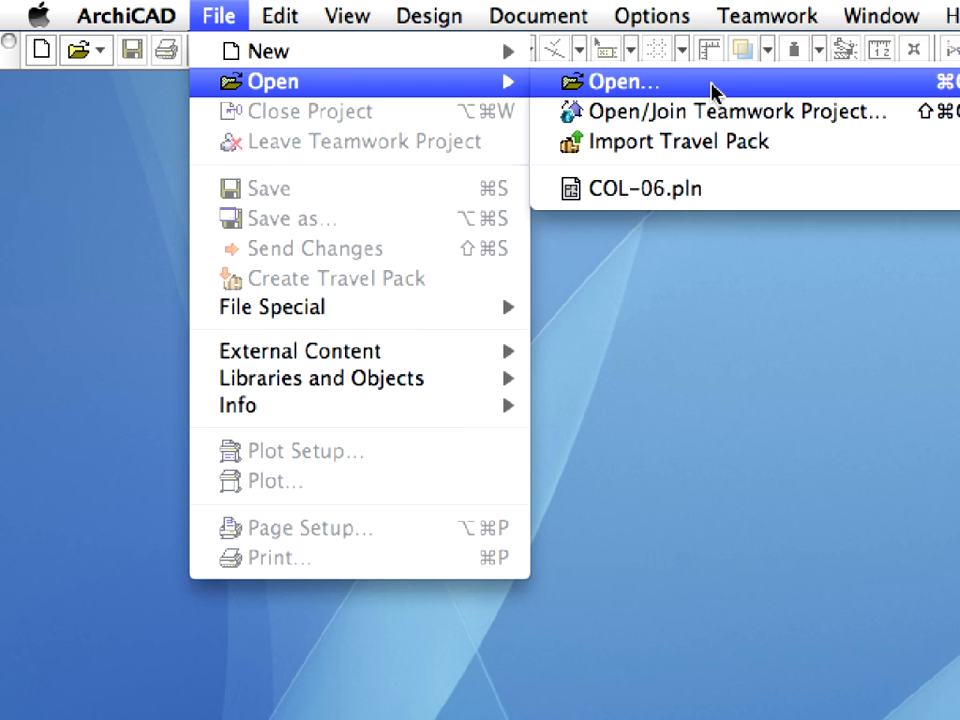
click(624, 80)
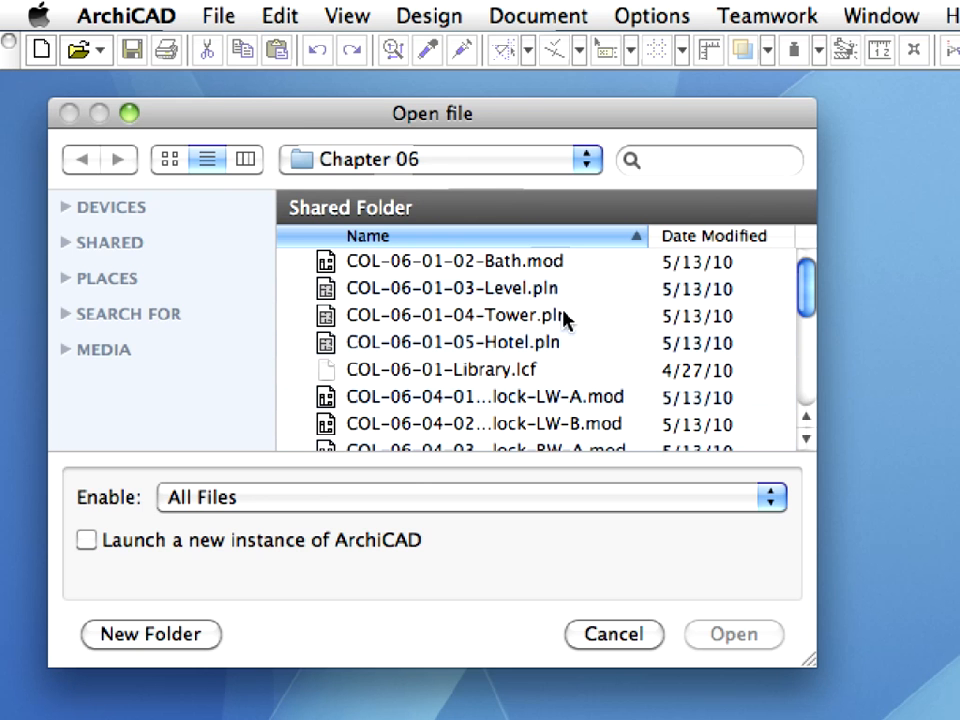
click(450, 288)
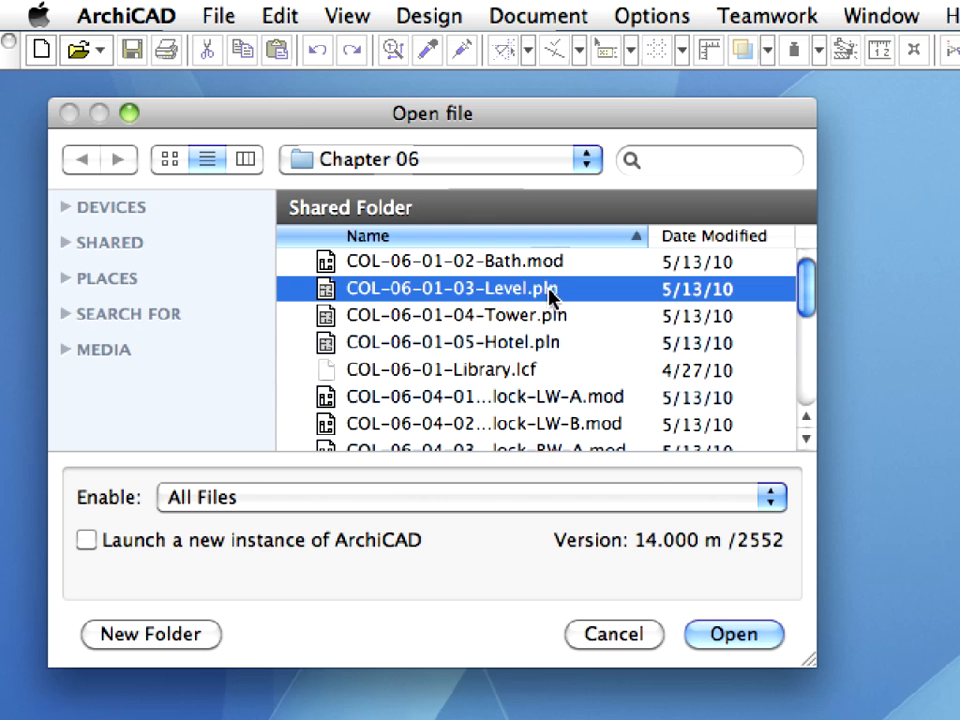
mouse_move(558, 298)
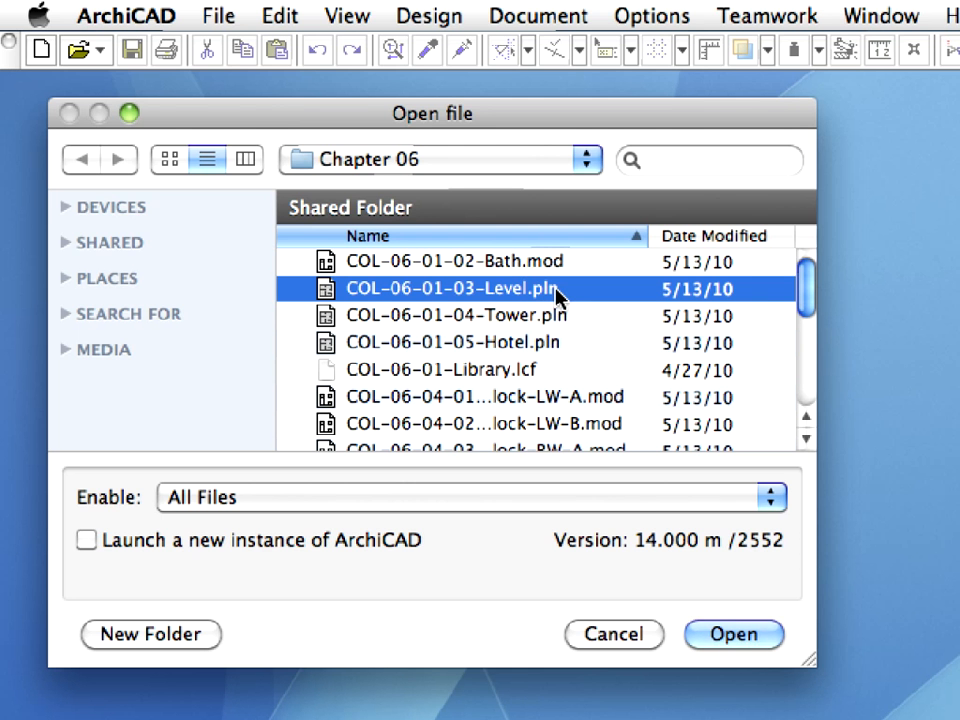
mouse_move(660, 490)
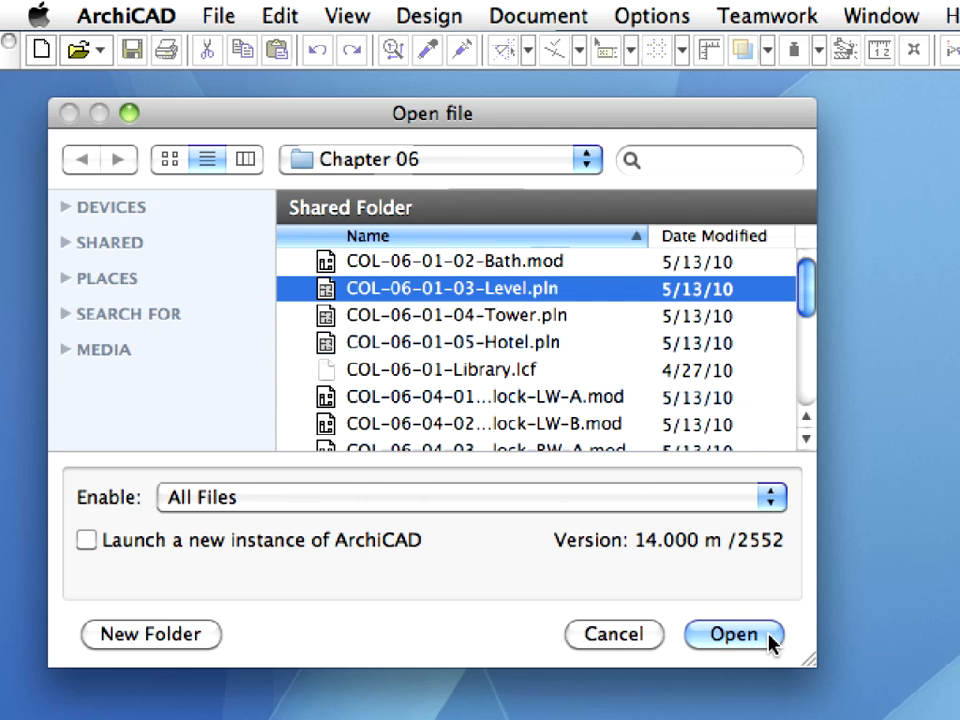
click(732, 634)
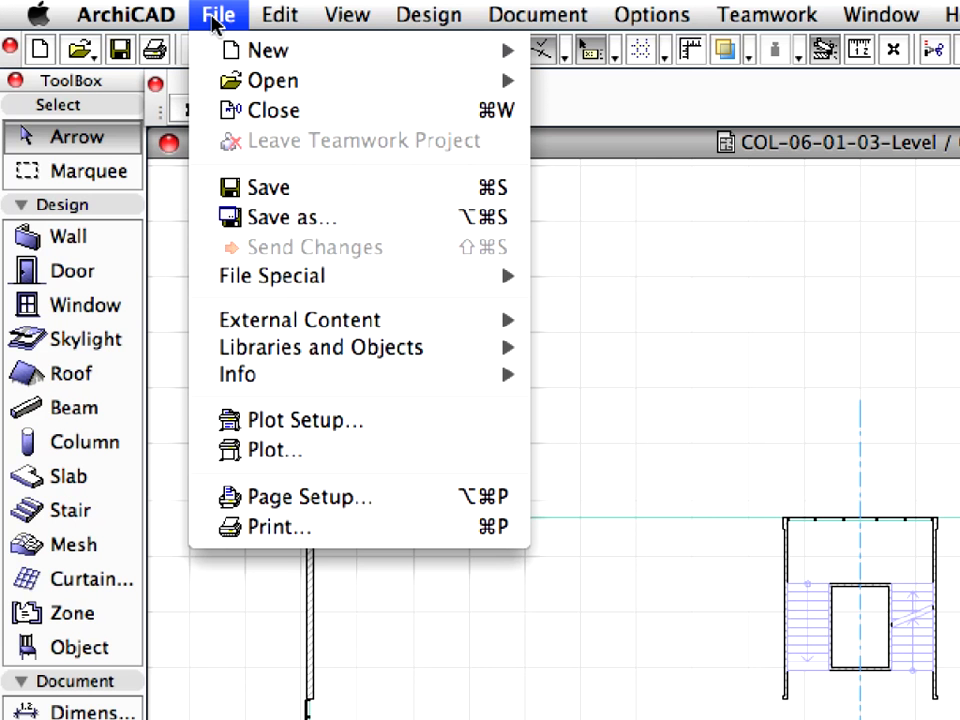
mouse_move(300, 320)
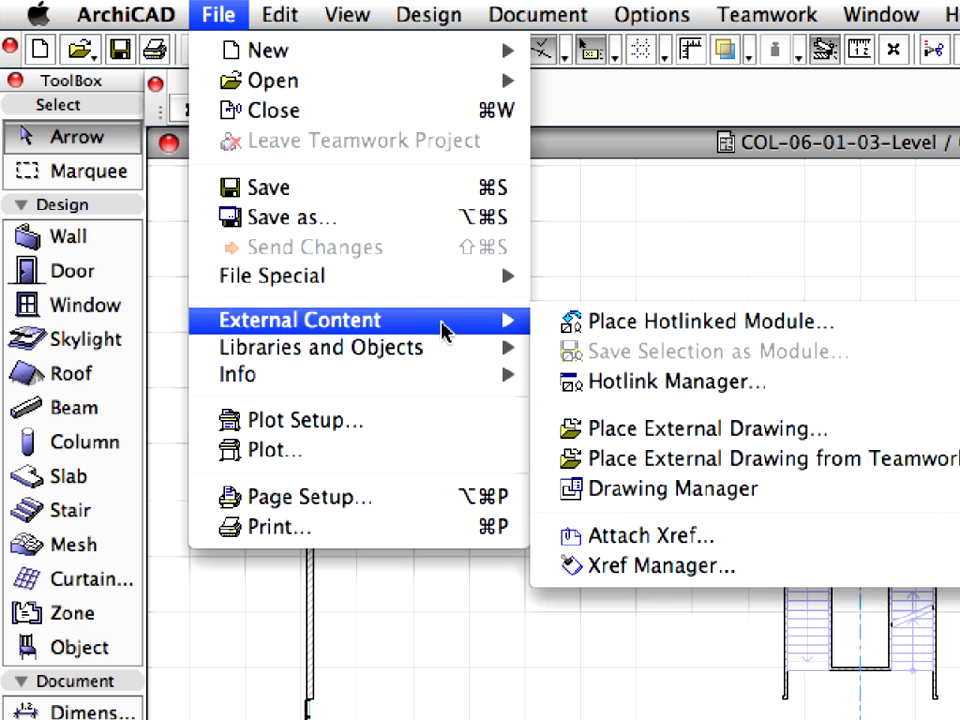
mouse_move(710, 320)
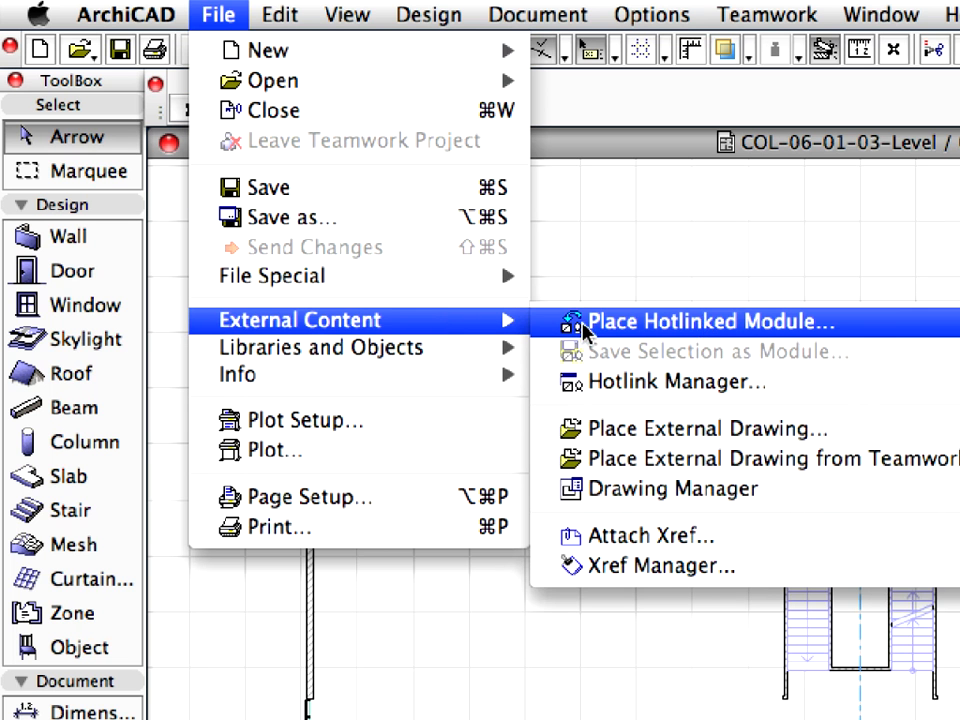
mouse_move(910, 332)
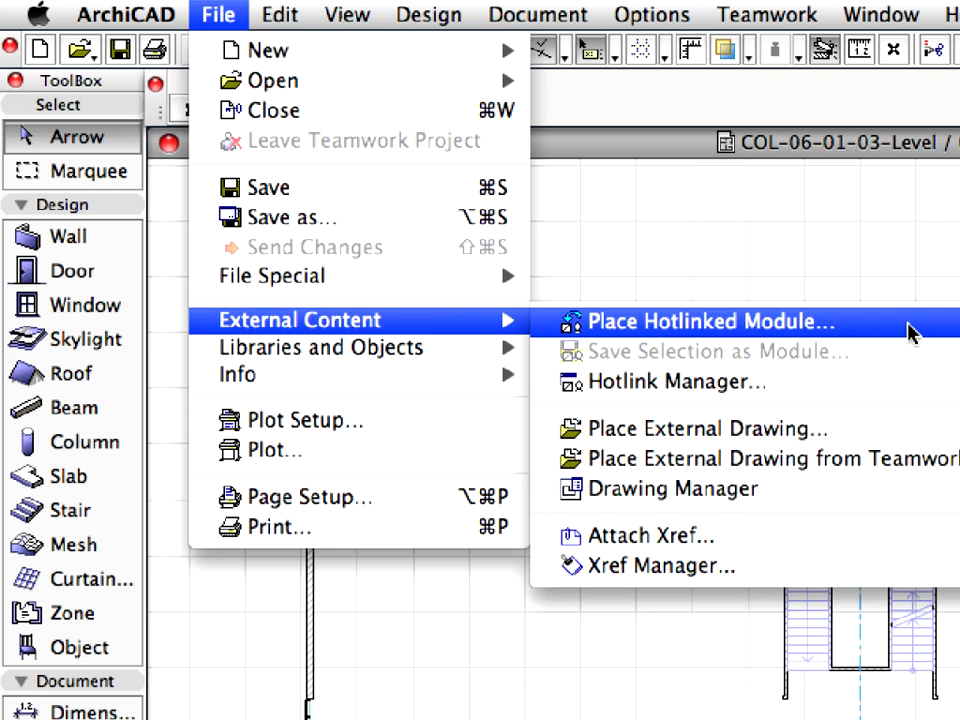
Start a new hotlink from a file on disk for a module in the Level plan.
click(702, 320)
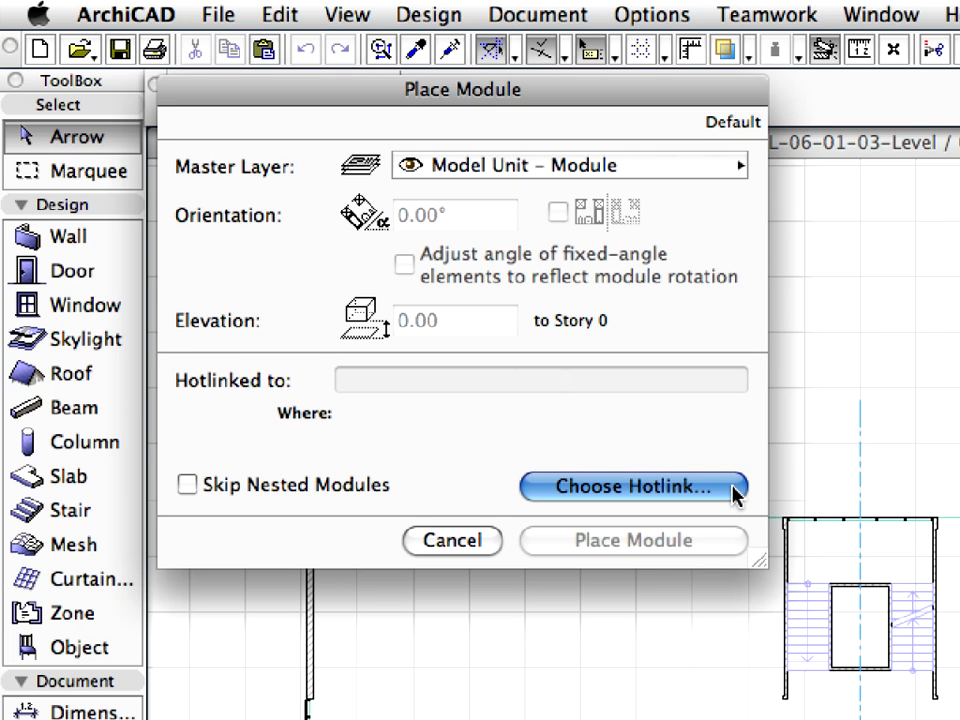
click(632, 488)
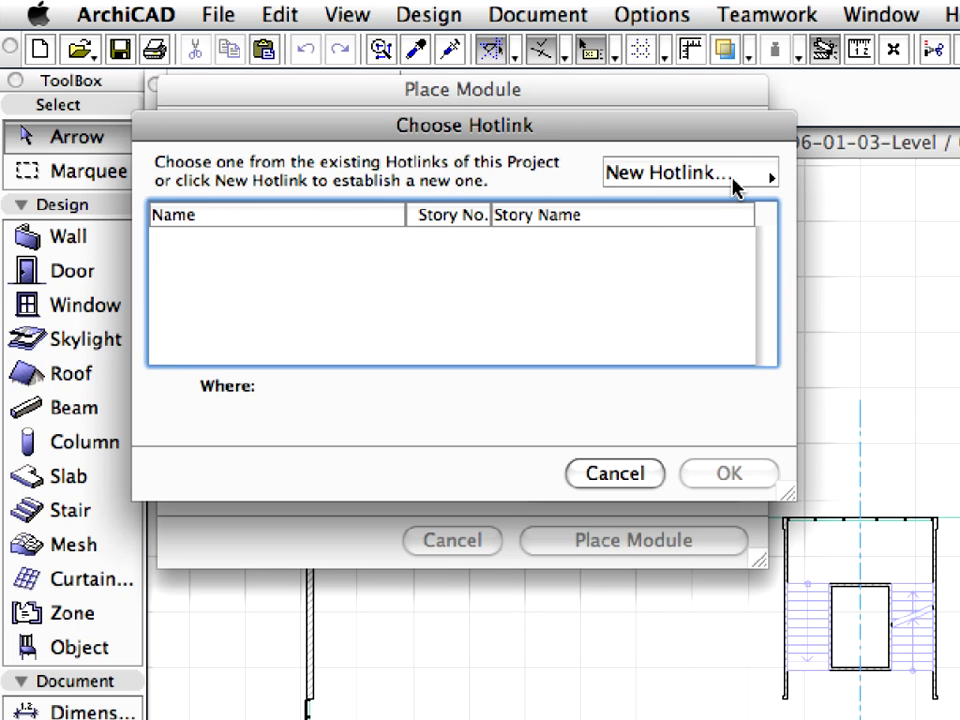
click(680, 172)
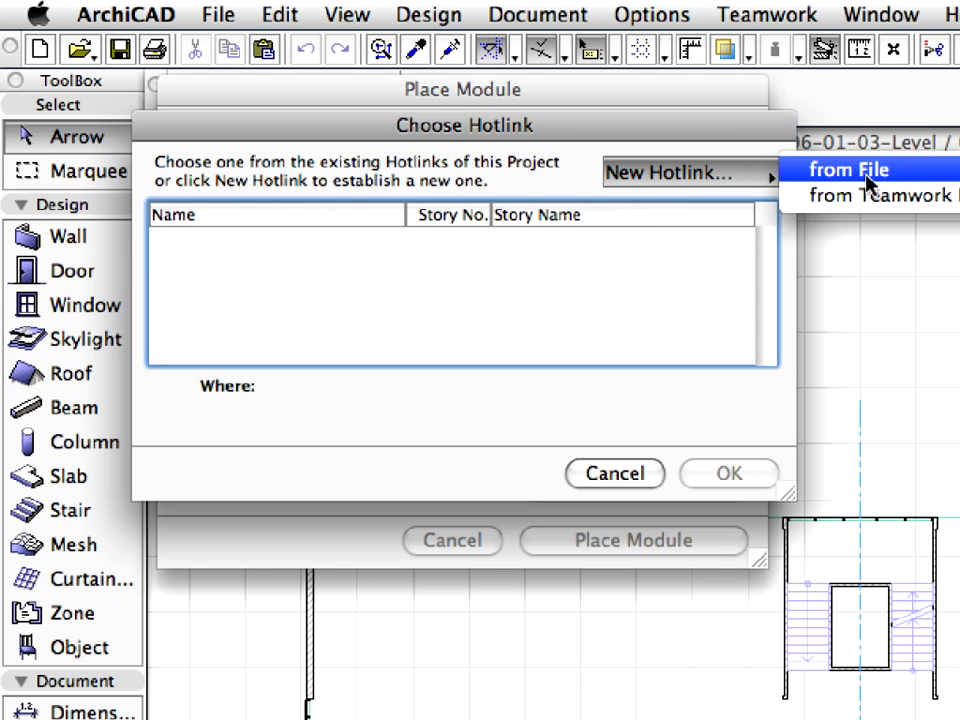
mouse_move(930, 182)
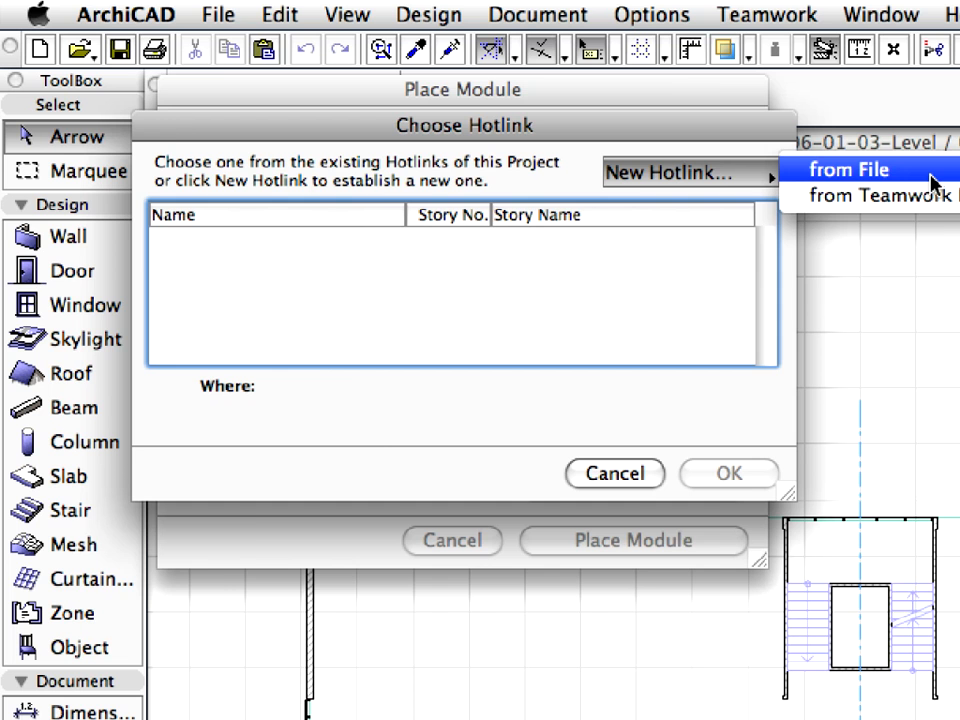
click(846, 168)
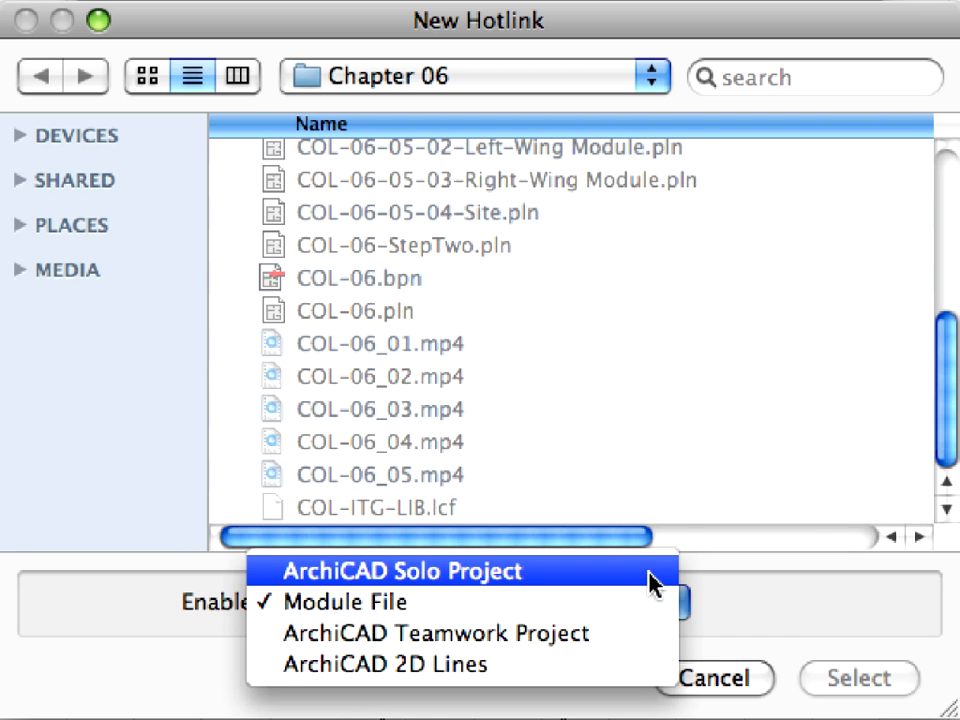
Enable Solo Project, set COL-06.pln as the hotlink source and begin placing the room module.
click(408, 572)
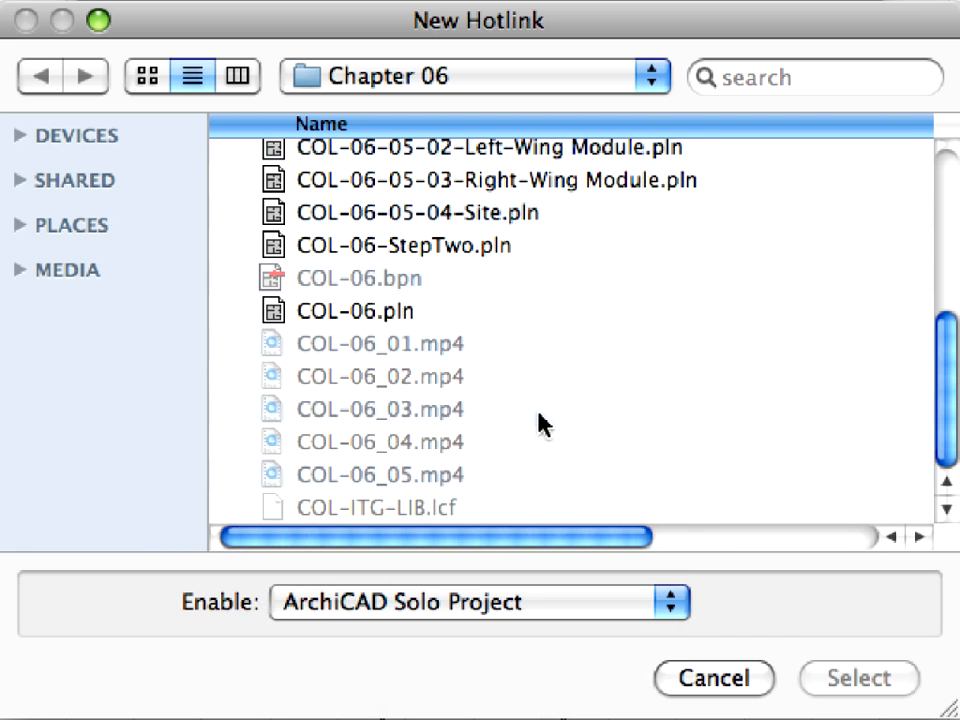
click(358, 310)
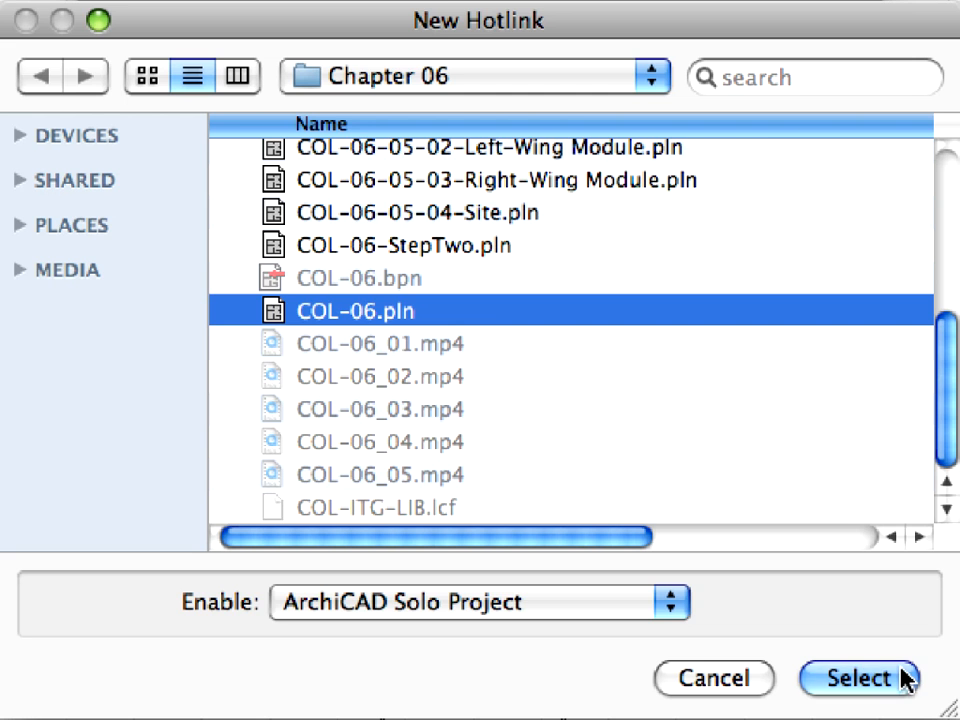
click(858, 678)
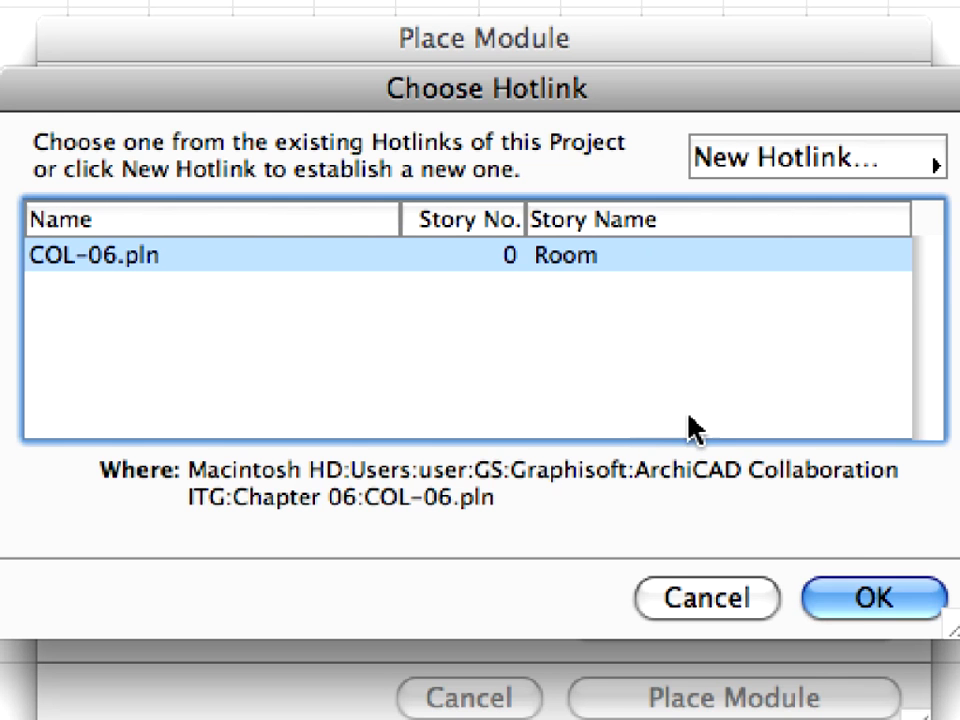
click(872, 596)
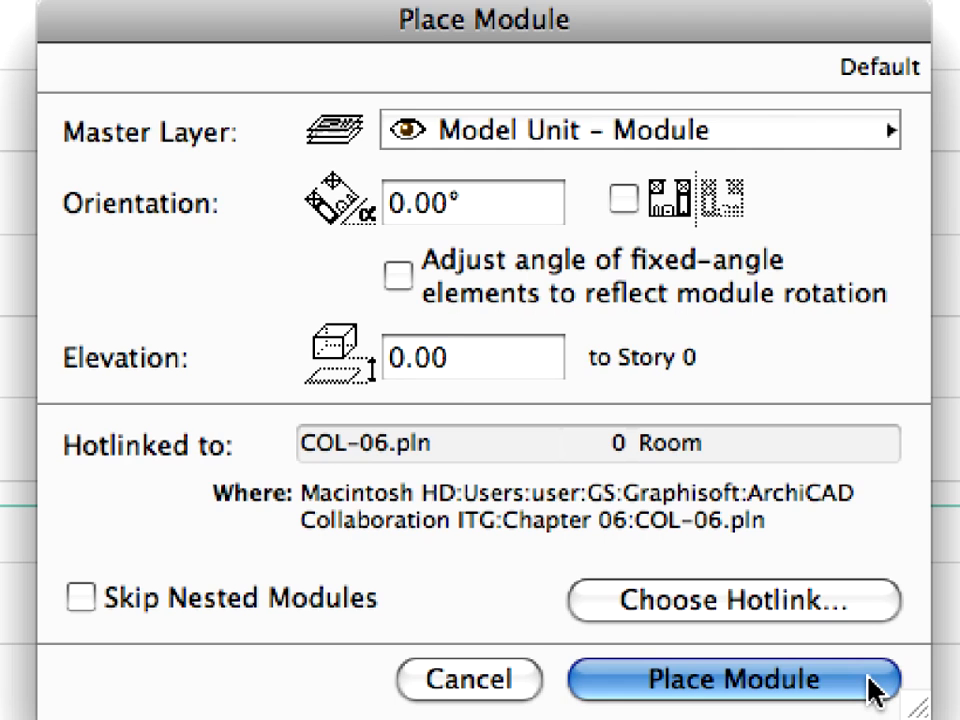
click(736, 680)
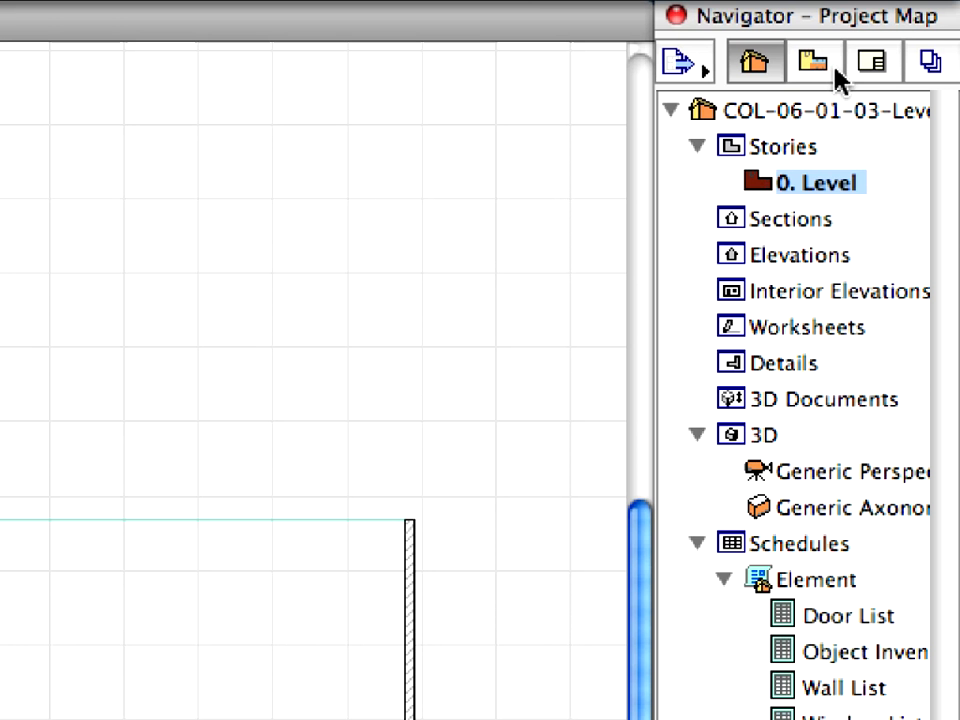
Switch the Navigator to the View Map and open the 6.1.1 Hotlink multiplication view.
click(812, 62)
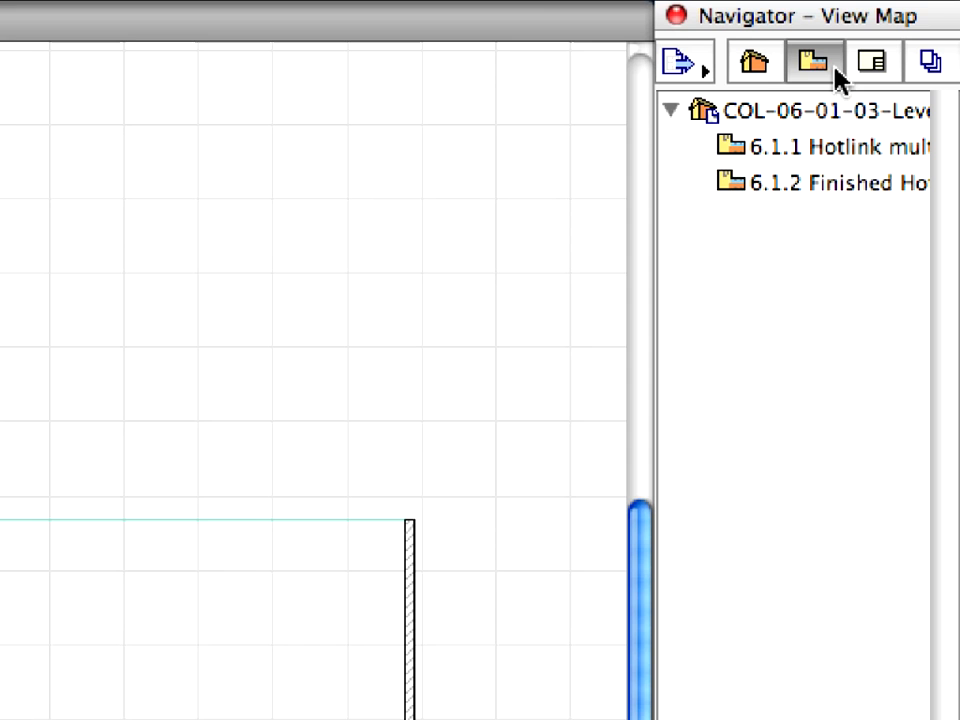
mouse_move(812, 62)
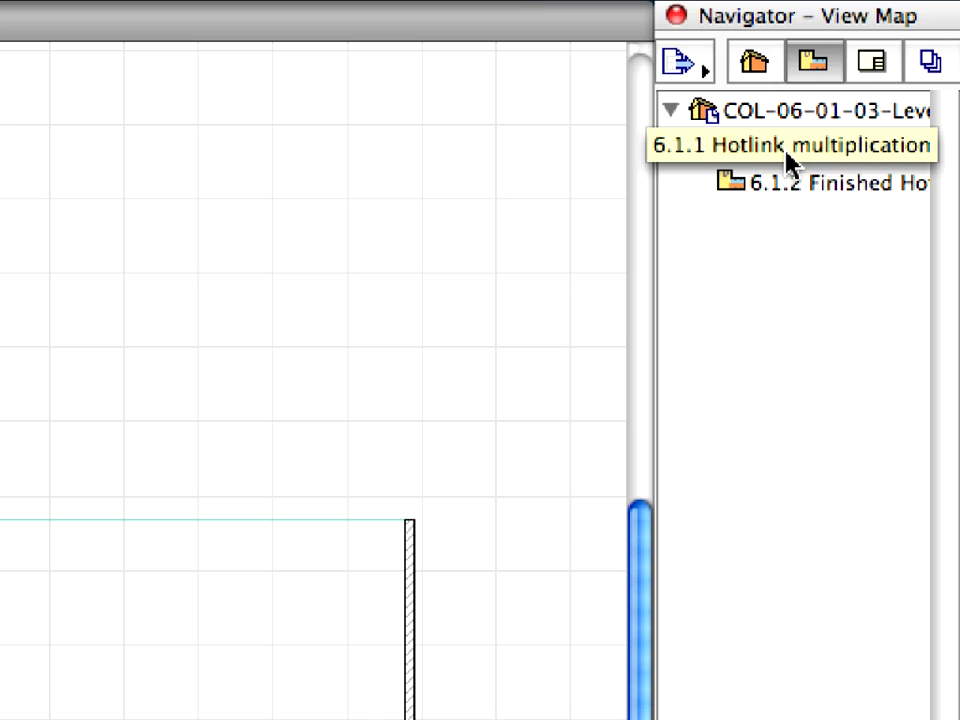
click(790, 146)
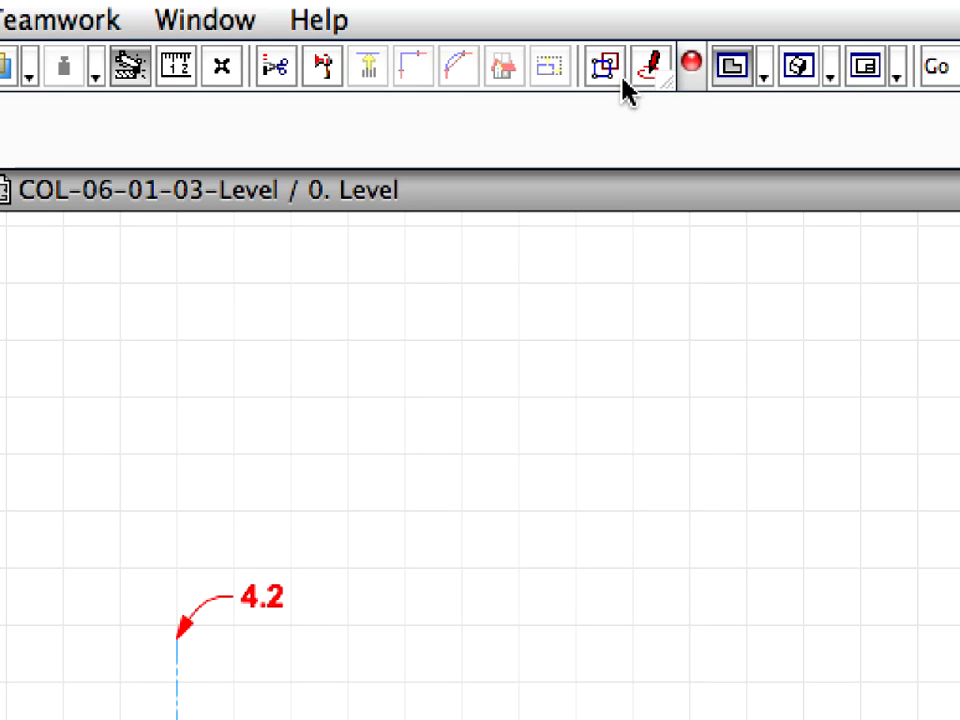
mouse_move(600, 68)
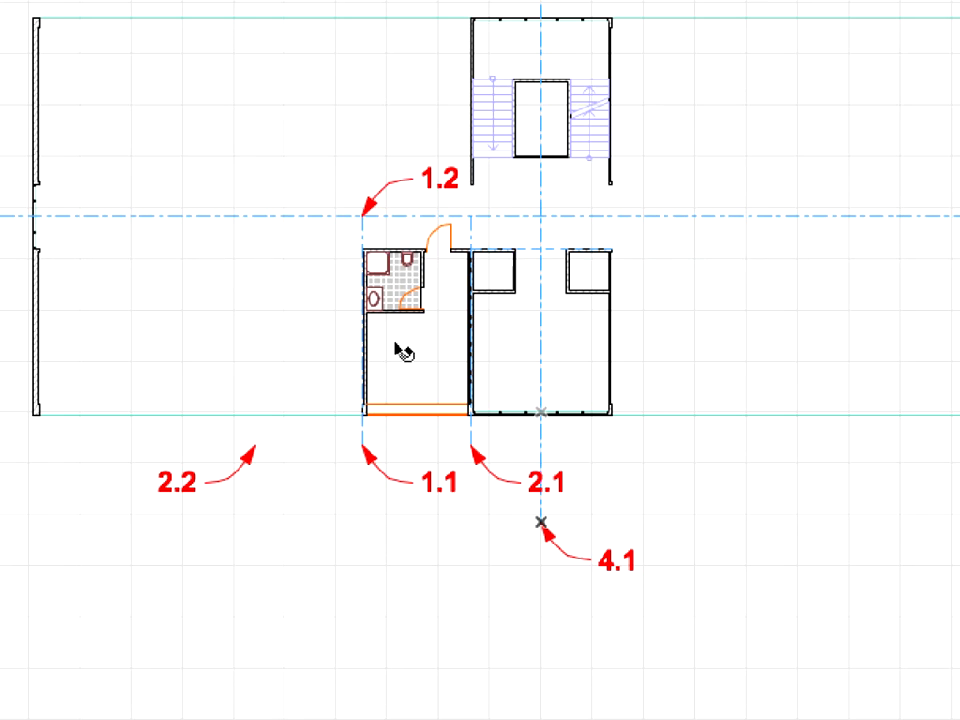
mouse_move(400, 316)
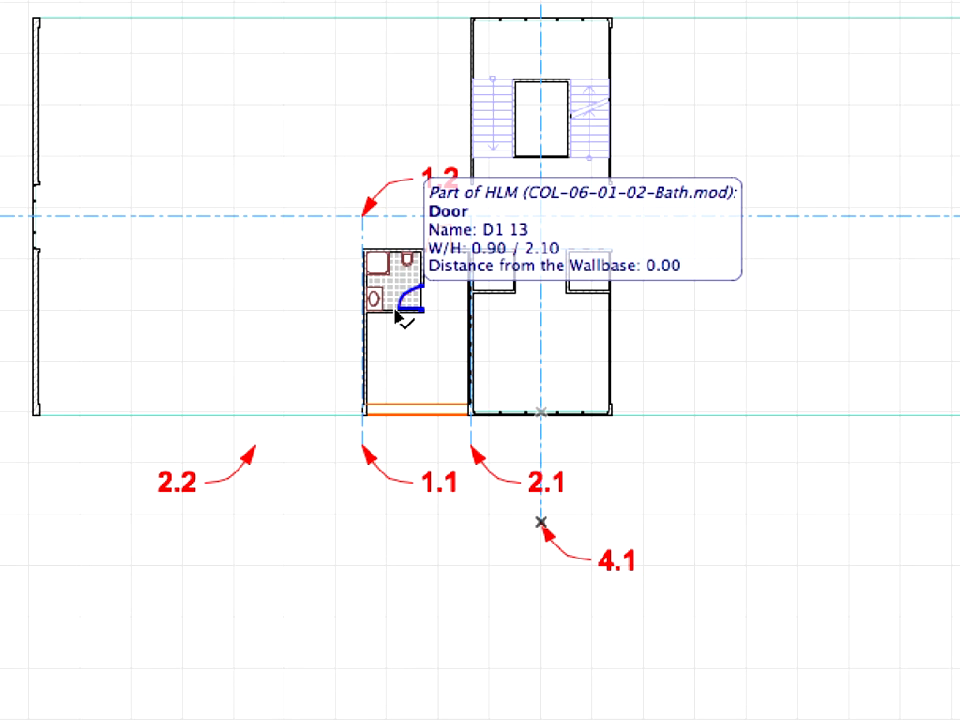
Mirror a copy of the hotlinked bathroom module across an axis through grid point 1.1.
click(390, 310)
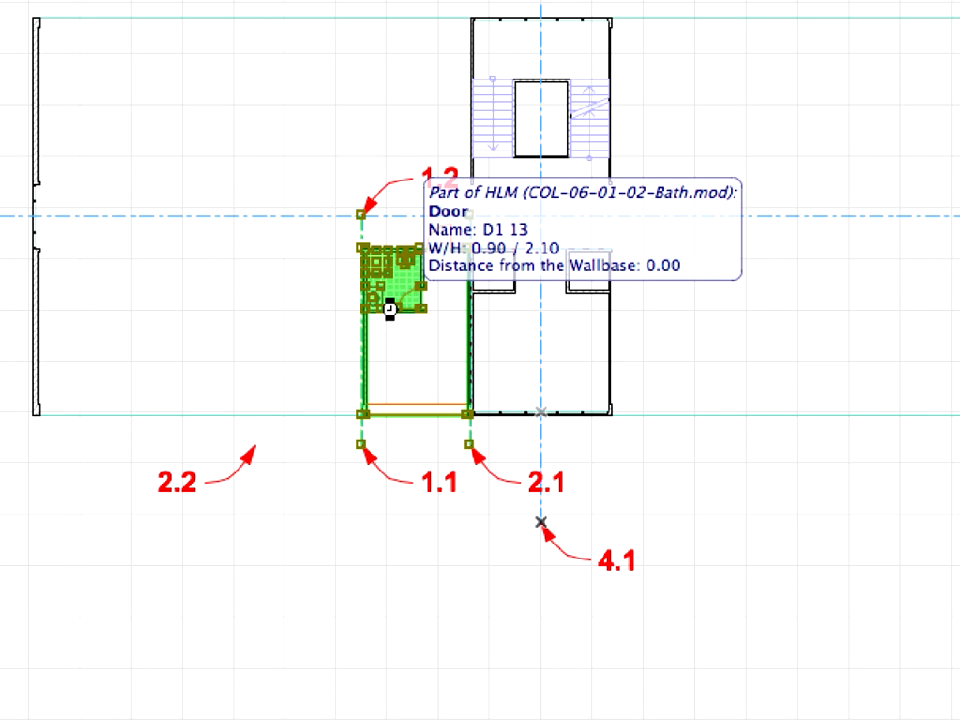
right_click(396, 312)
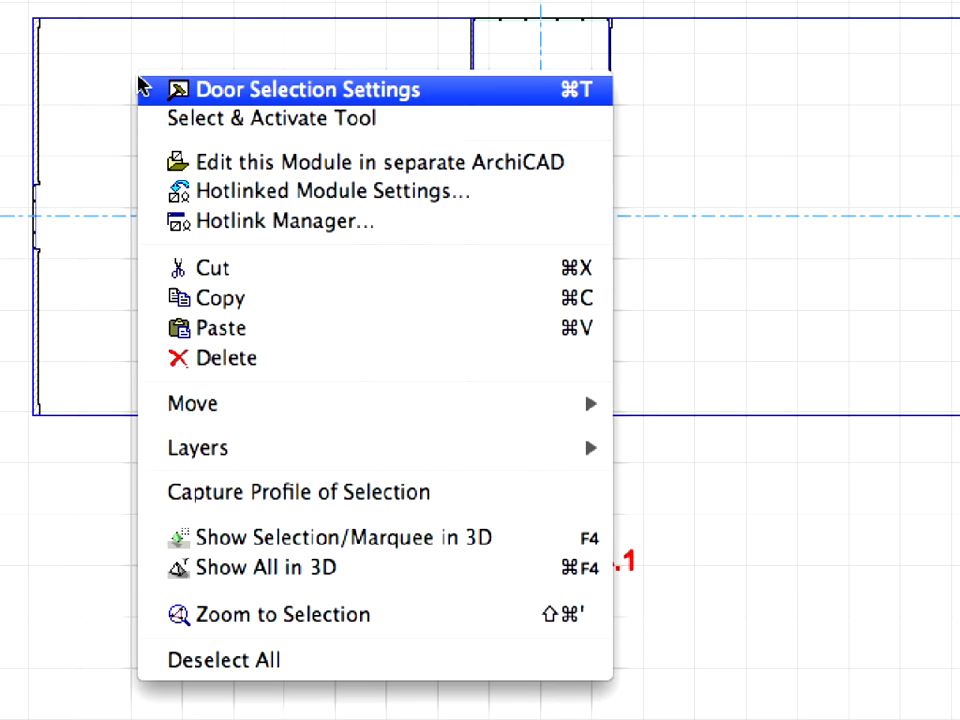
mouse_move(192, 404)
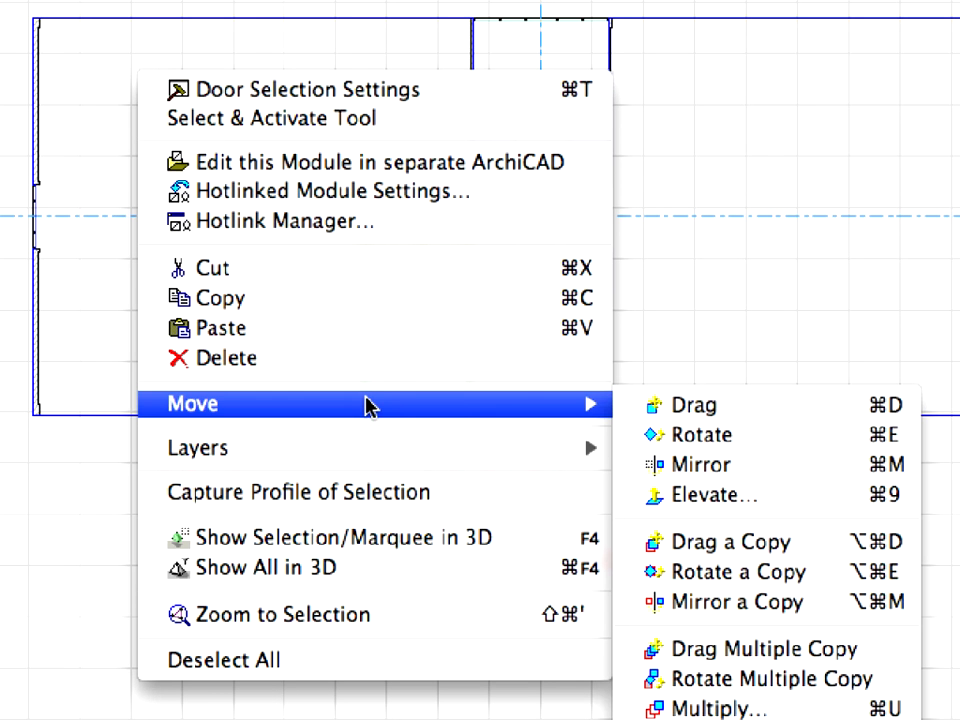
mouse_move(738, 602)
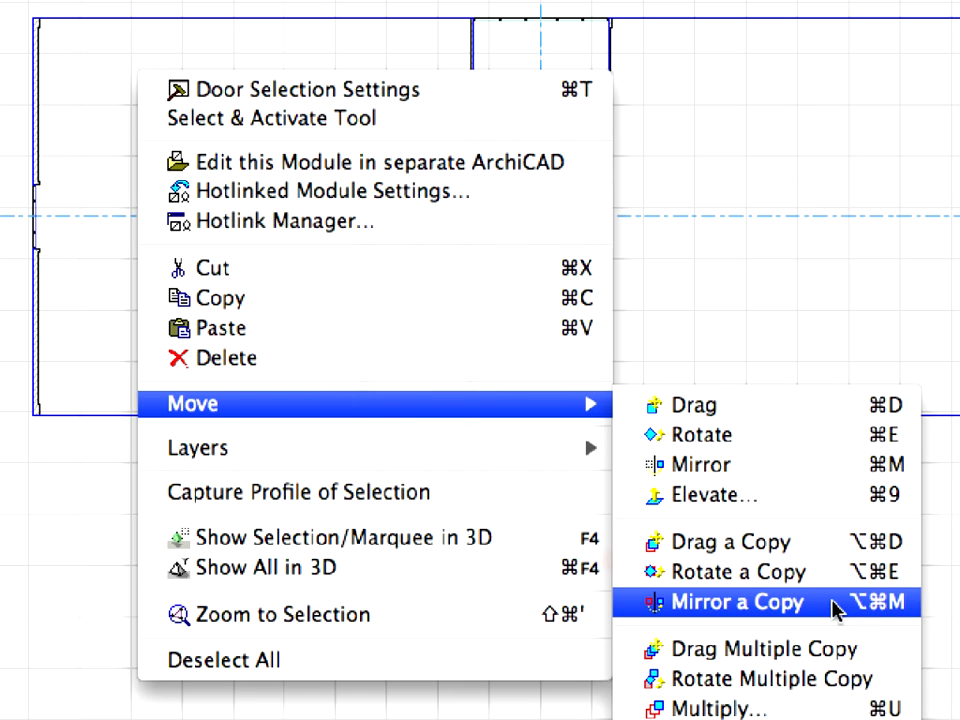
click(738, 602)
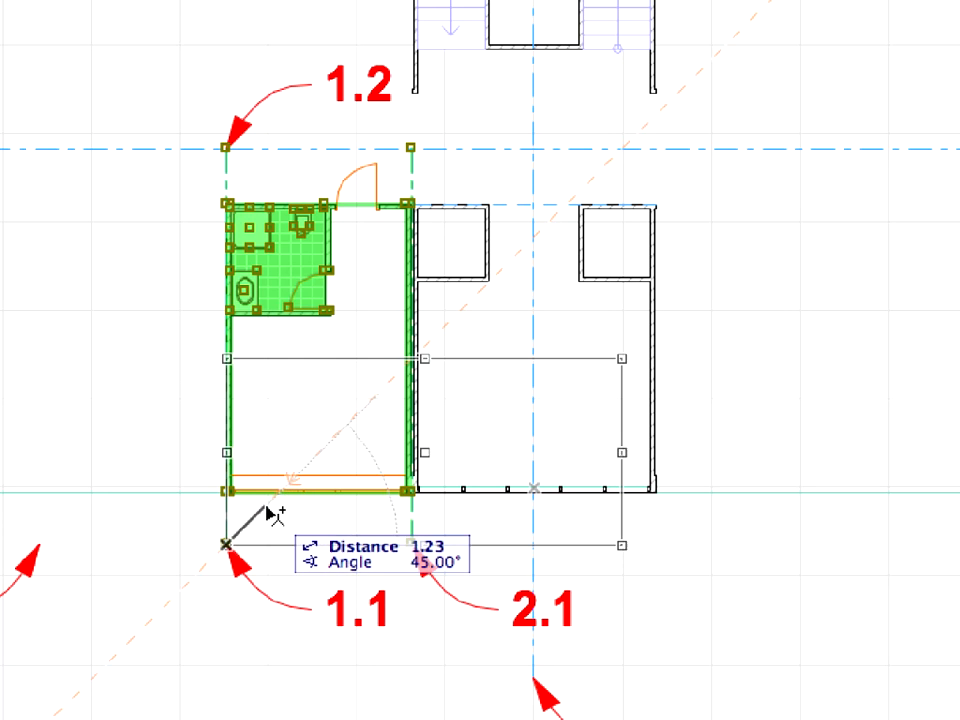
drag(224, 544, 284, 250)
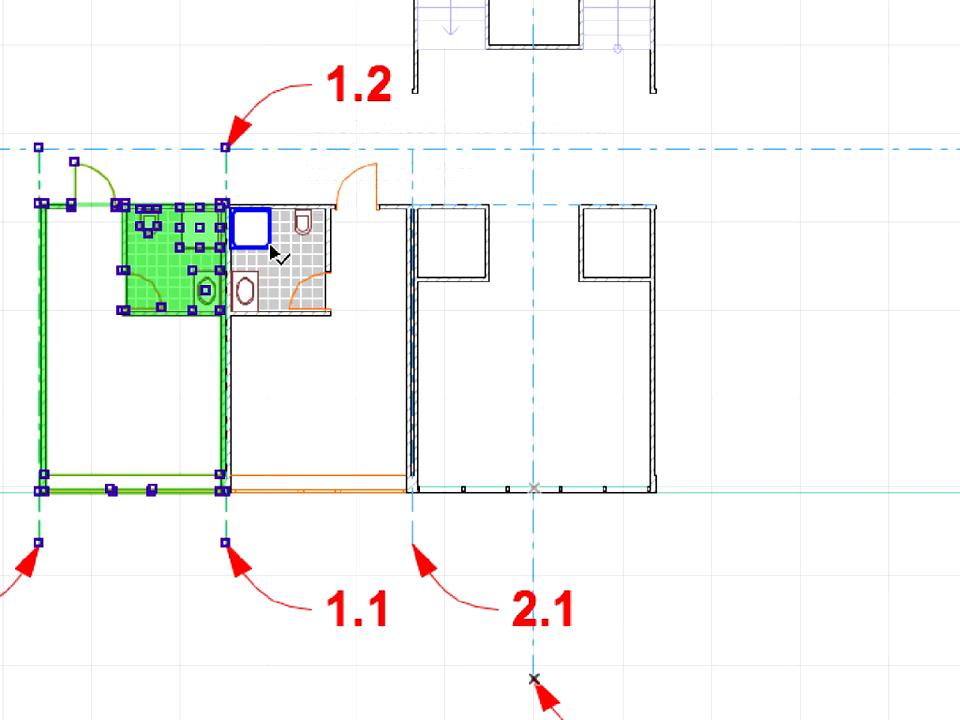
mouse_move(270, 250)
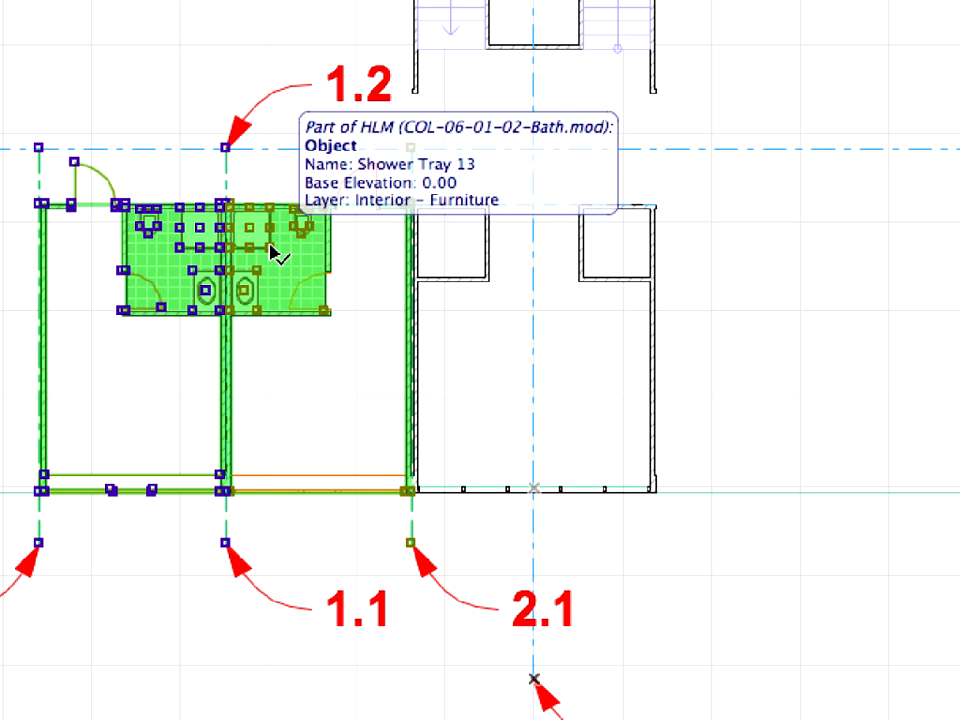
Start dragging a copy of both selected bathroom modules along the hotel wing.
right_click(270, 252)
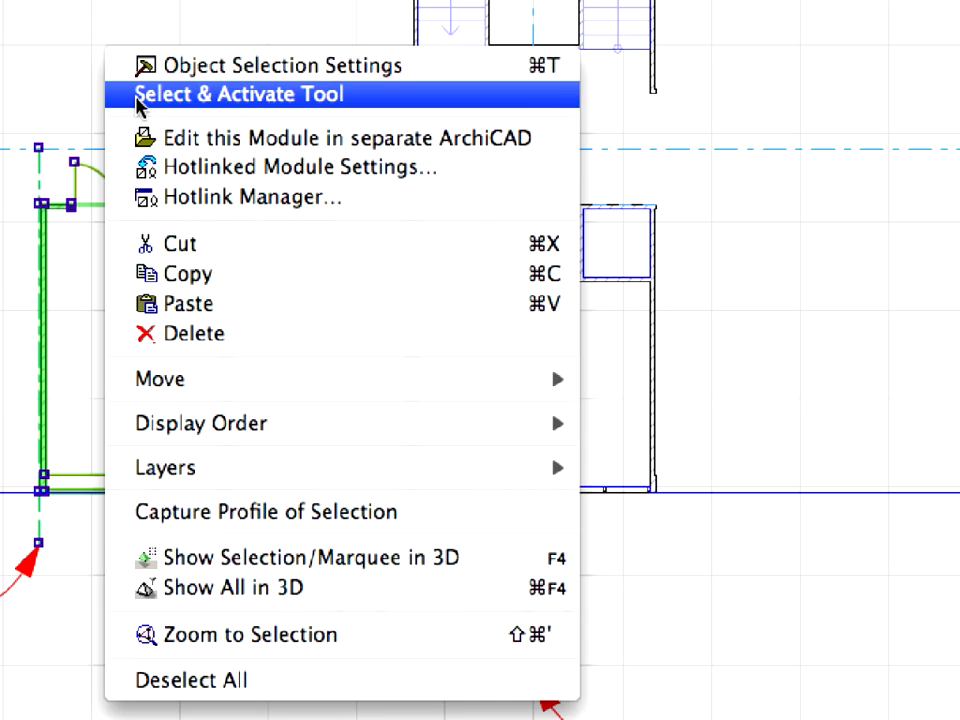
mouse_move(160, 380)
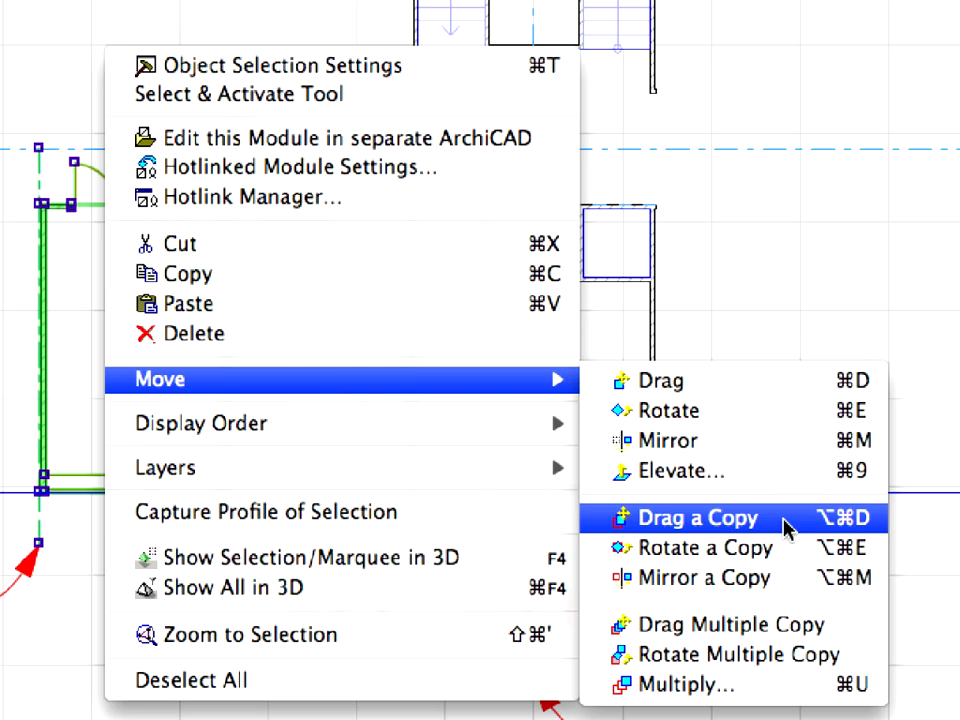
click(690, 518)
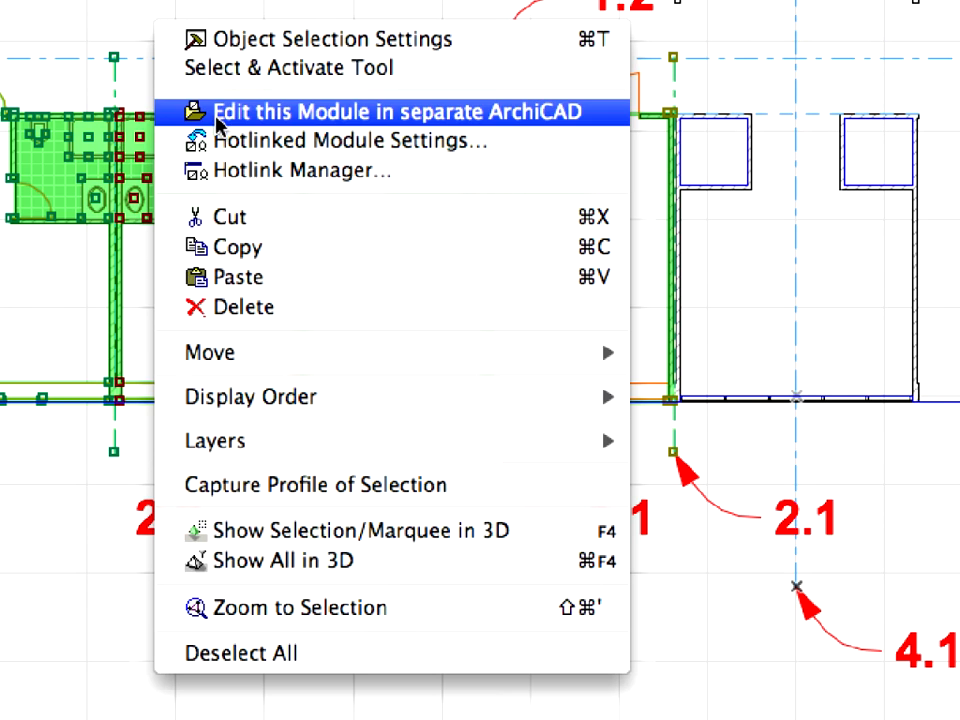
mouse_move(210, 352)
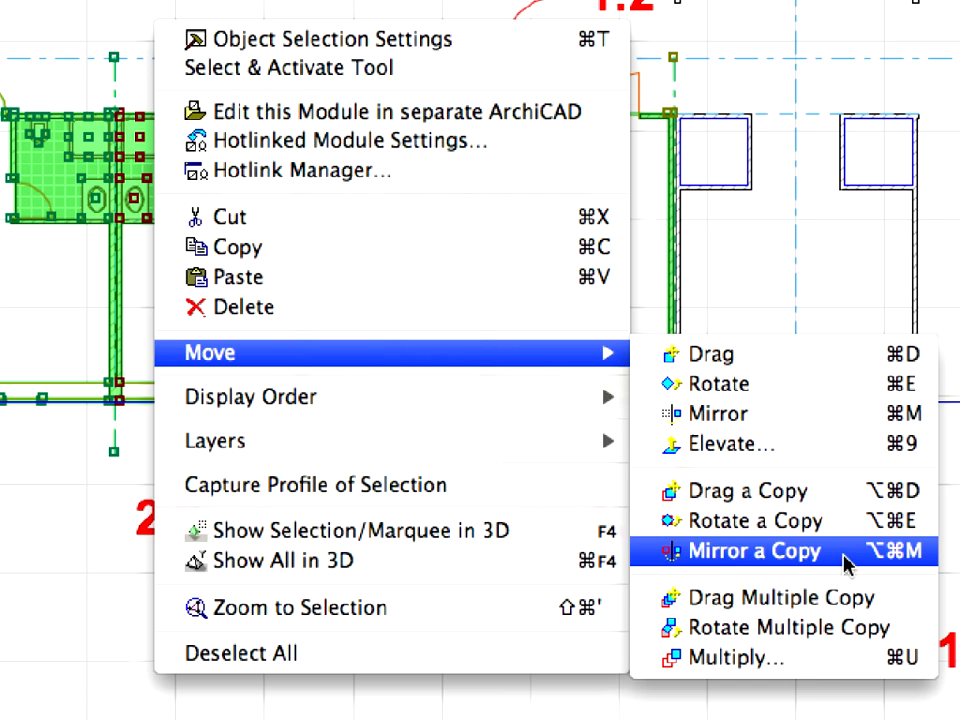
Mirror a copy of the room modules across the corridor axis, giving four modules.
click(752, 552)
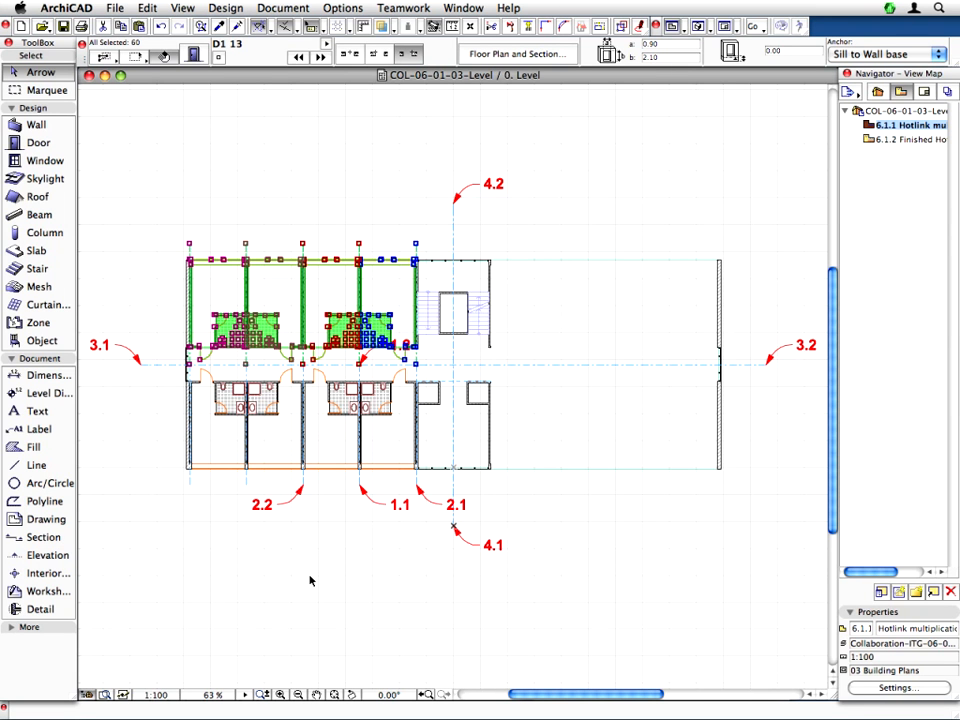
mouse_move(158, 352)
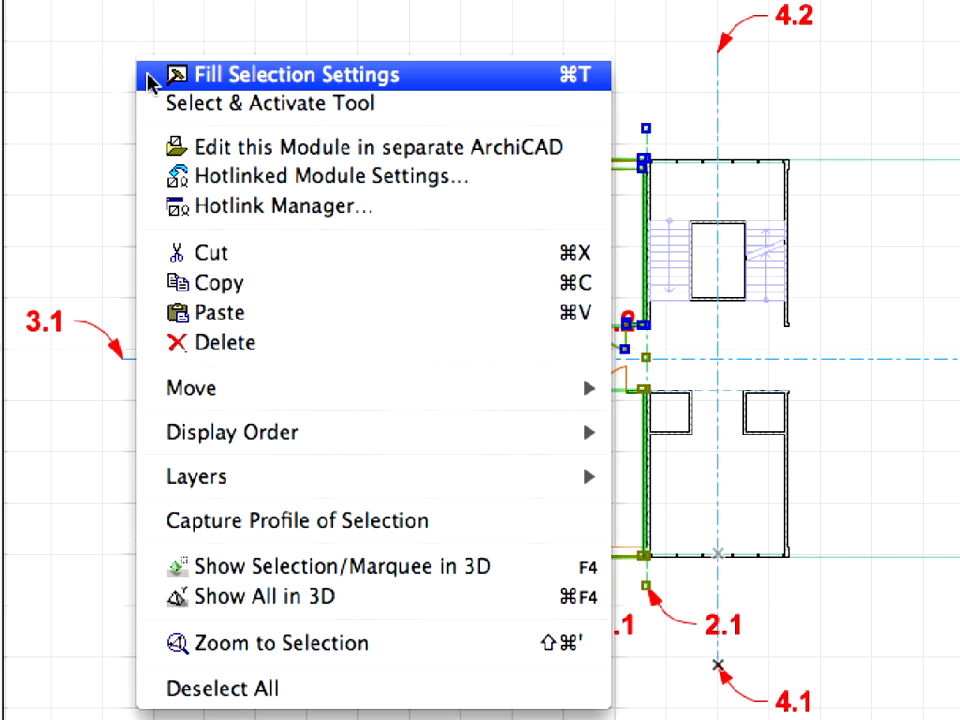
mouse_move(190, 388)
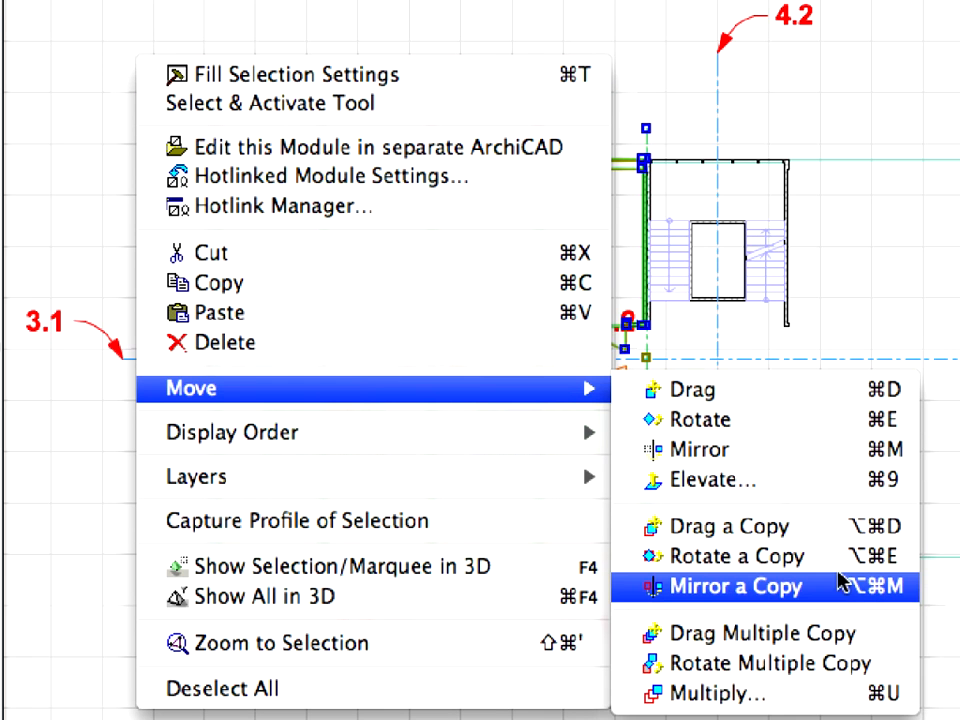
mouse_move(838, 596)
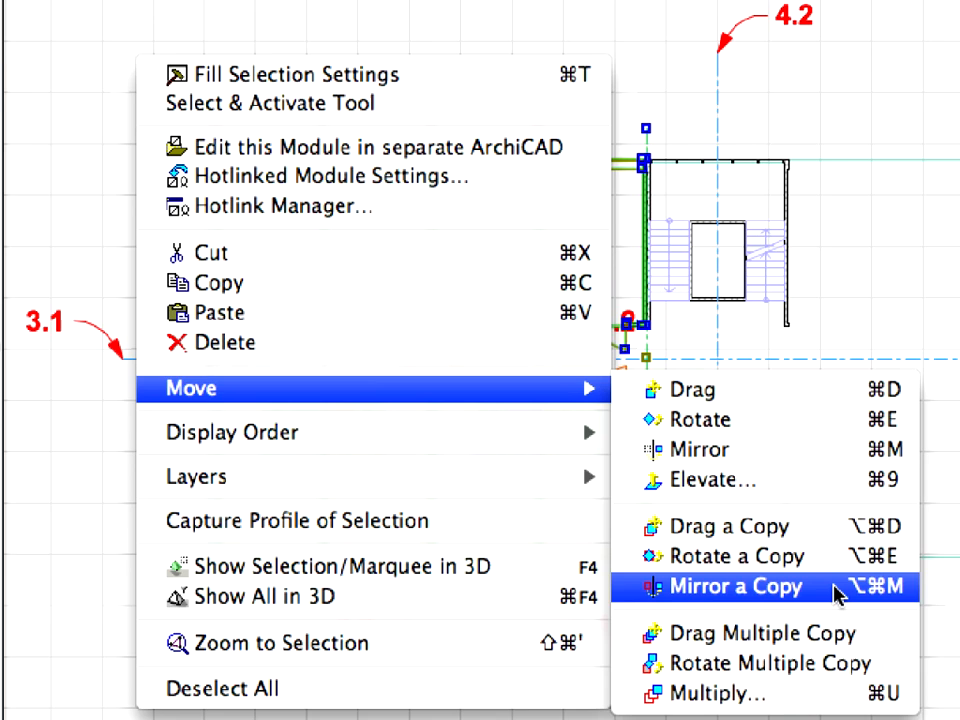
Mirror a copy of the left wing of rooms about the stair core axis.
click(736, 588)
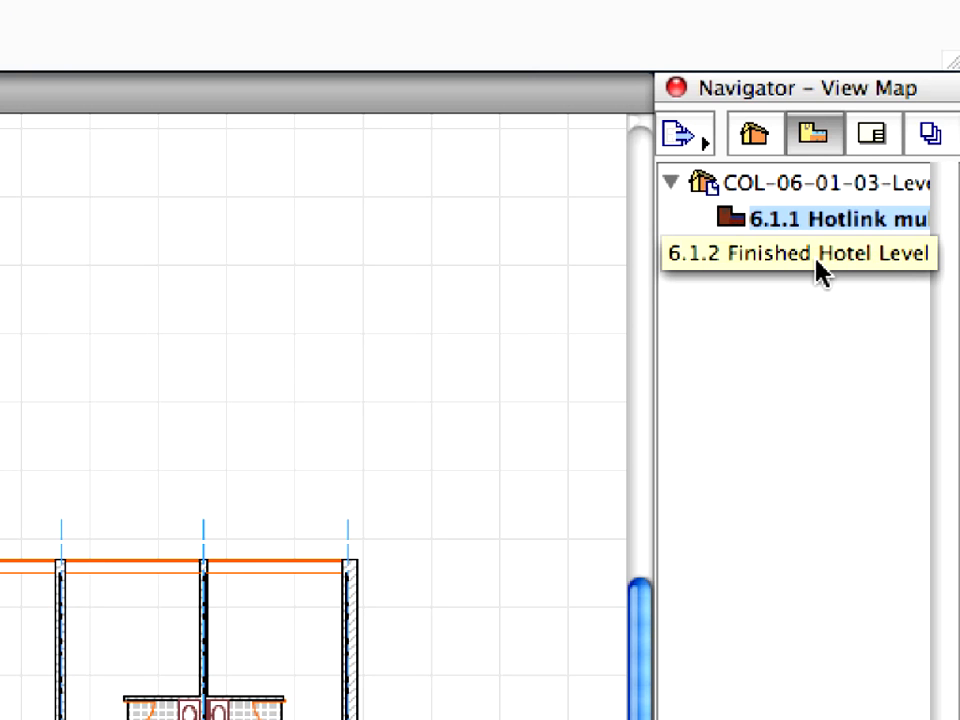
Show the 6.1.2 Finished Hotel Level view from the Navigator View Map.
click(800, 252)
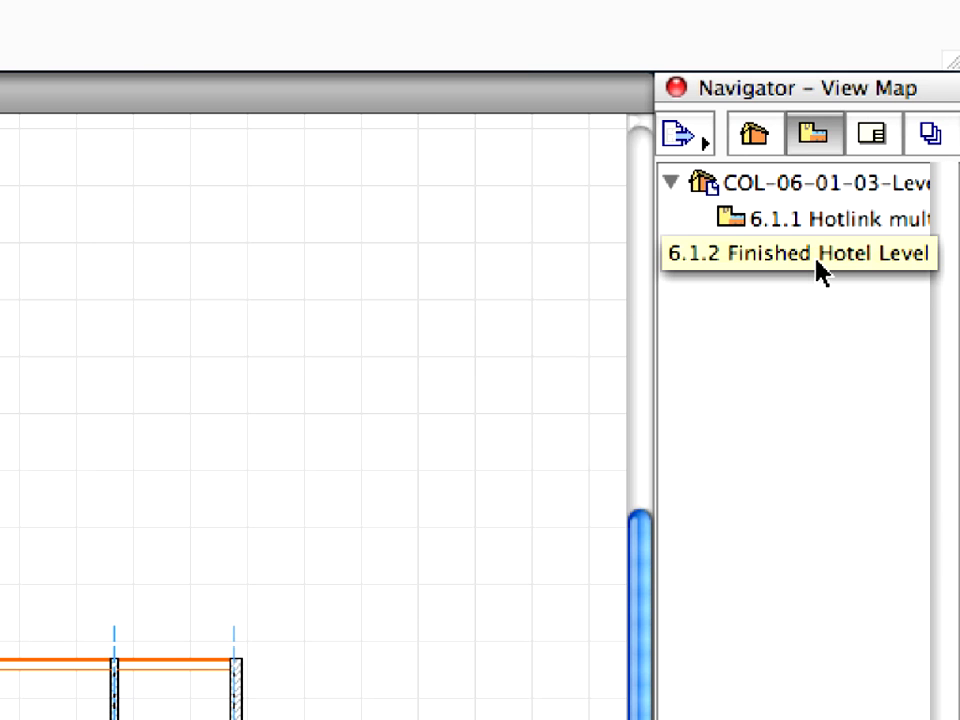
double_click(780, 252)
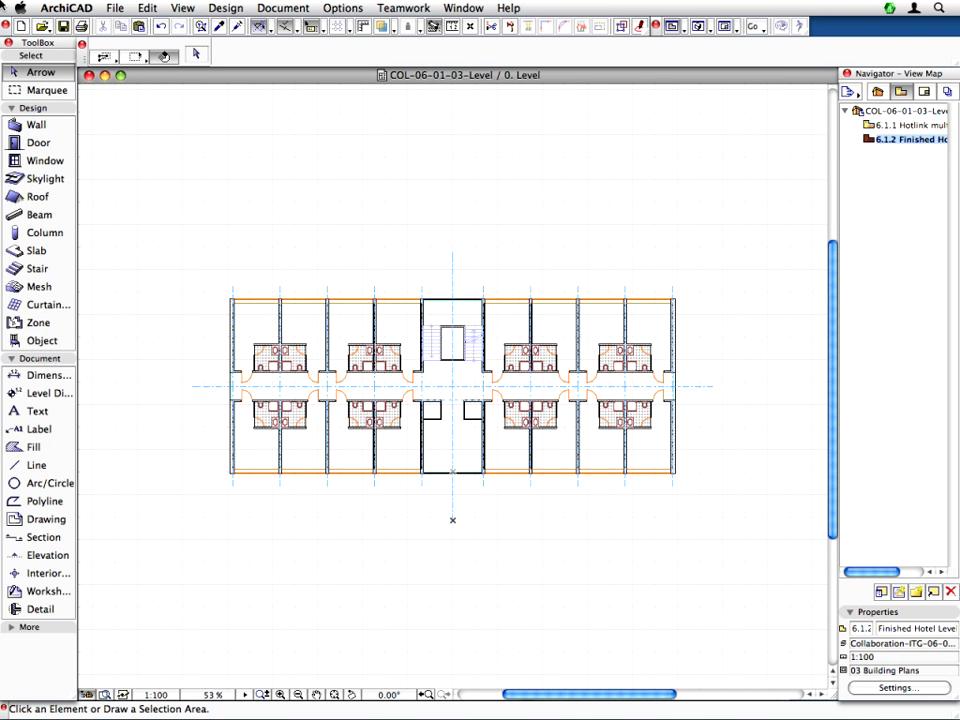
click(114, 8)
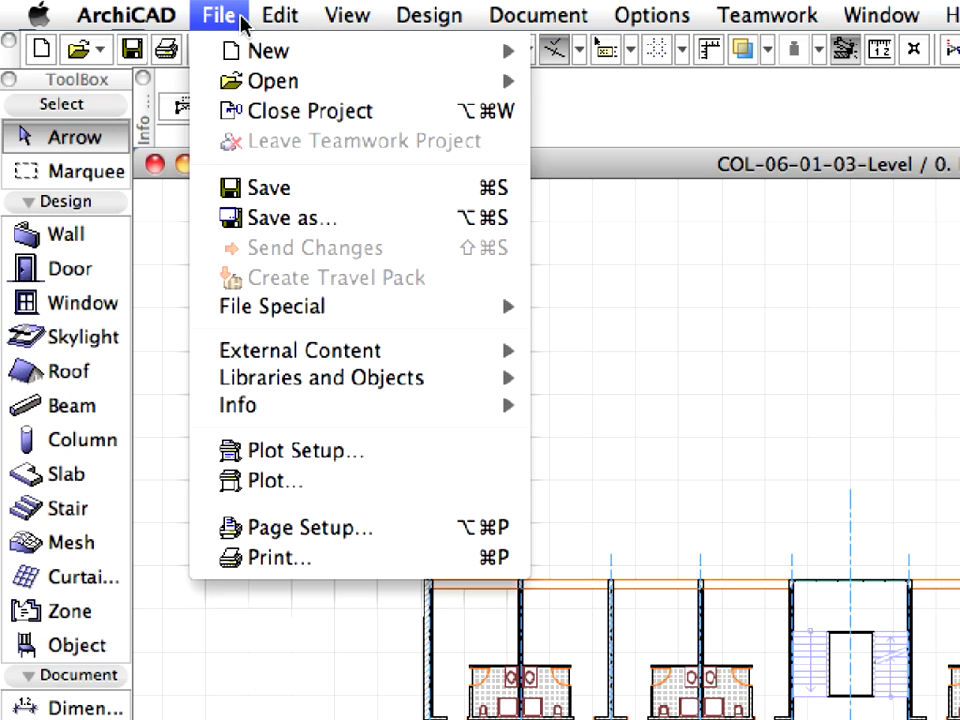
mouse_move(330, 188)
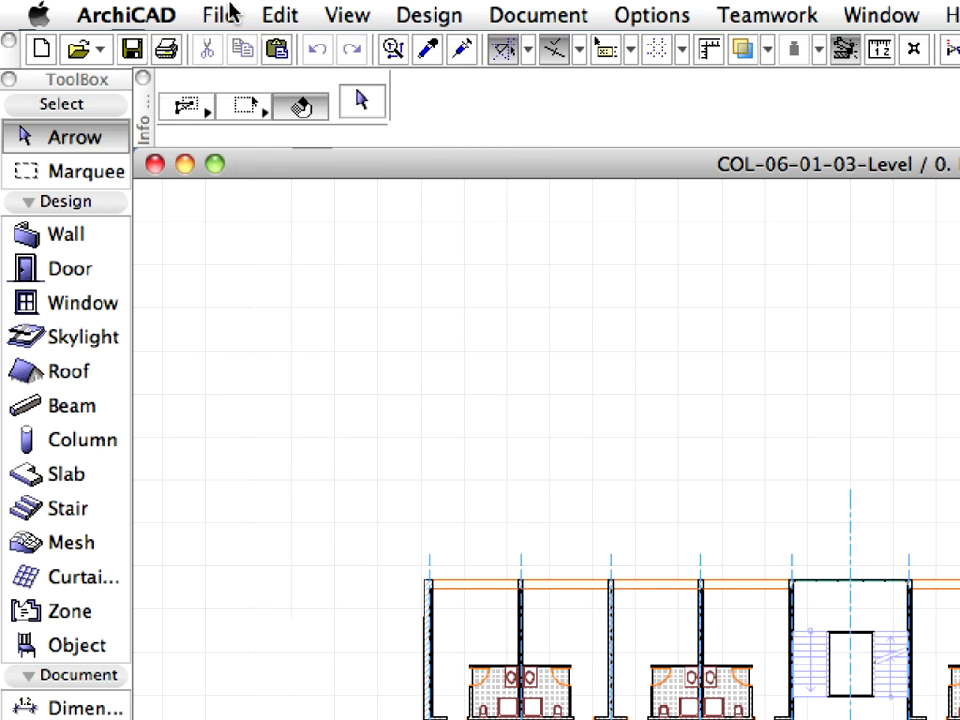
Close the Level project and begin choosing another project to open.
click(218, 16)
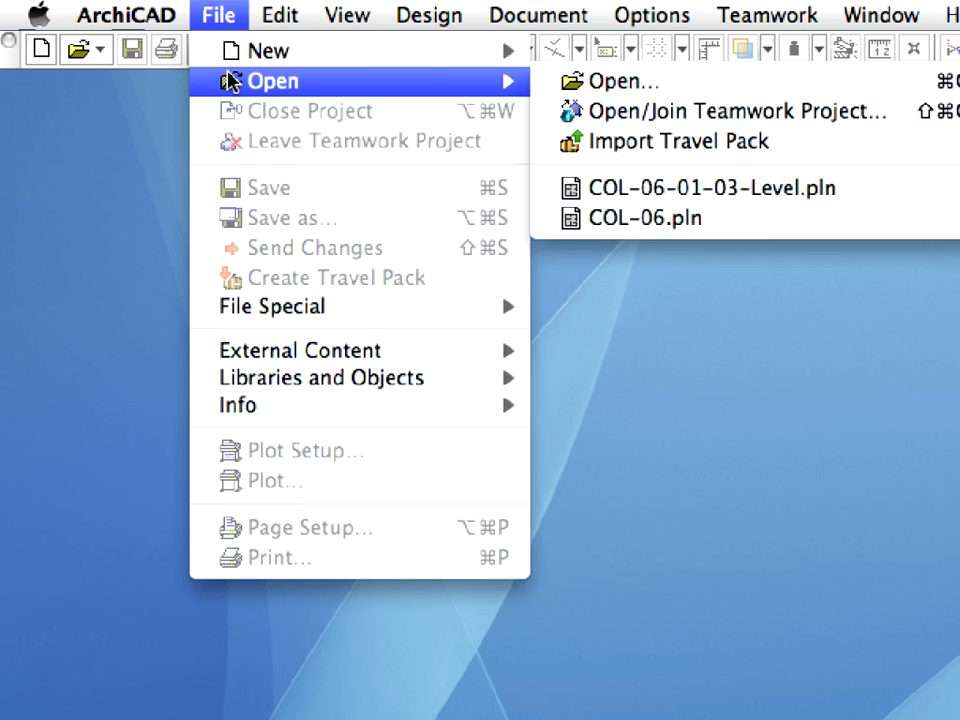
mouse_move(760, 84)
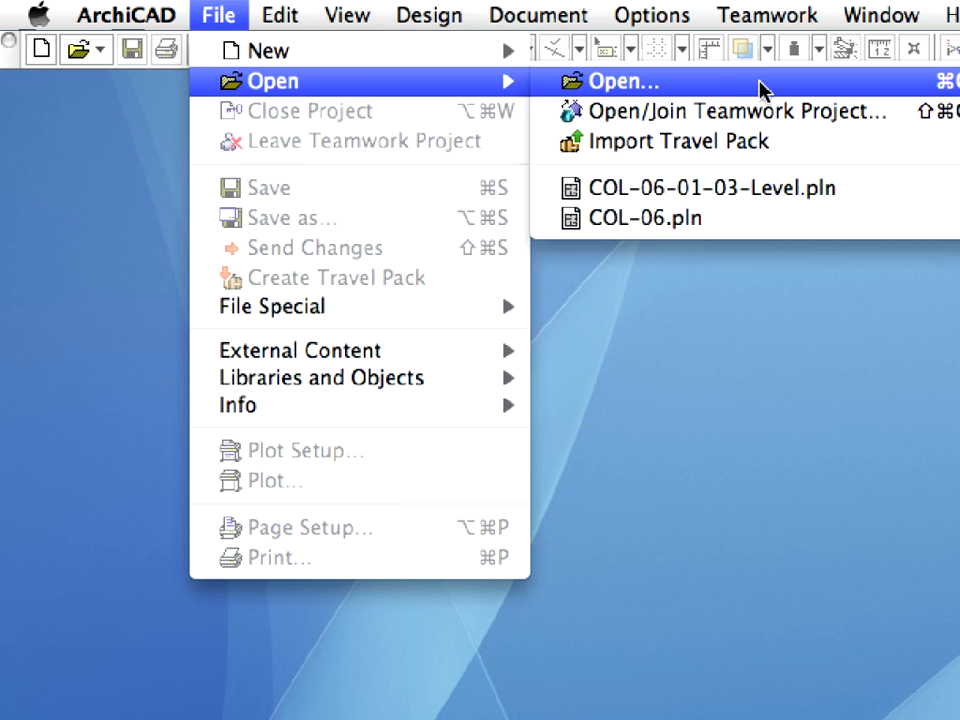
click(624, 80)
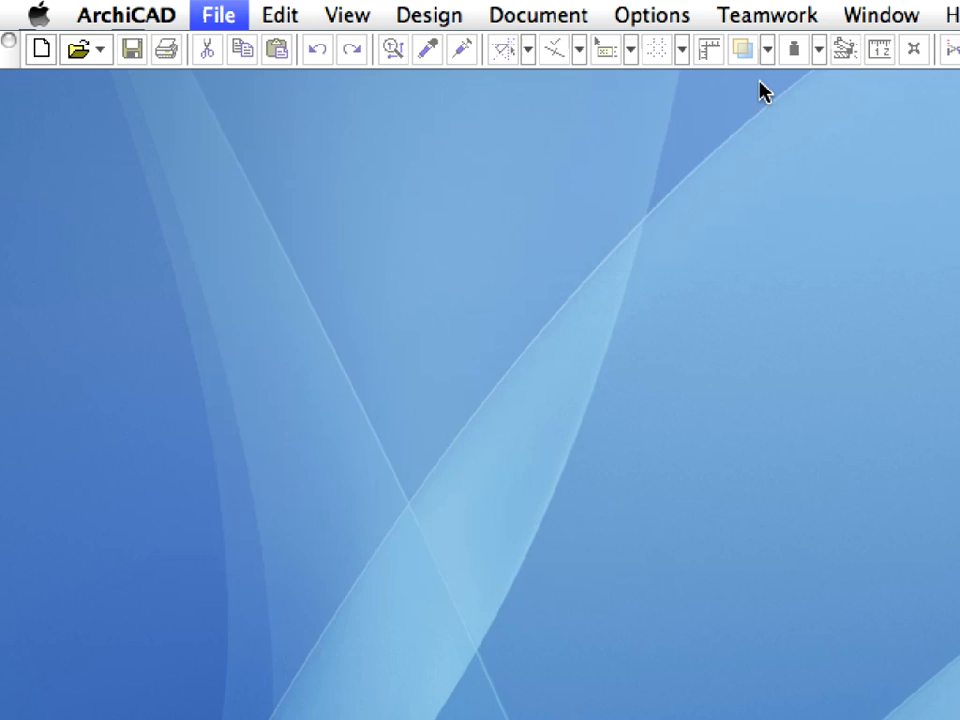
Open the COL-06-01-04-Tower.pln project from the Chapter 06 folder.
click(218, 16)
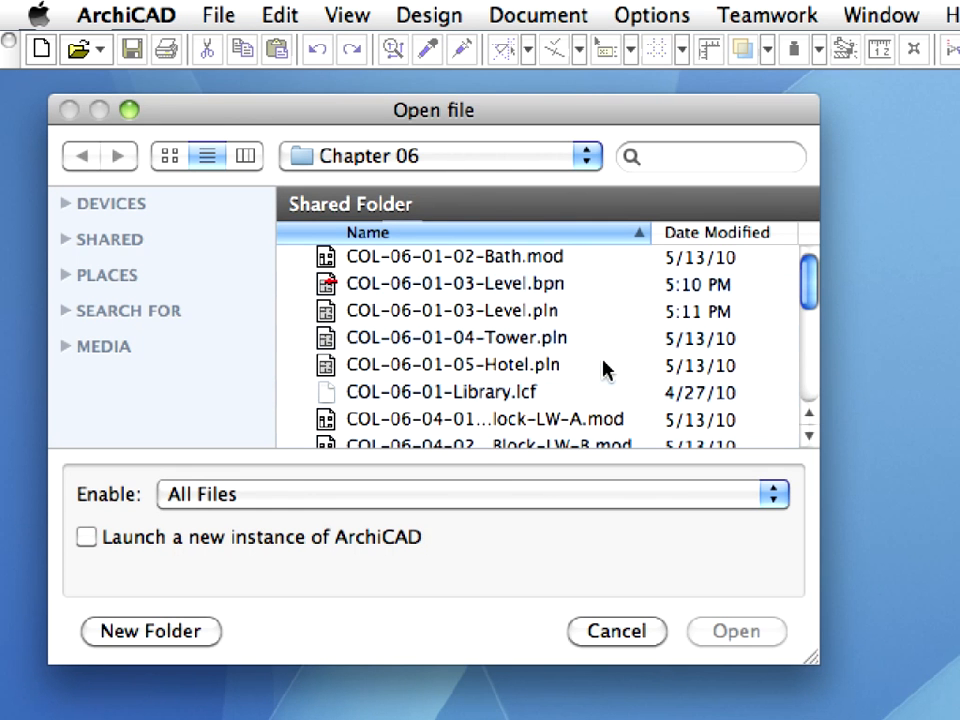
click(456, 338)
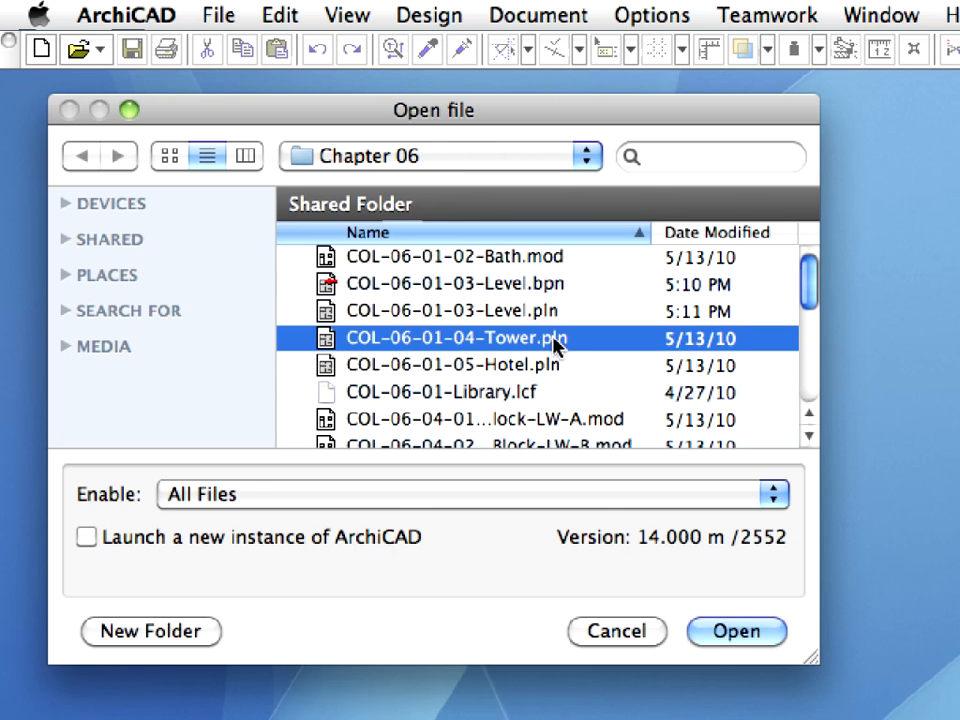
mouse_move(612, 344)
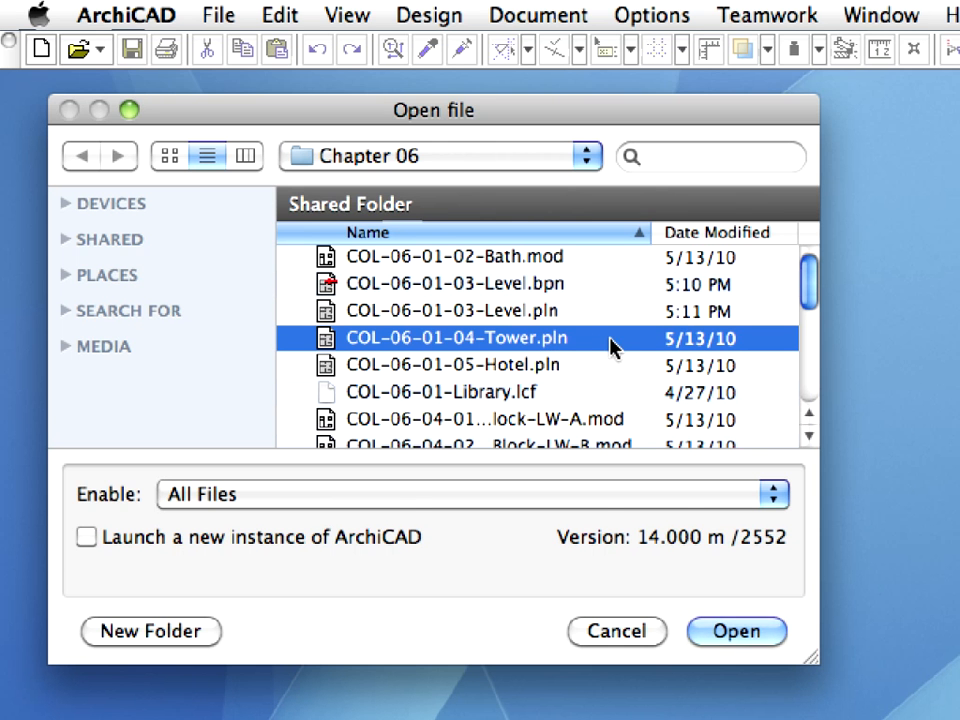
click(736, 632)
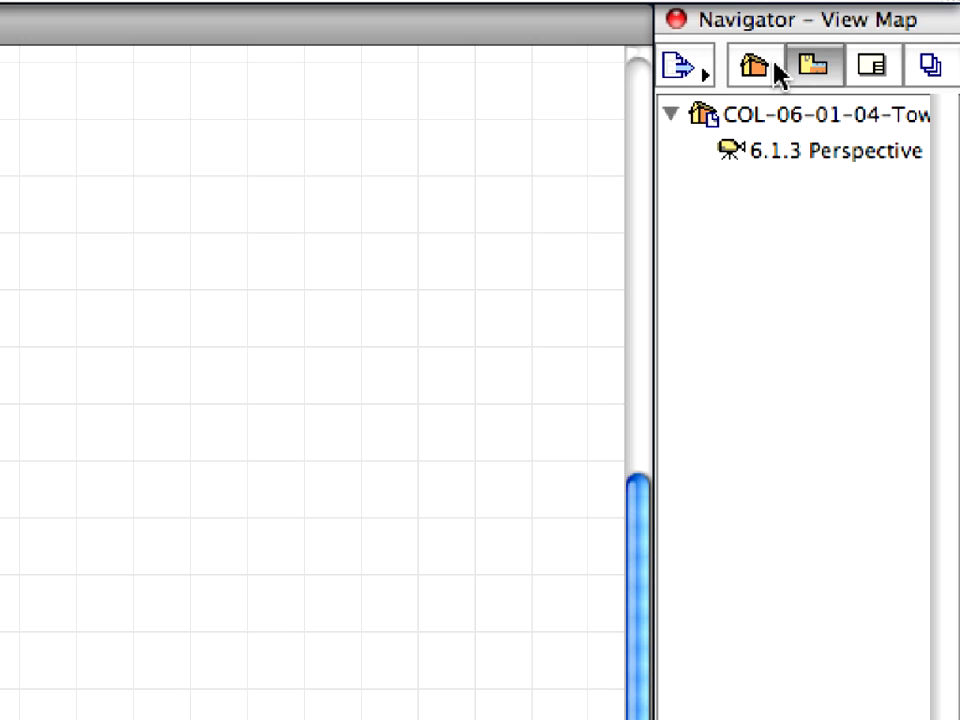
Browse the Project Map stories 4, 7 and 10, then return to the 1. Story plan.
click(752, 64)
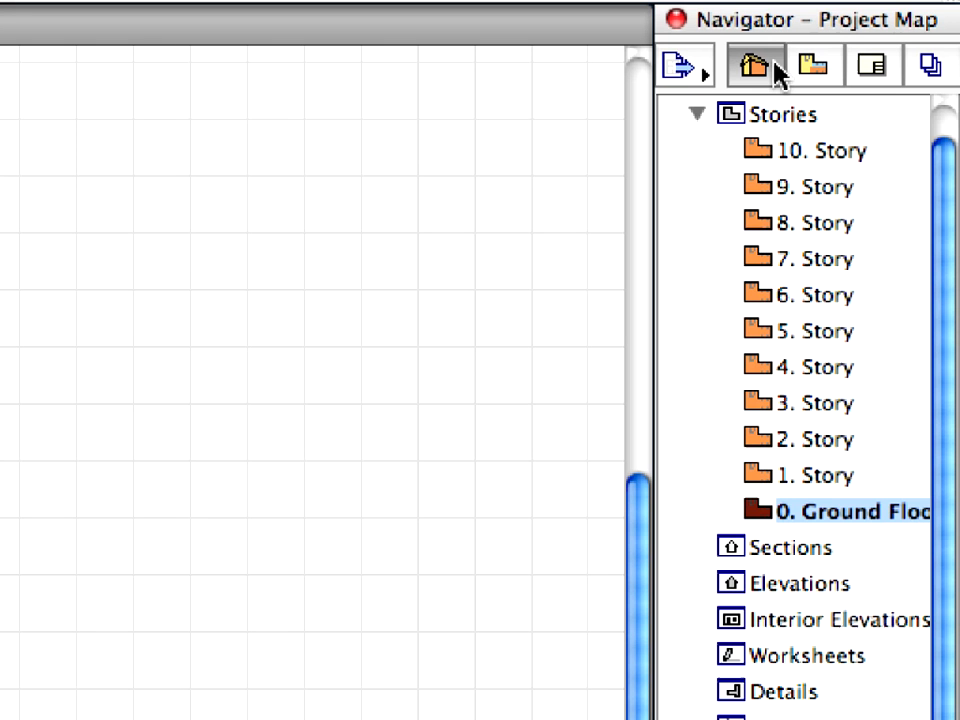
mouse_move(824, 488)
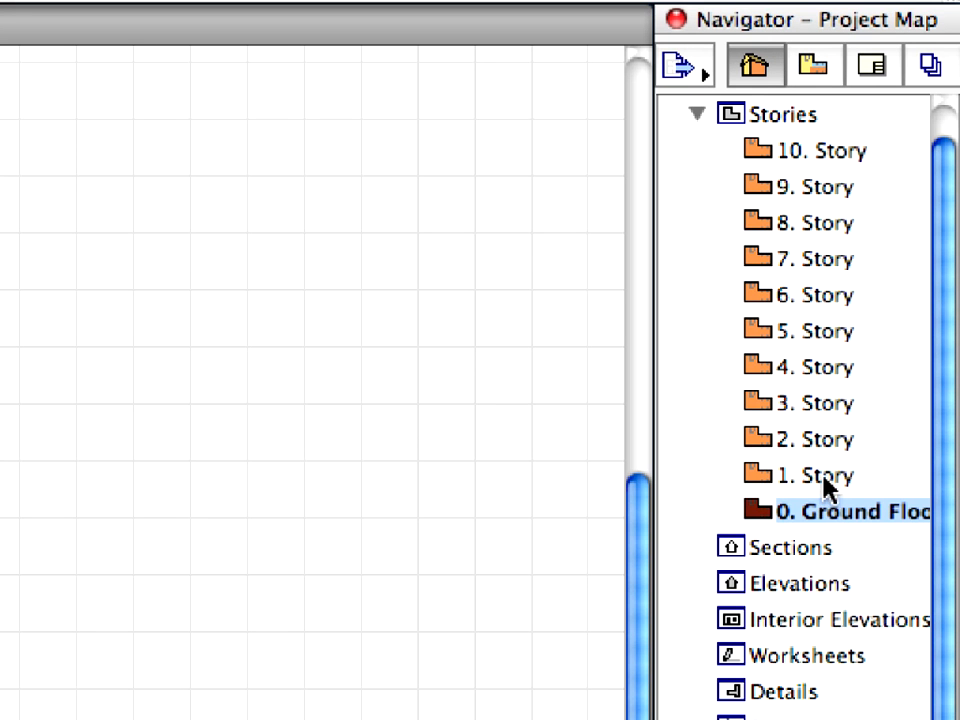
click(820, 368)
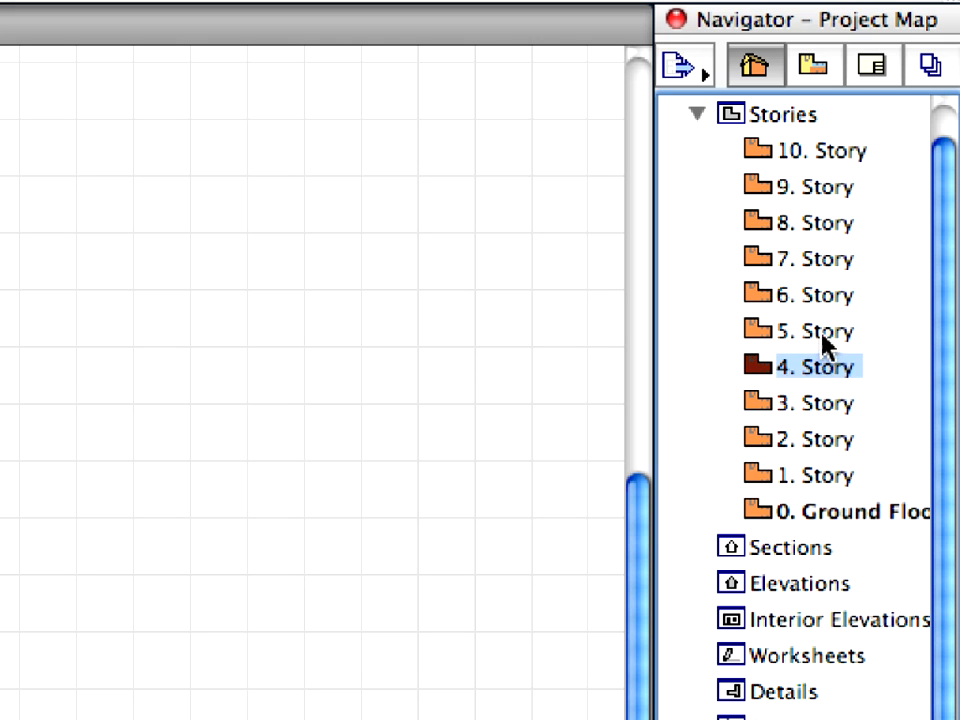
click(814, 258)
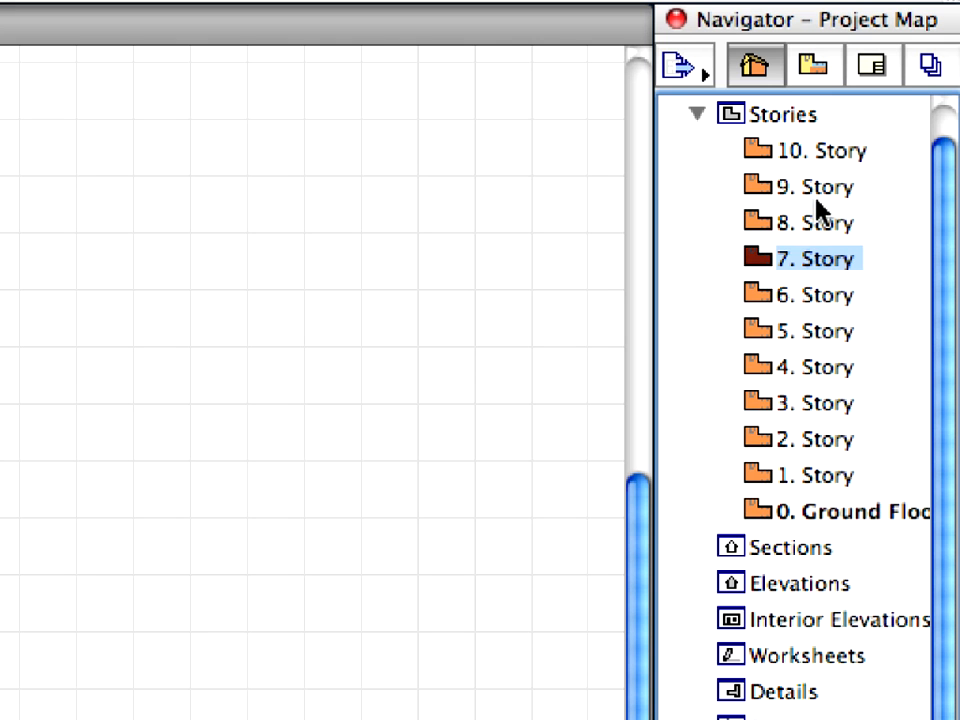
click(822, 148)
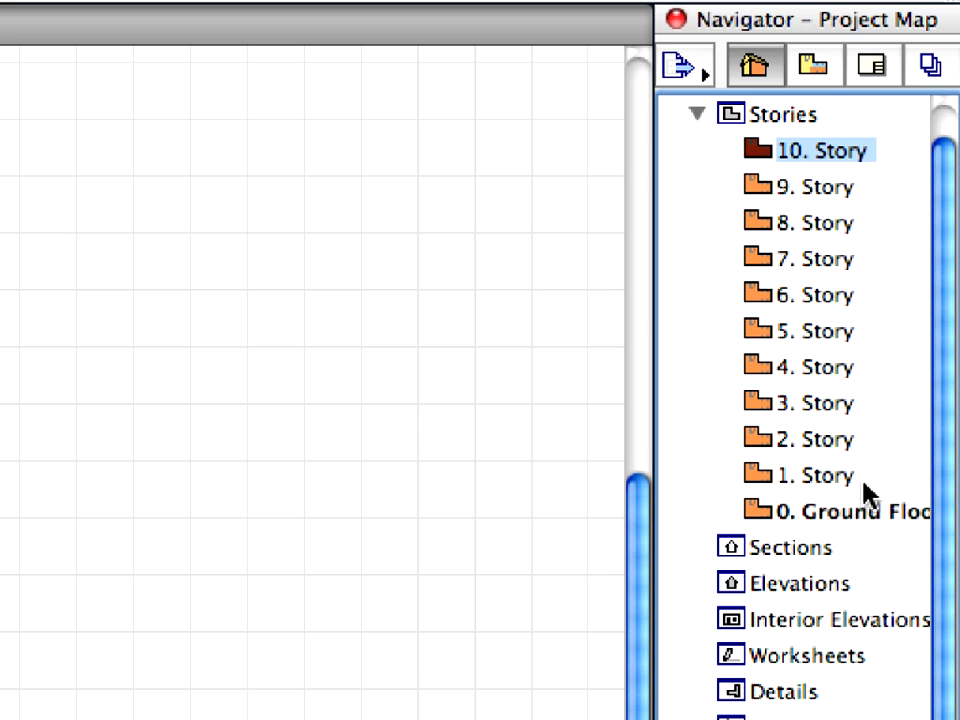
click(840, 512)
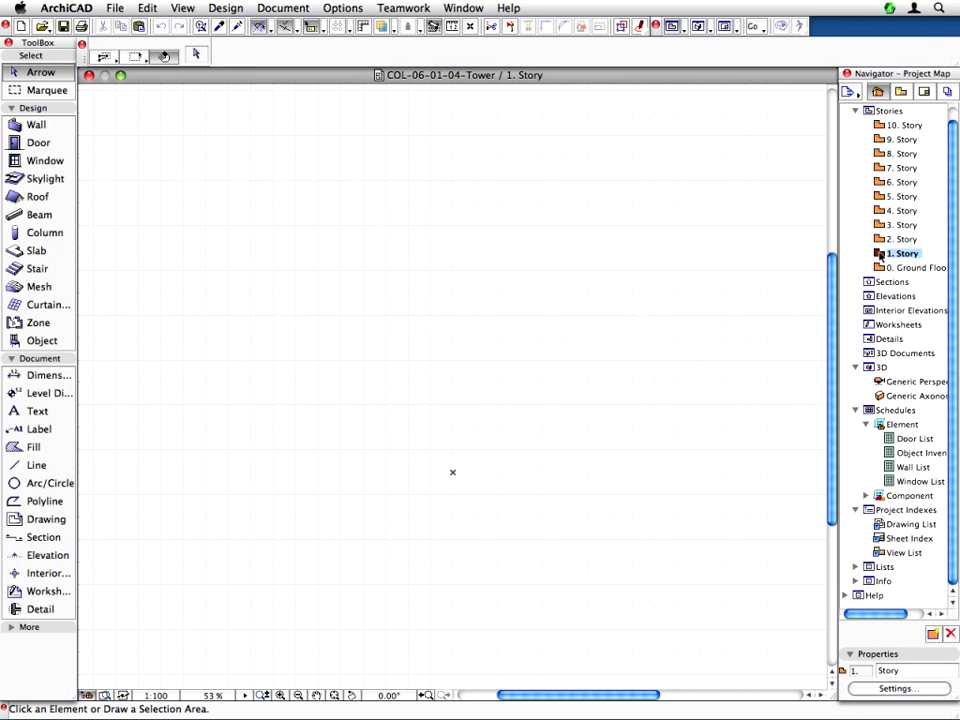
Begin placing a hotlinked module with a new hotlink sourced from a project file.
click(116, 8)
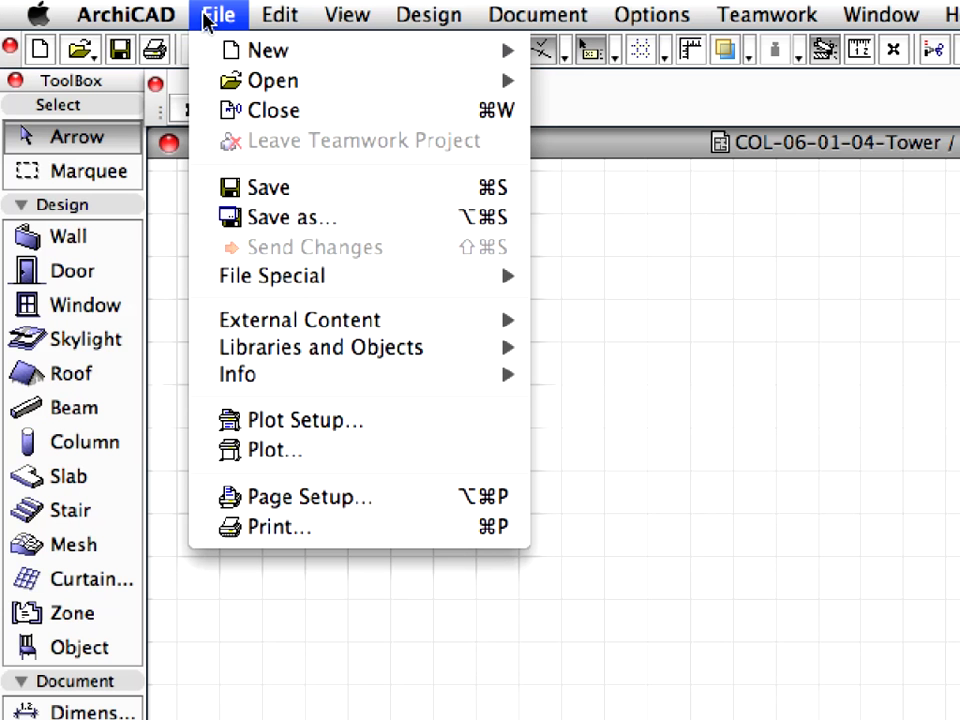
mouse_move(300, 320)
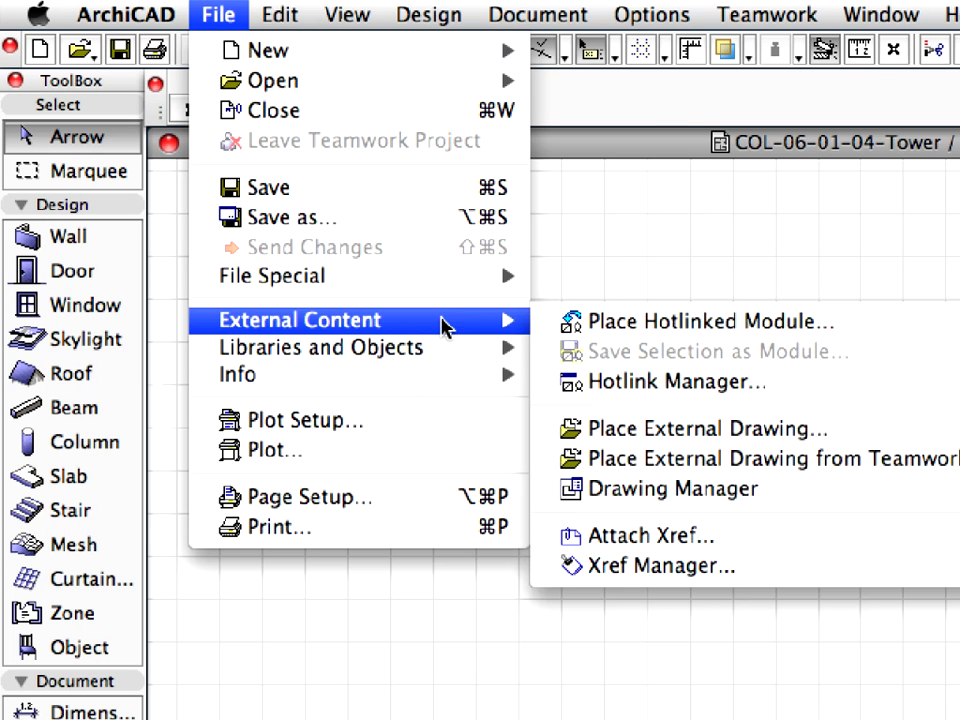
mouse_move(710, 320)
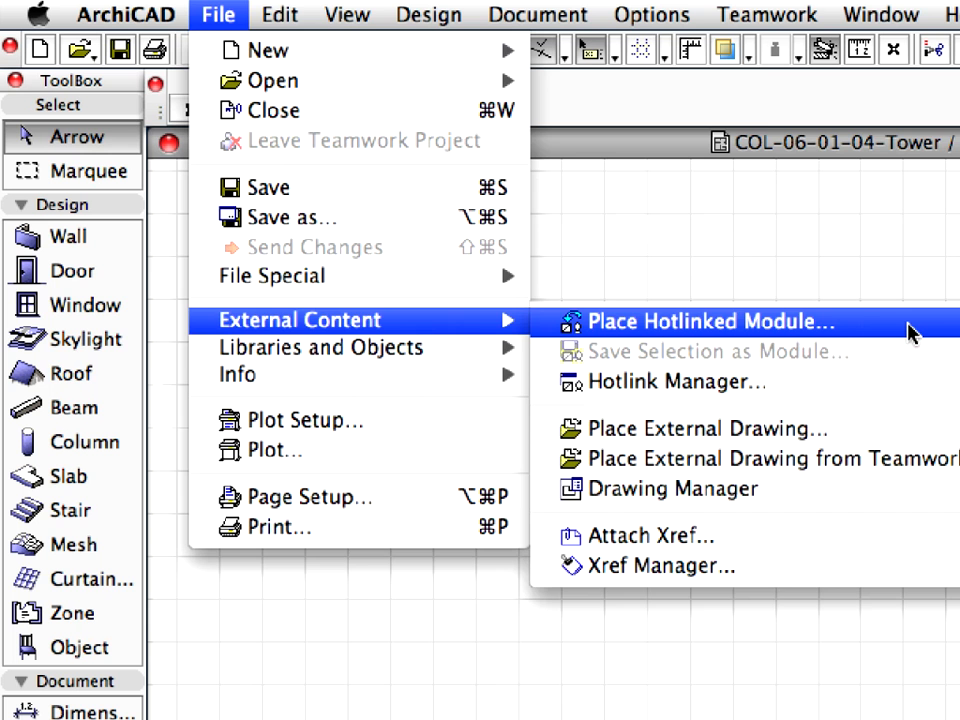
click(708, 320)
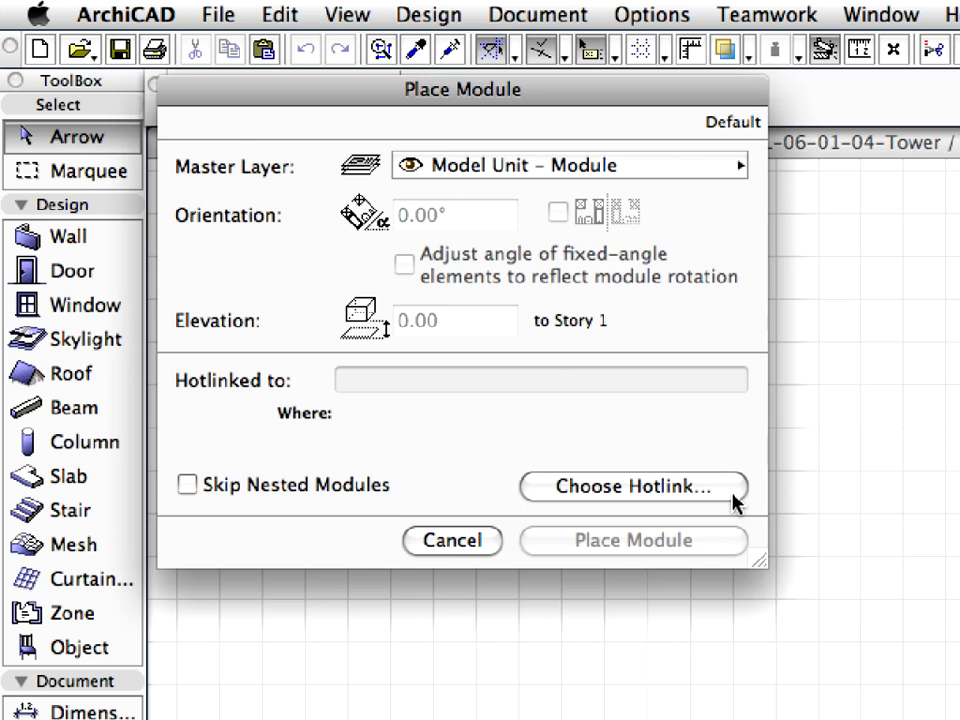
click(632, 488)
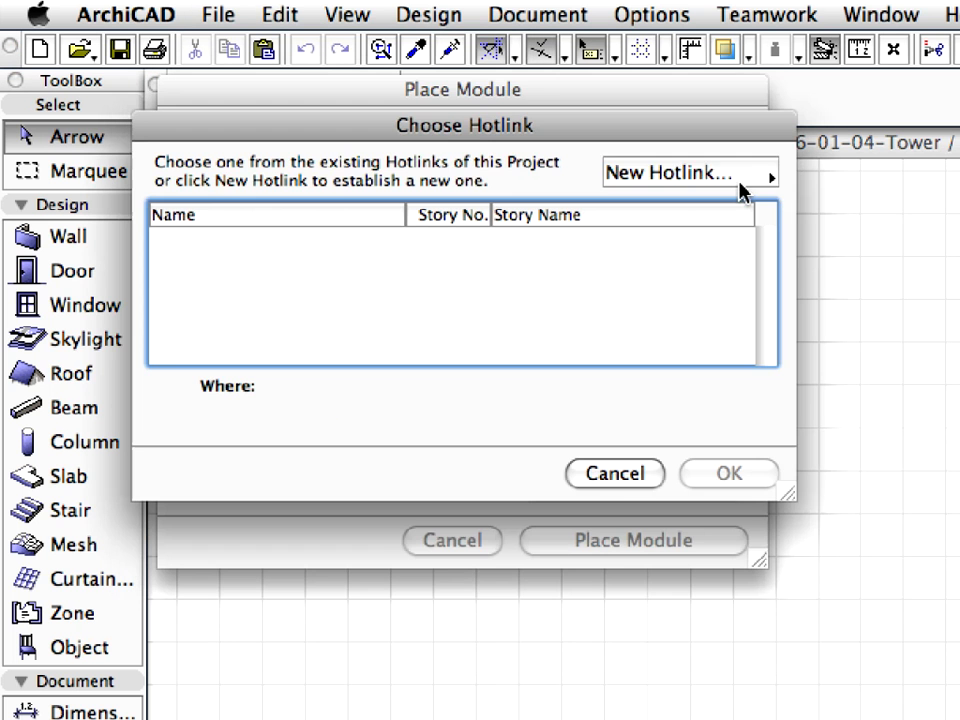
click(688, 172)
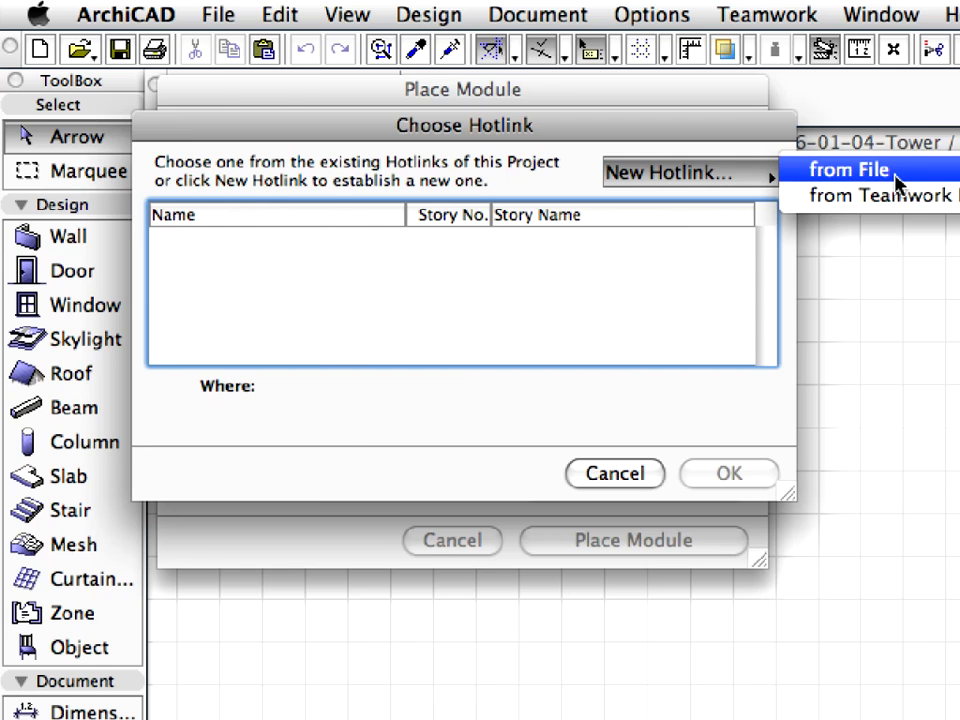
click(850, 168)
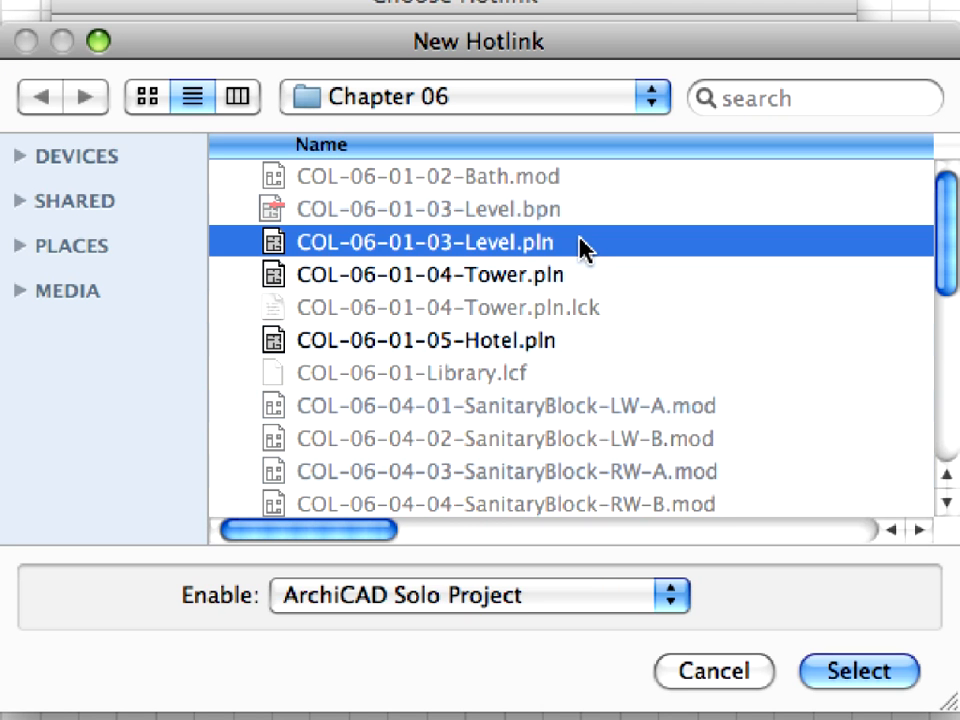
mouse_move(676, 588)
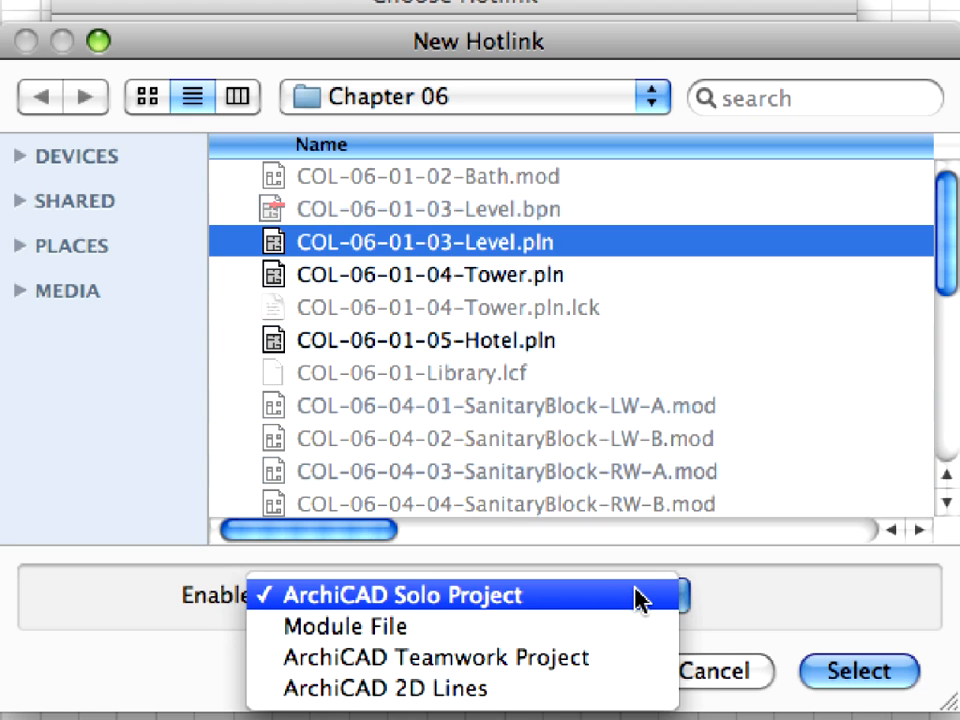
Link COL-06-01-03-Level.pln as the hotlink and place the module on the 1. Story.
click(404, 596)
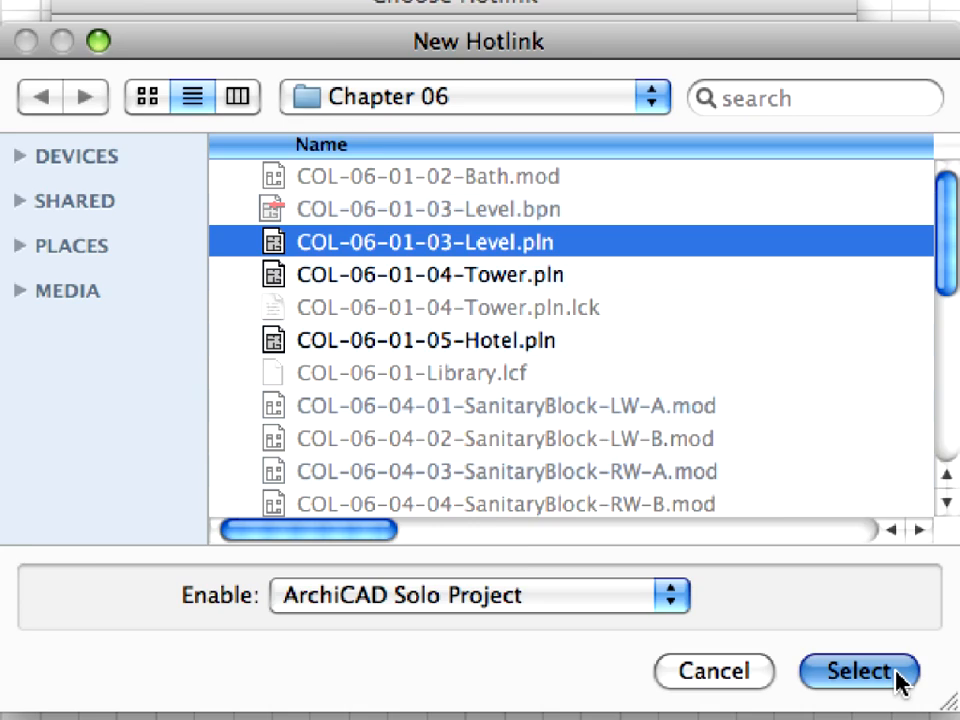
click(858, 672)
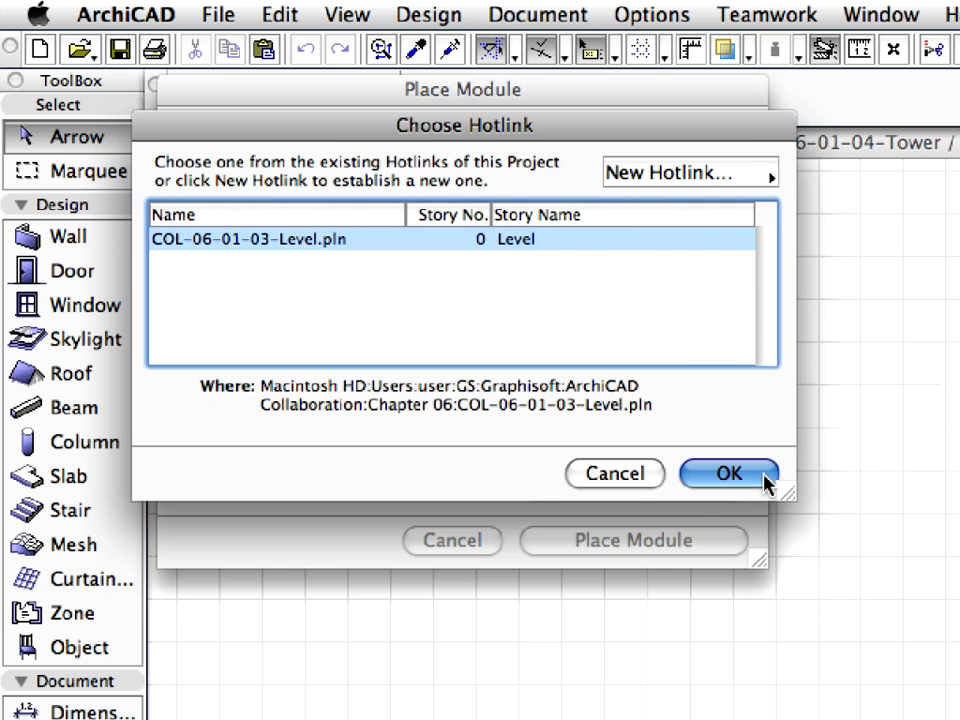
click(728, 472)
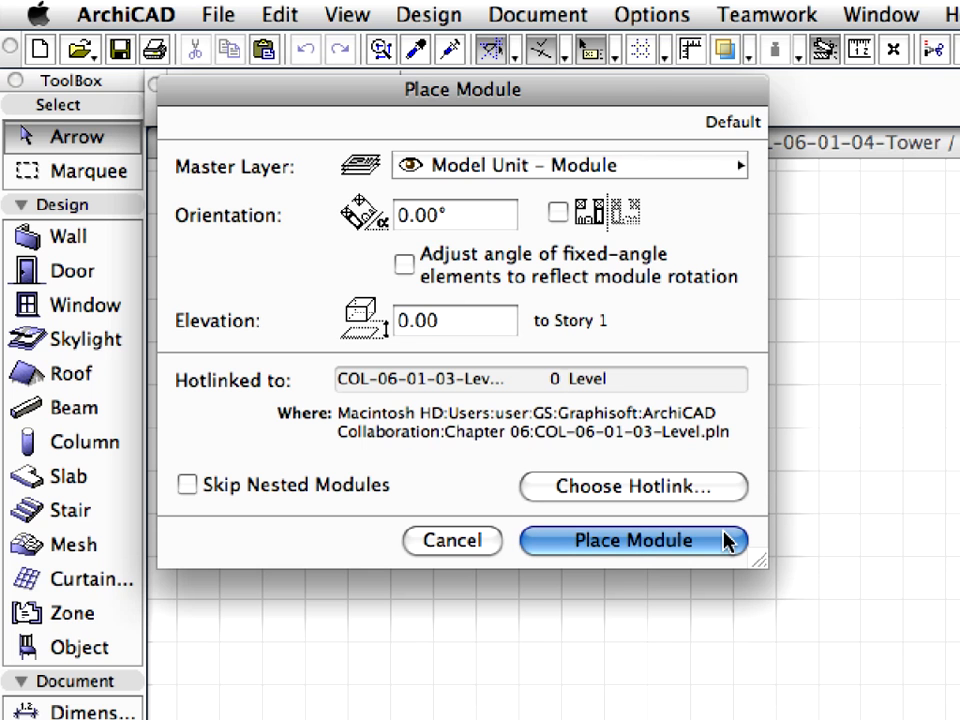
click(632, 540)
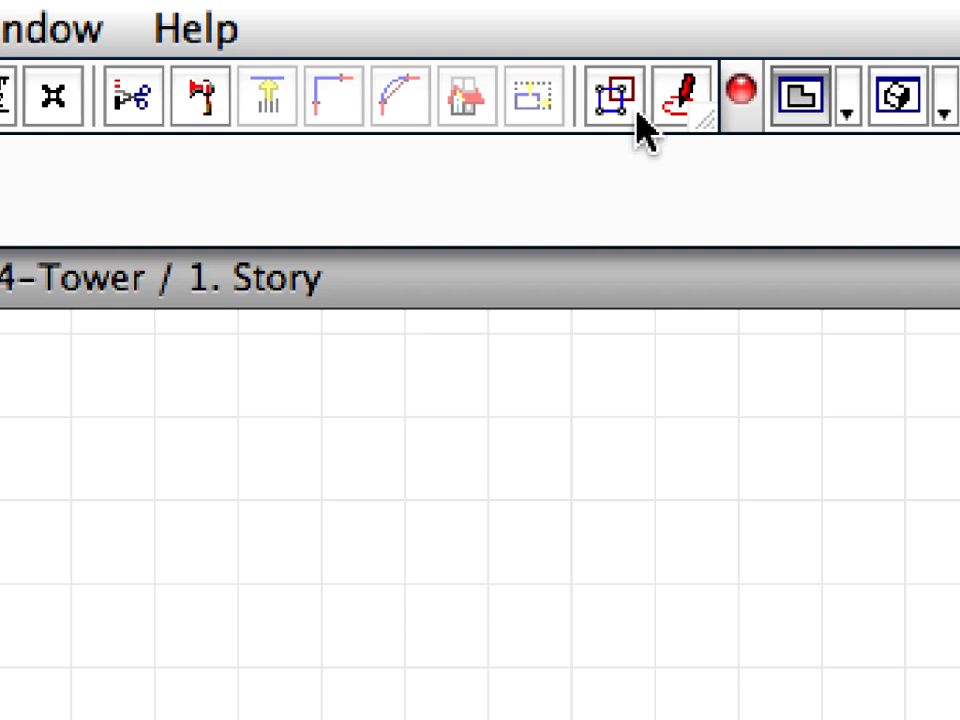
mouse_move(612, 96)
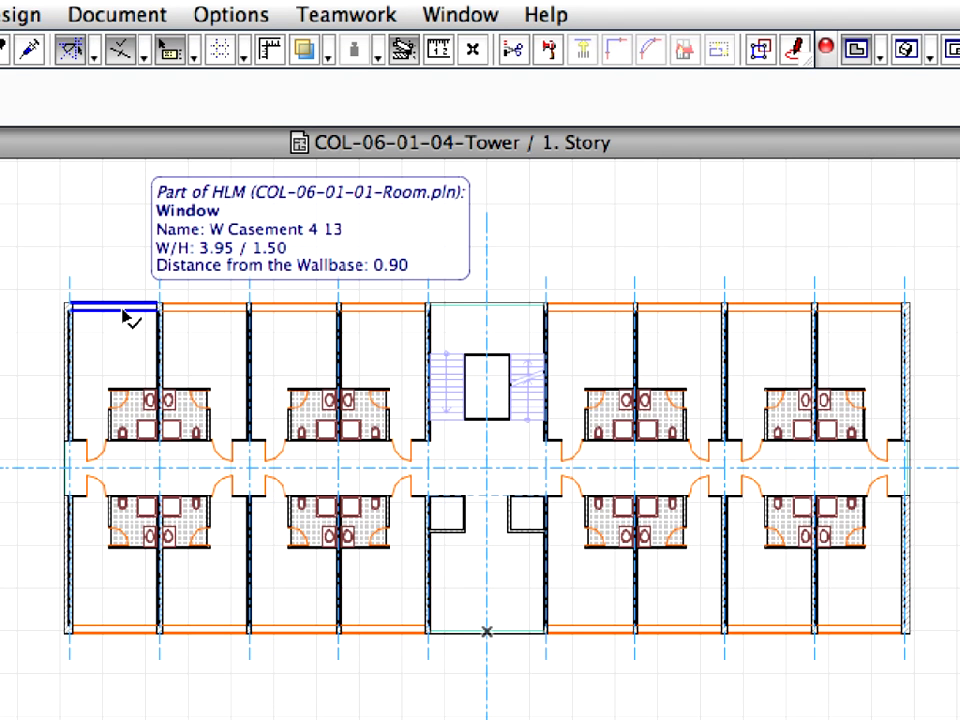
Select all elements of the placed Level module with Cmd+A and view its context options.
key(cmd+a)
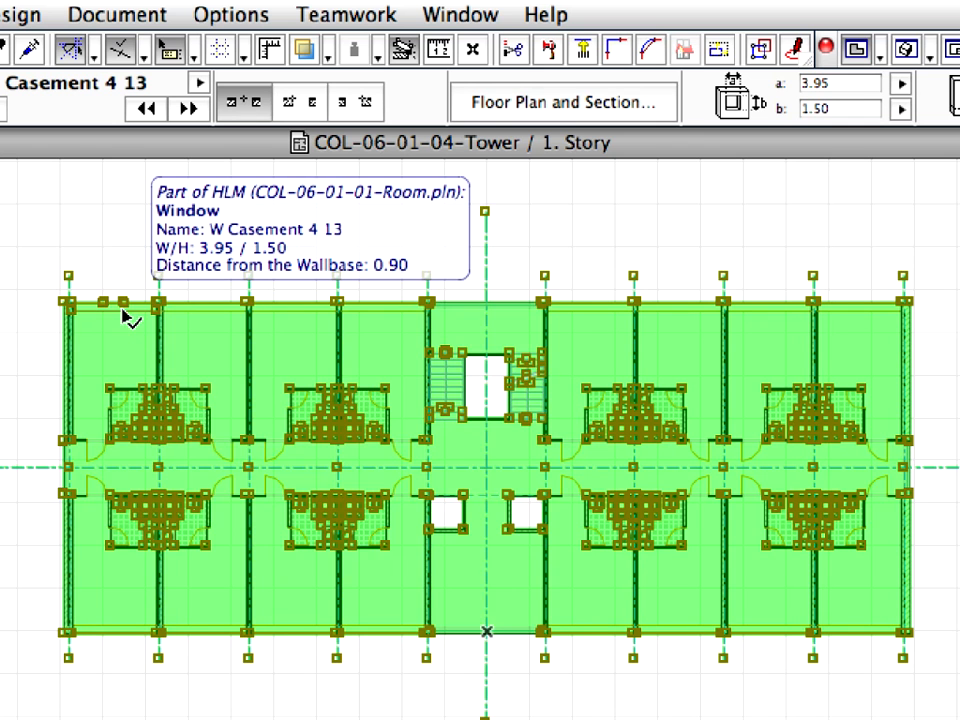
right_click(130, 318)
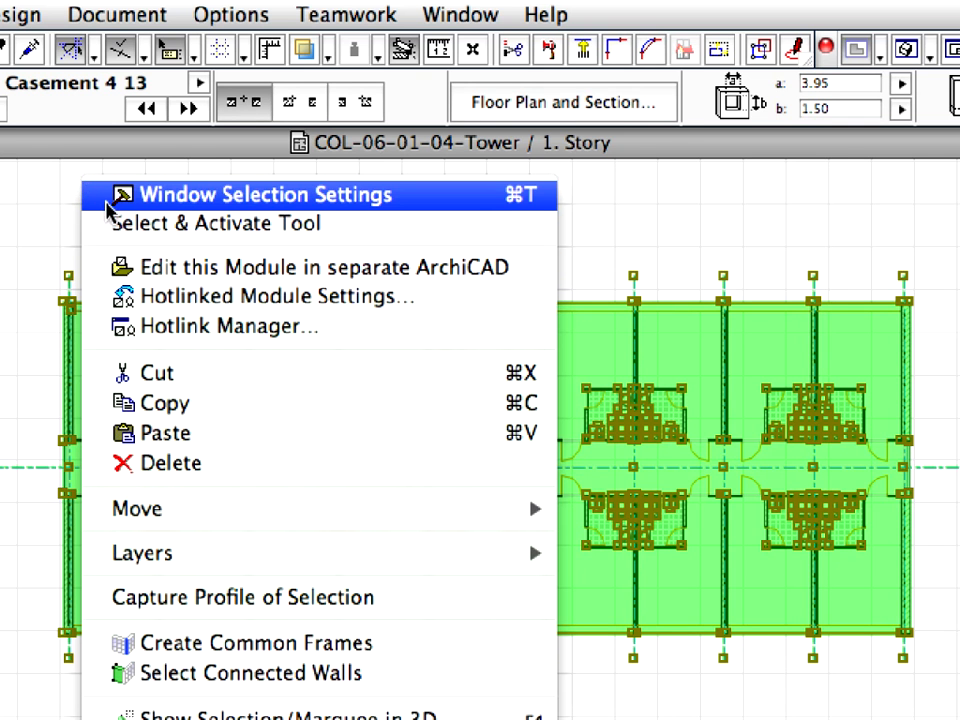
mouse_move(332, 404)
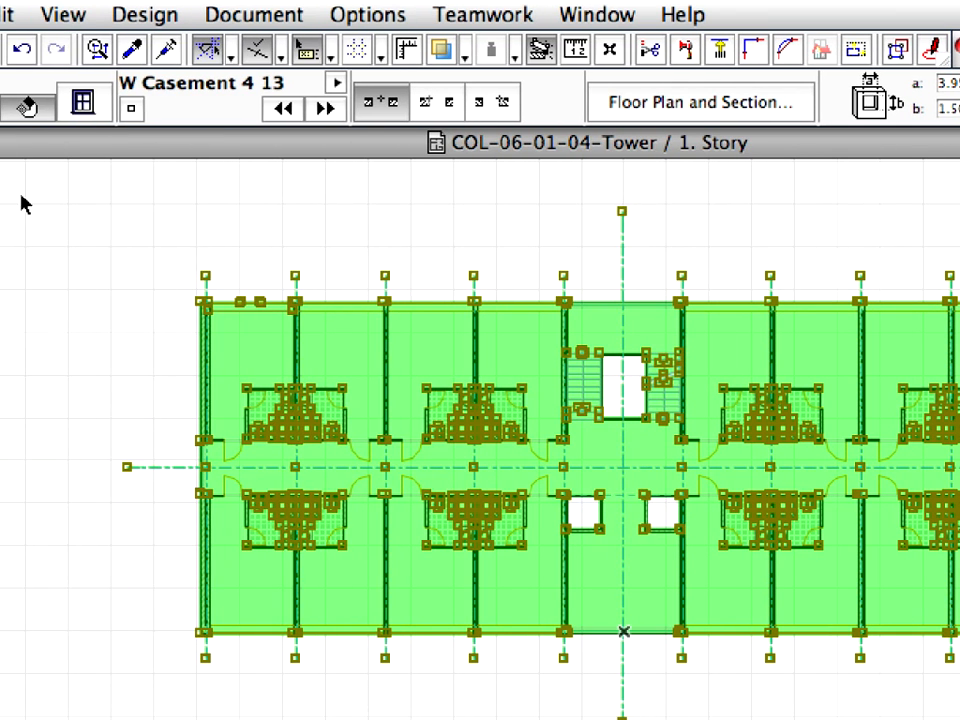
Go up a story and paste the copied room layout, continuing up to the 2. and 8. Story plans.
click(62, 14)
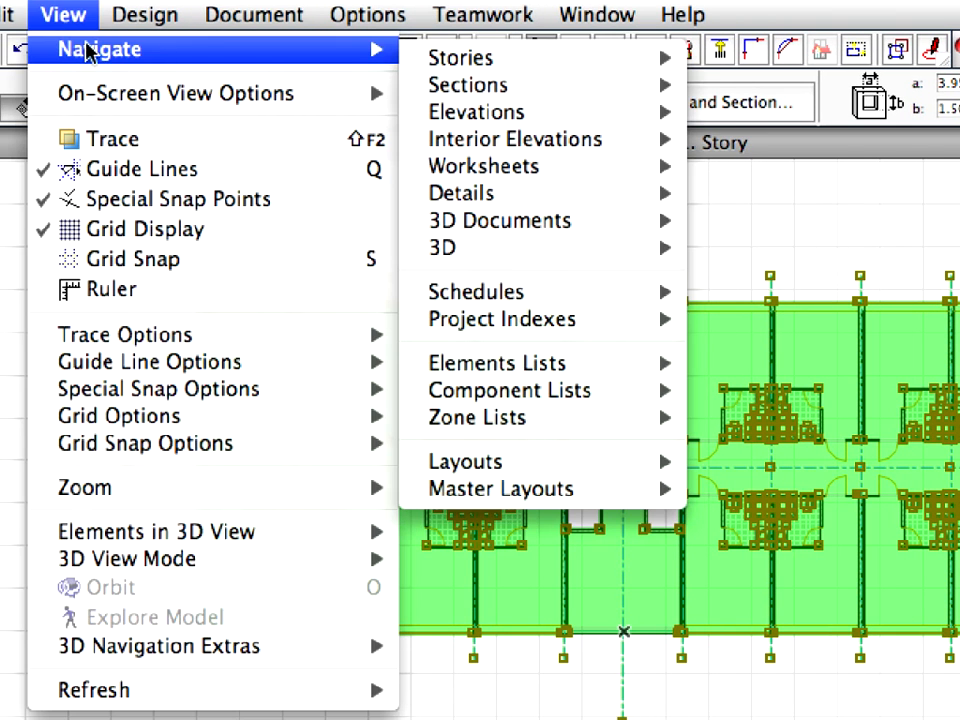
mouse_move(460, 56)
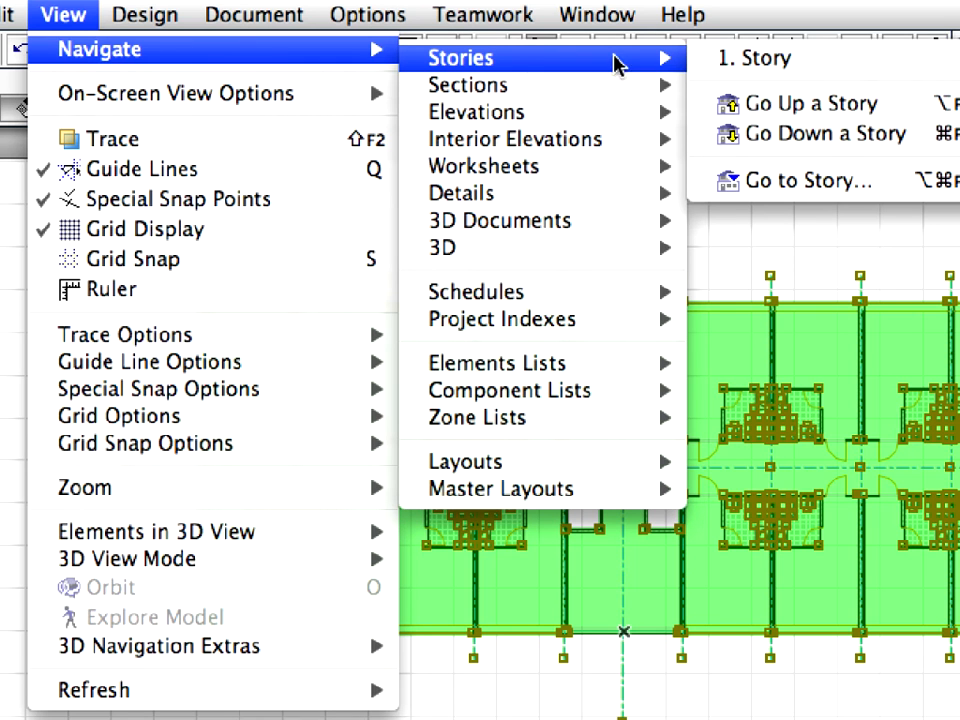
mouse_move(810, 104)
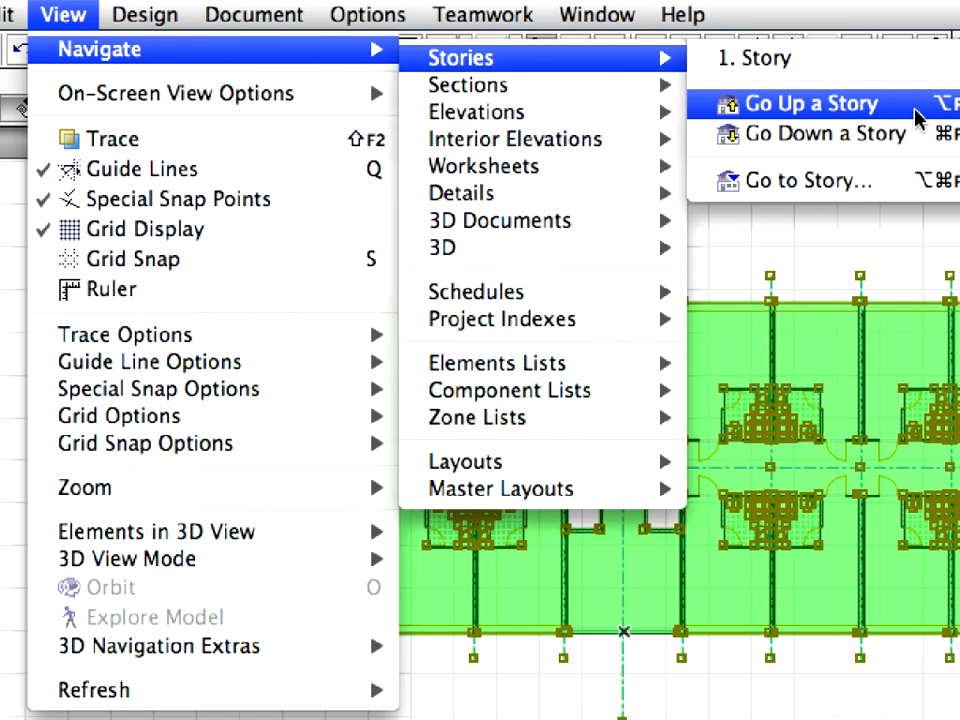
click(810, 104)
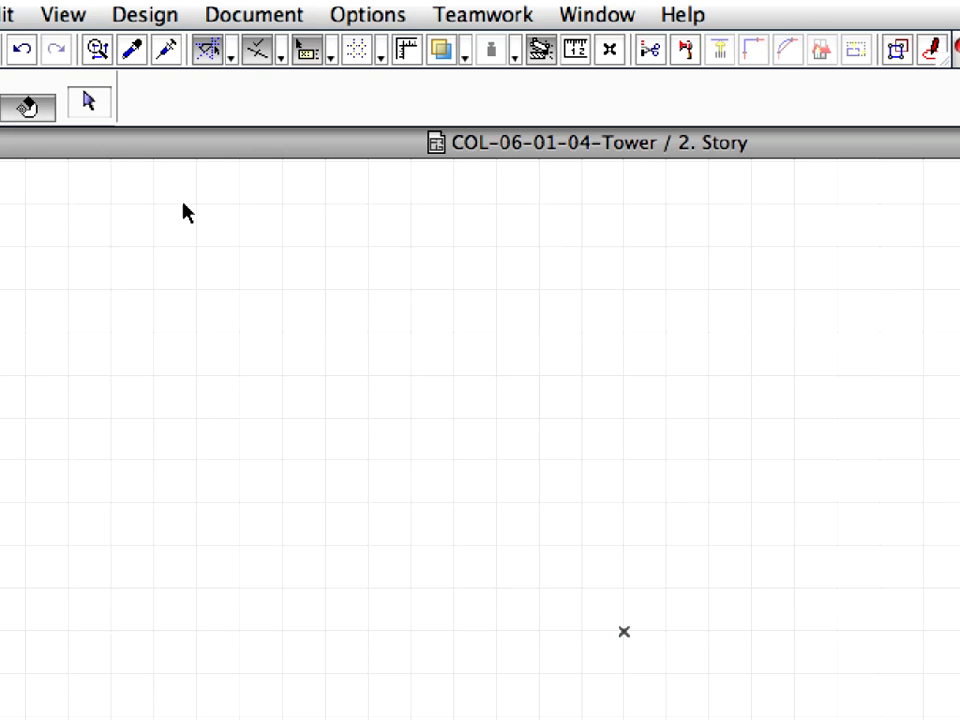
right_click(184, 200)
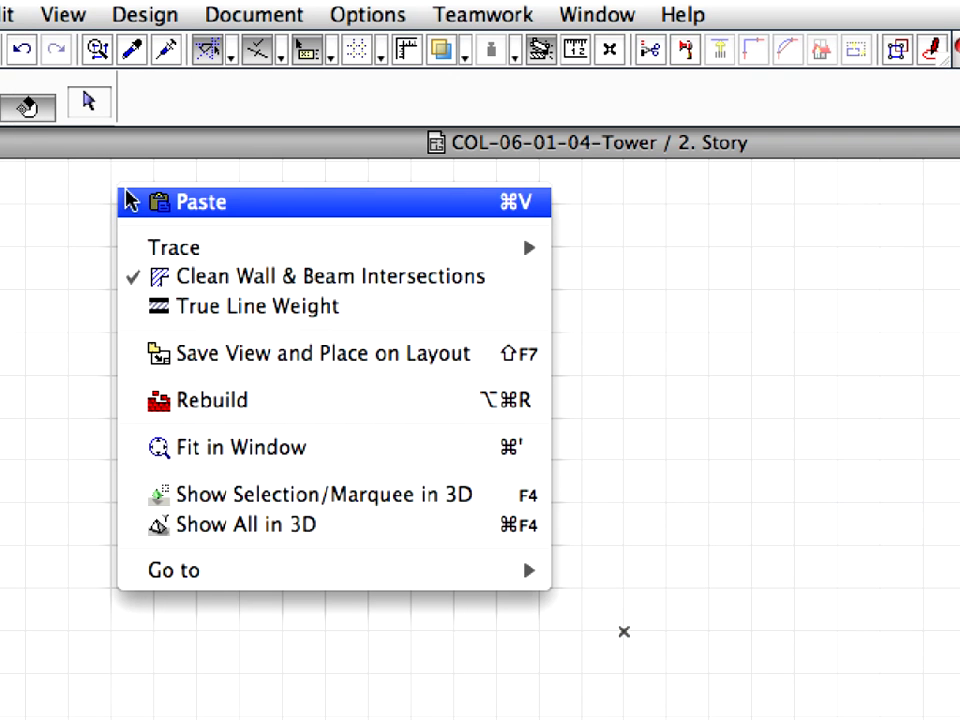
mouse_move(368, 212)
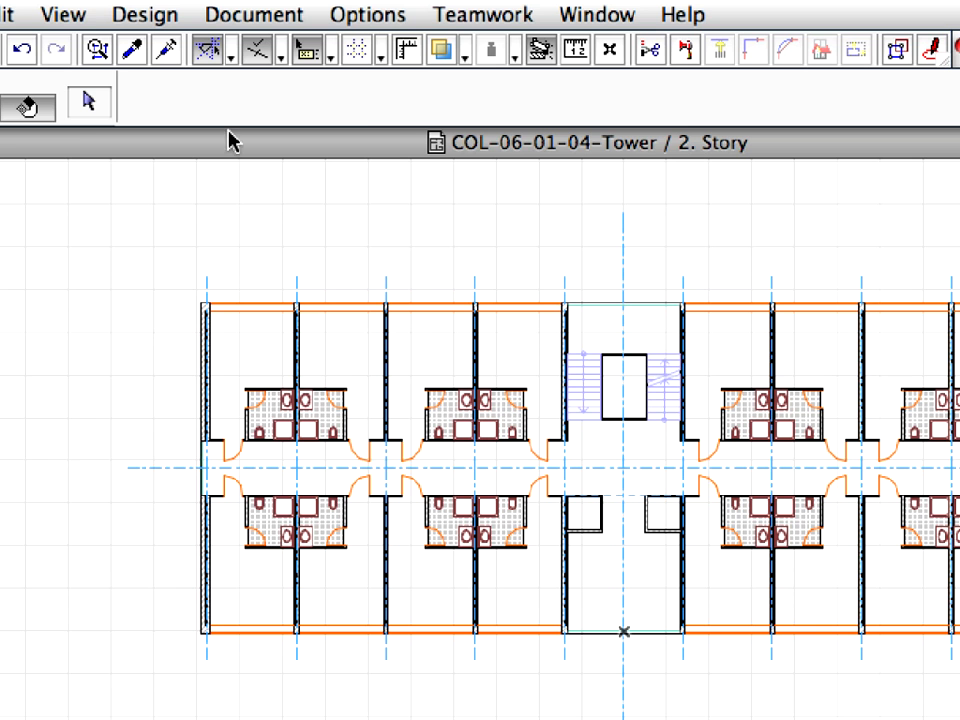
click(62, 14)
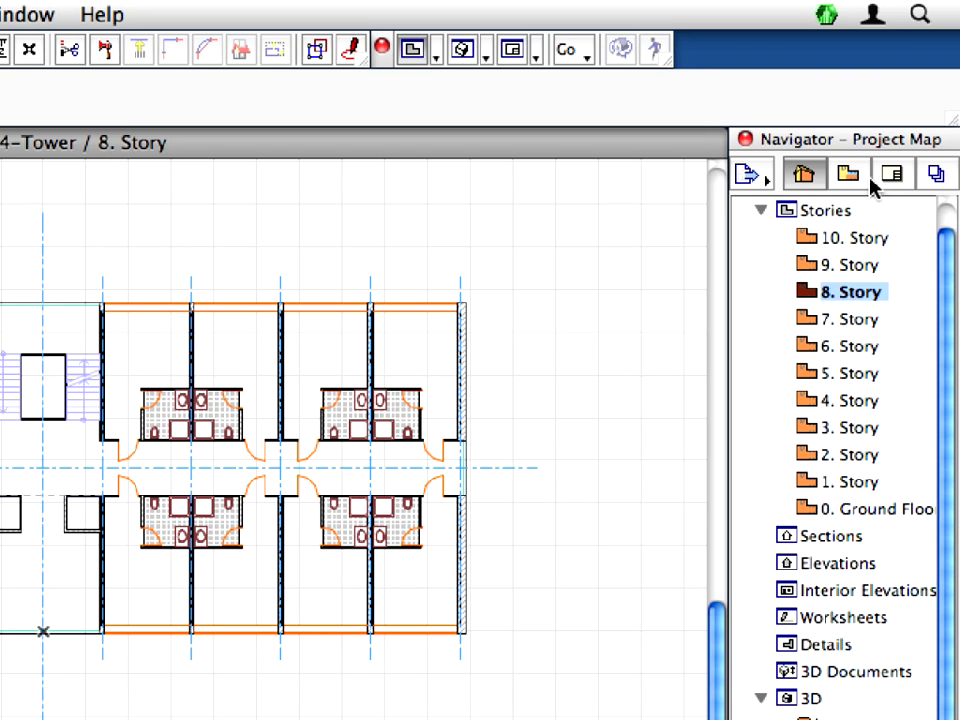
mouse_move(870, 176)
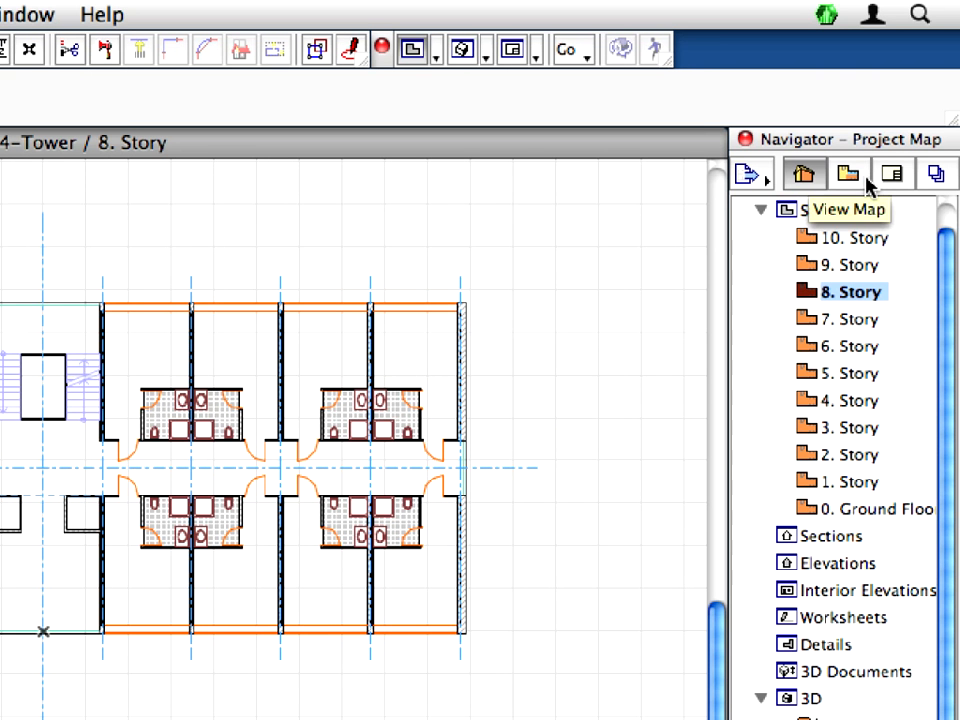
From the Navigator's View Map, open the saved 6.1.3 Perspective view in the 3D window.
click(848, 172)
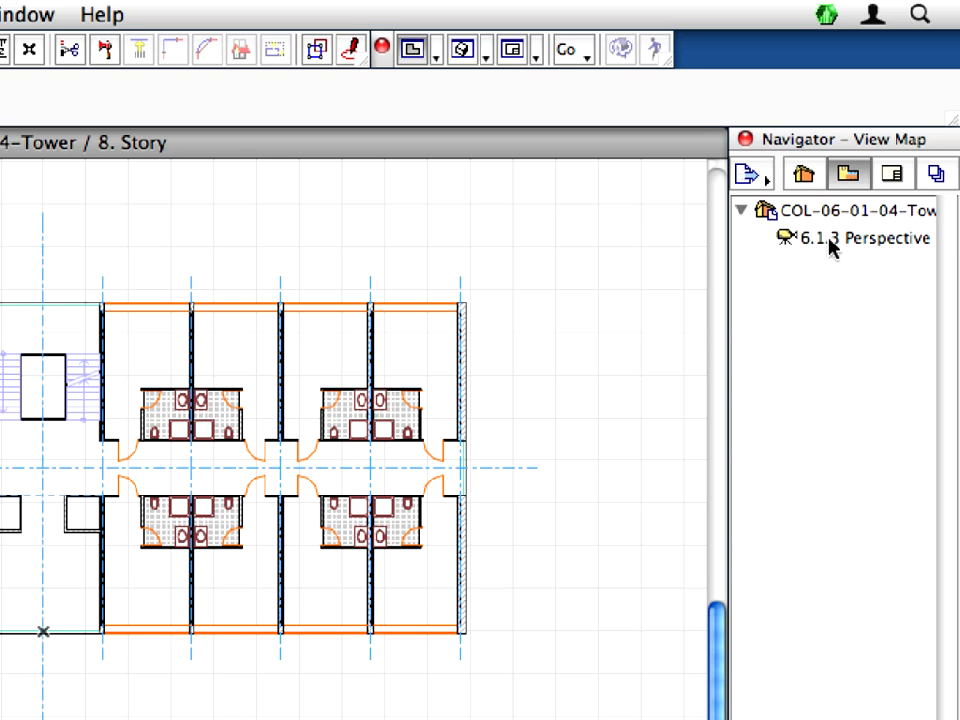
click(862, 238)
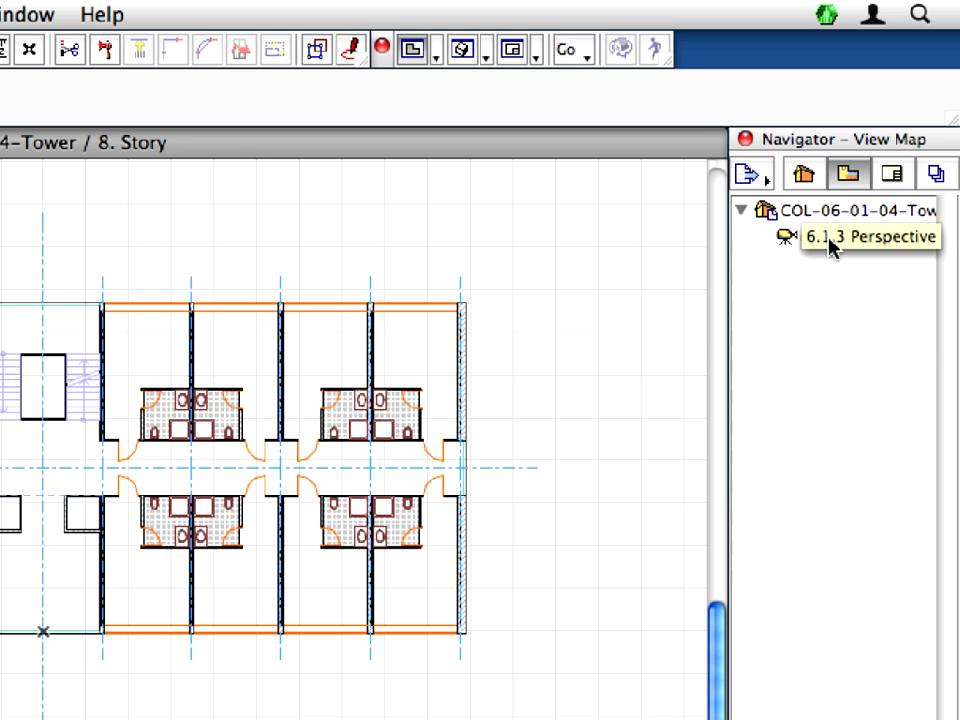
double_click(860, 238)
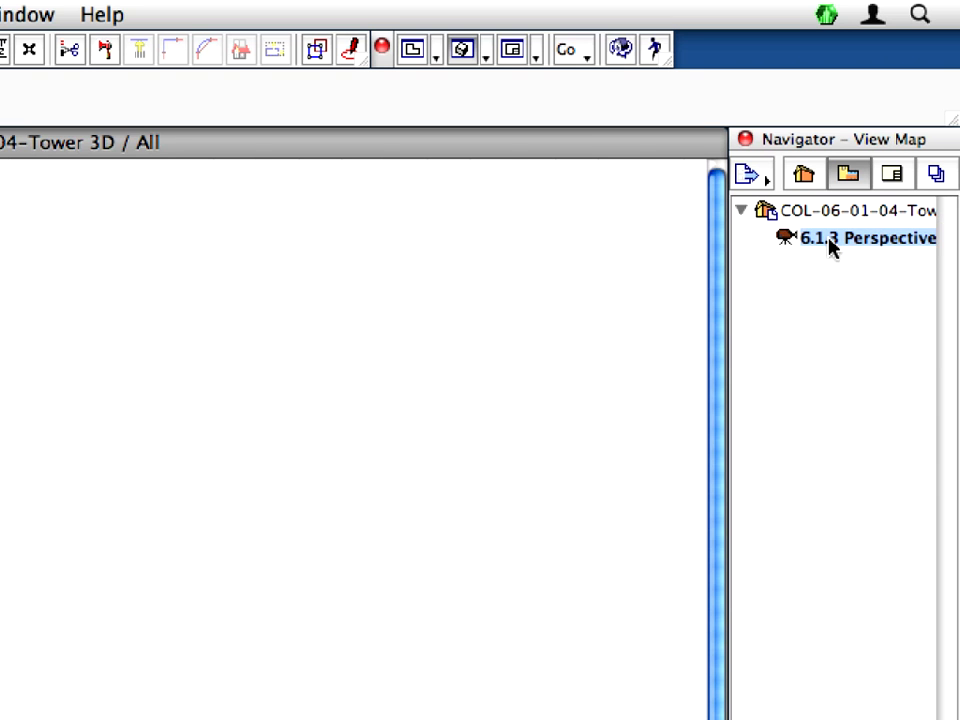
double_click(864, 238)
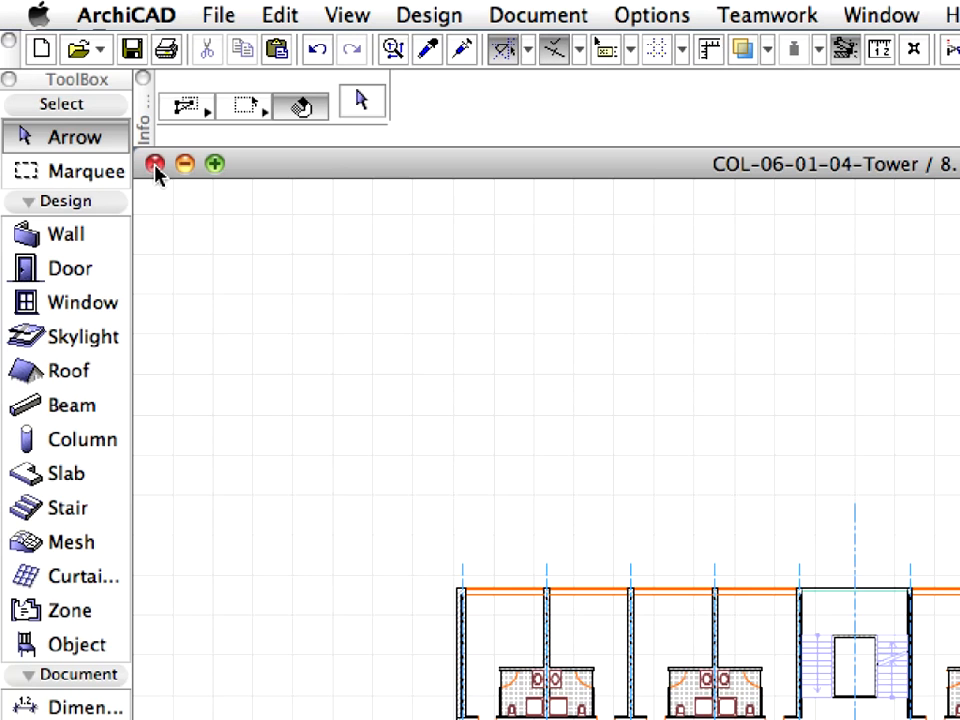
Close the tower project and open COL-06-01-05-Hotel.pln from the Chapter 06 folder.
click(218, 16)
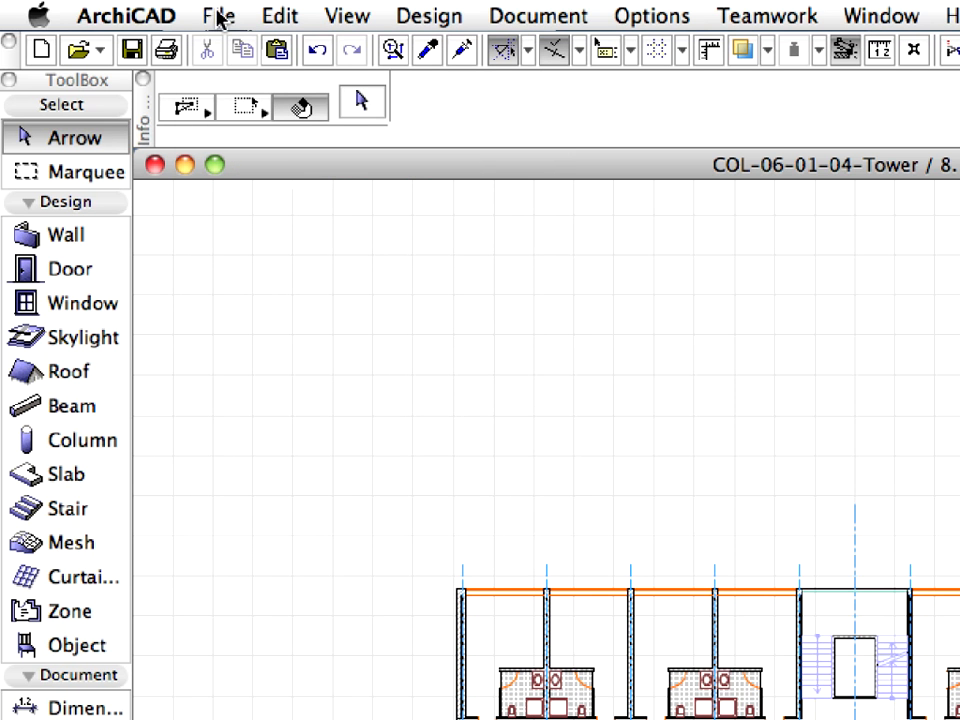
click(218, 16)
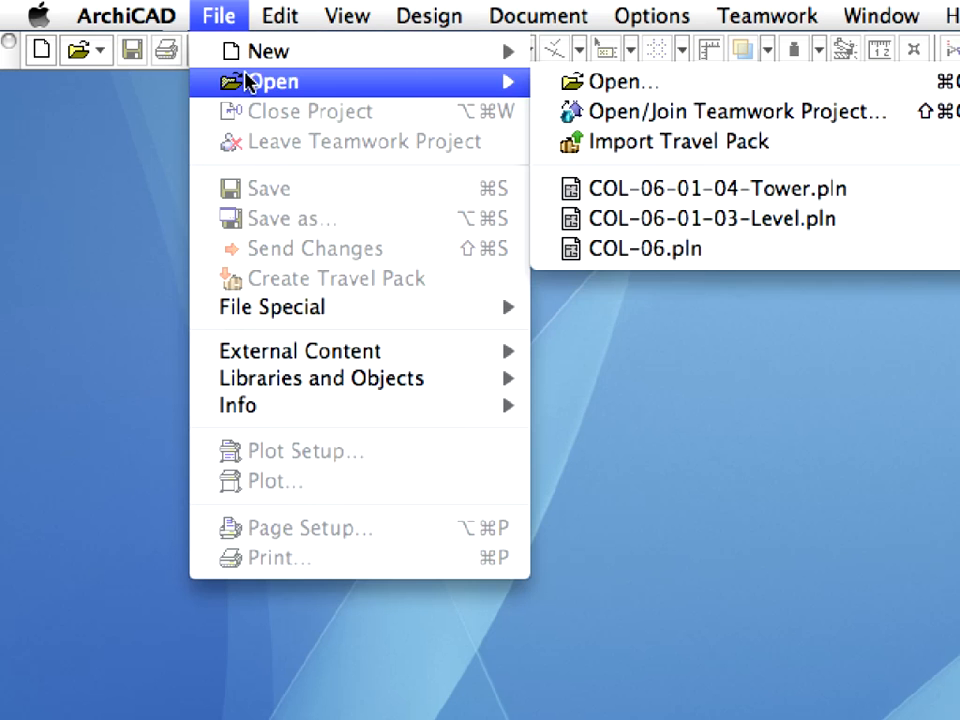
mouse_move(710, 82)
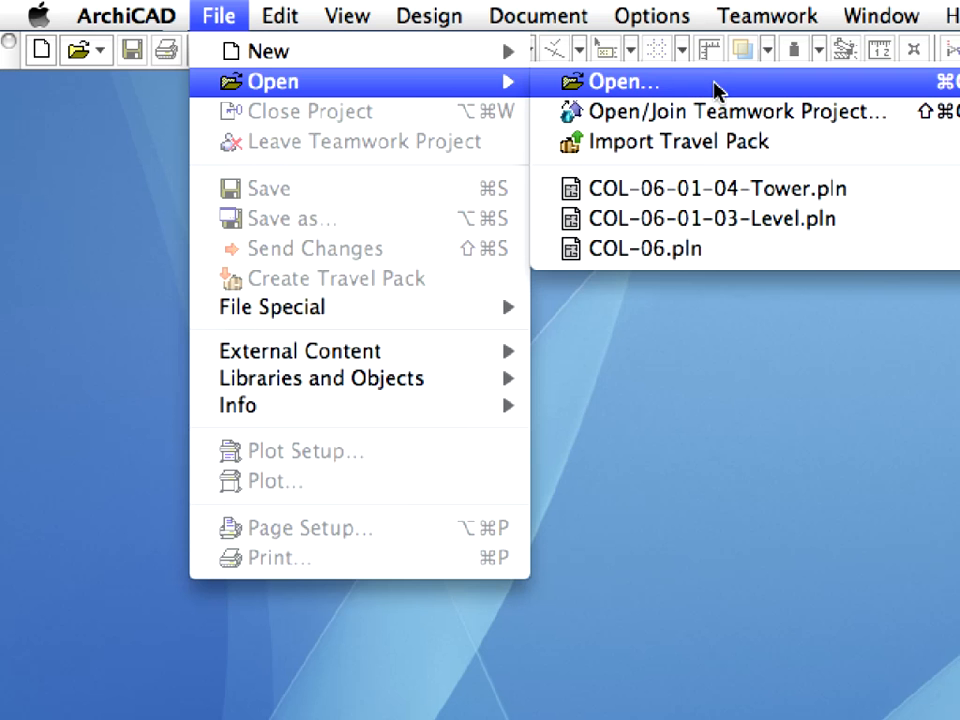
click(624, 80)
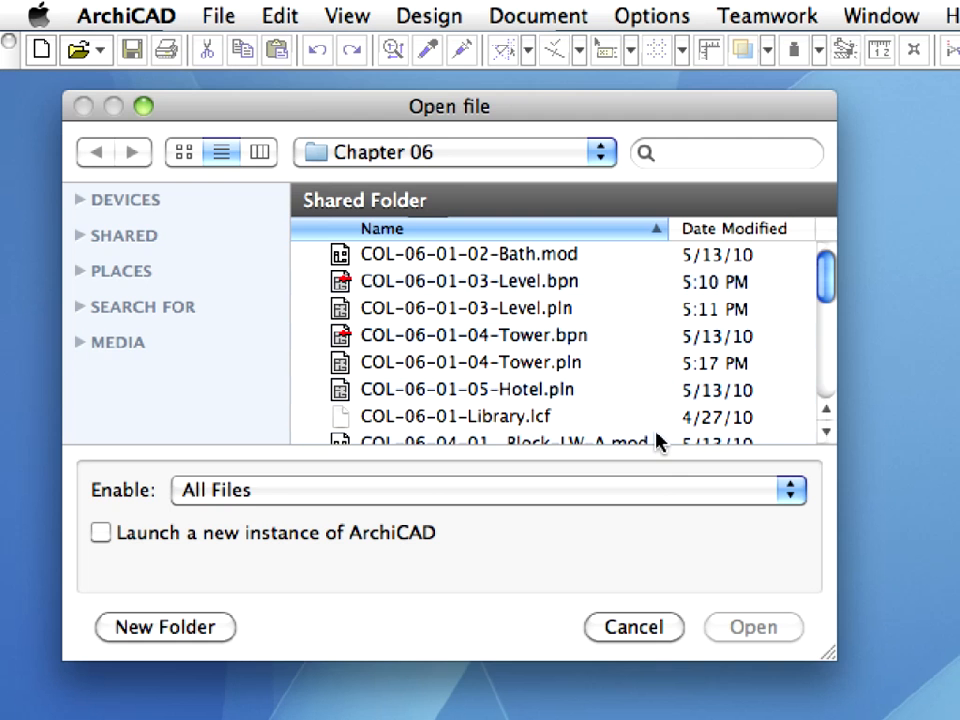
click(470, 388)
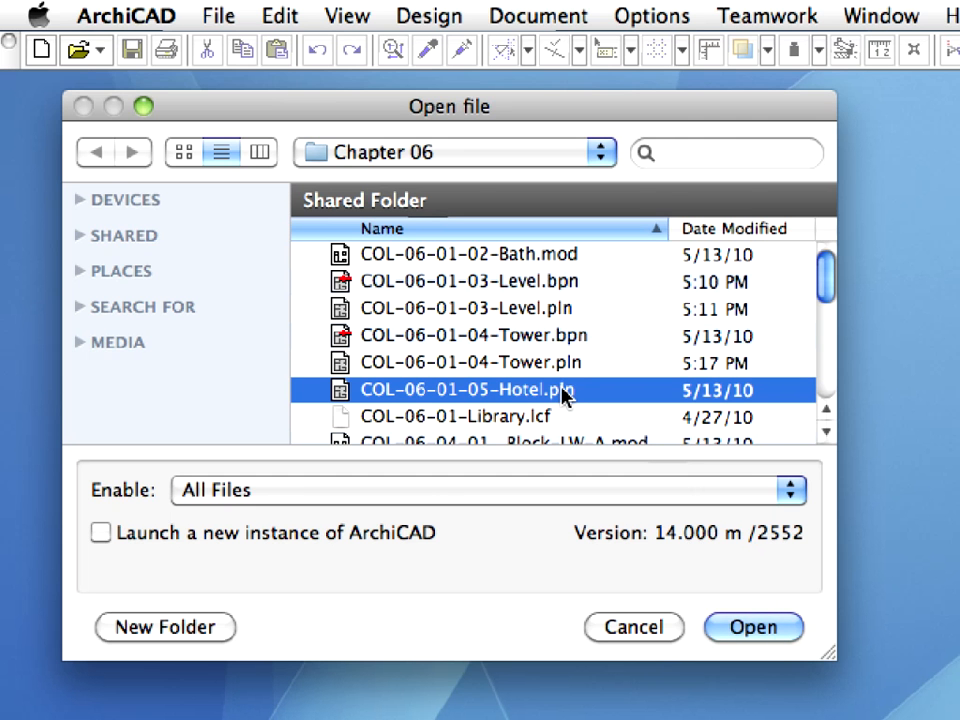
mouse_move(578, 398)
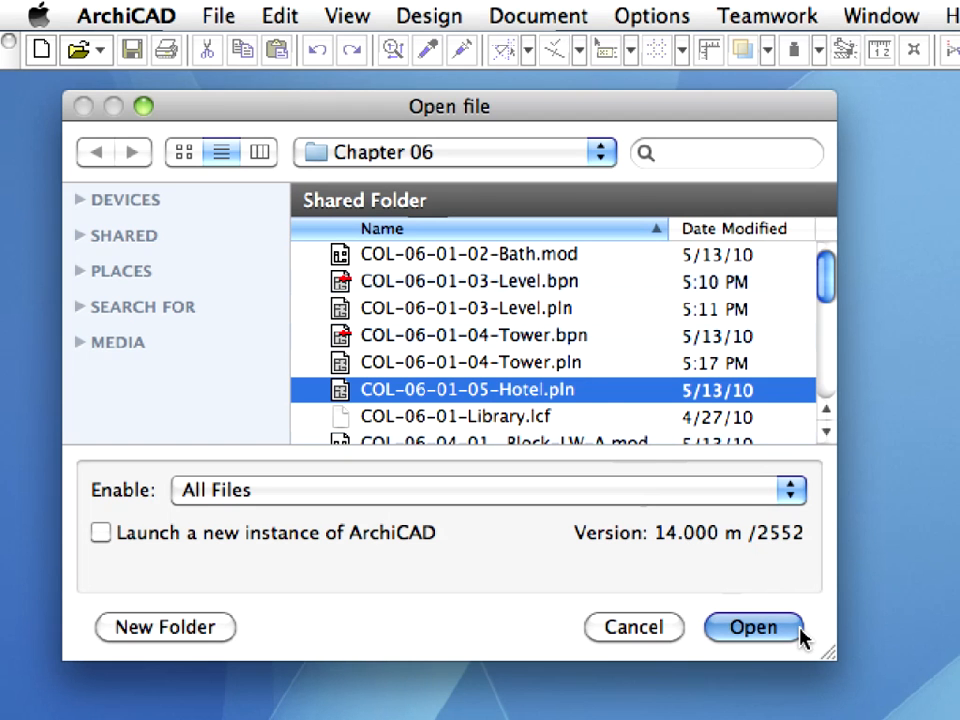
click(752, 628)
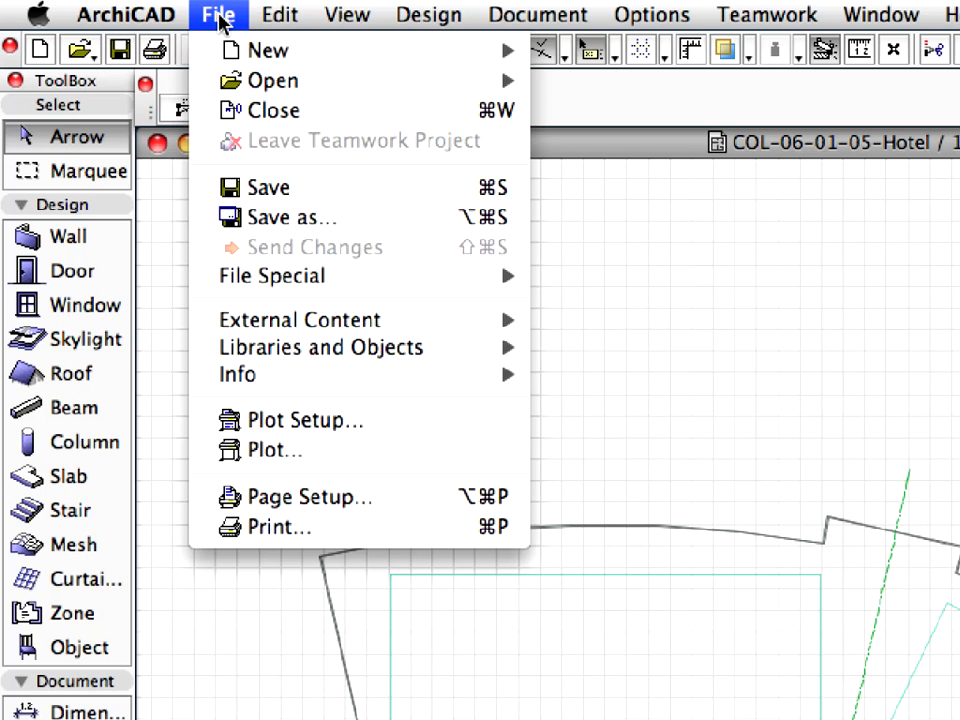
mouse_move(298, 320)
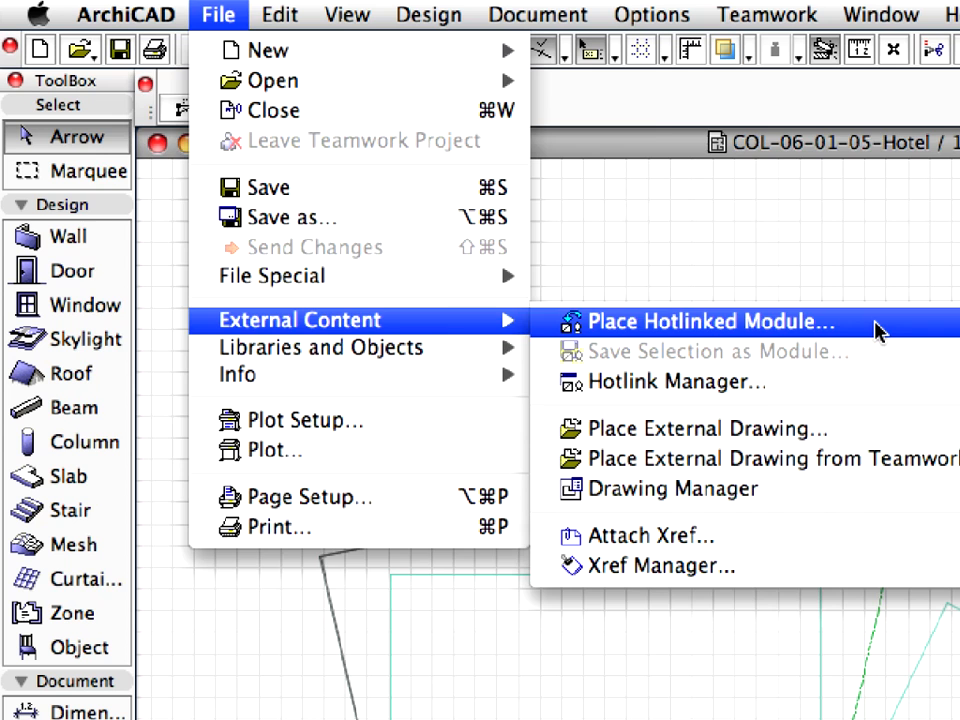
Create a new hotlink from the solo project file COL-06-01-04-Tower.pln.
click(708, 320)
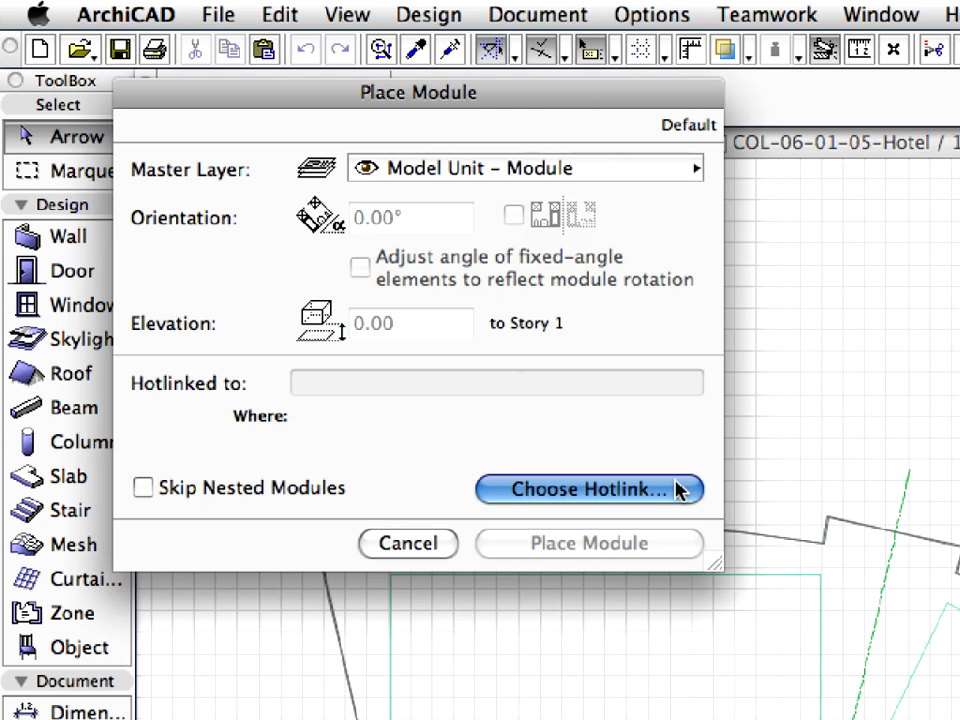
click(588, 488)
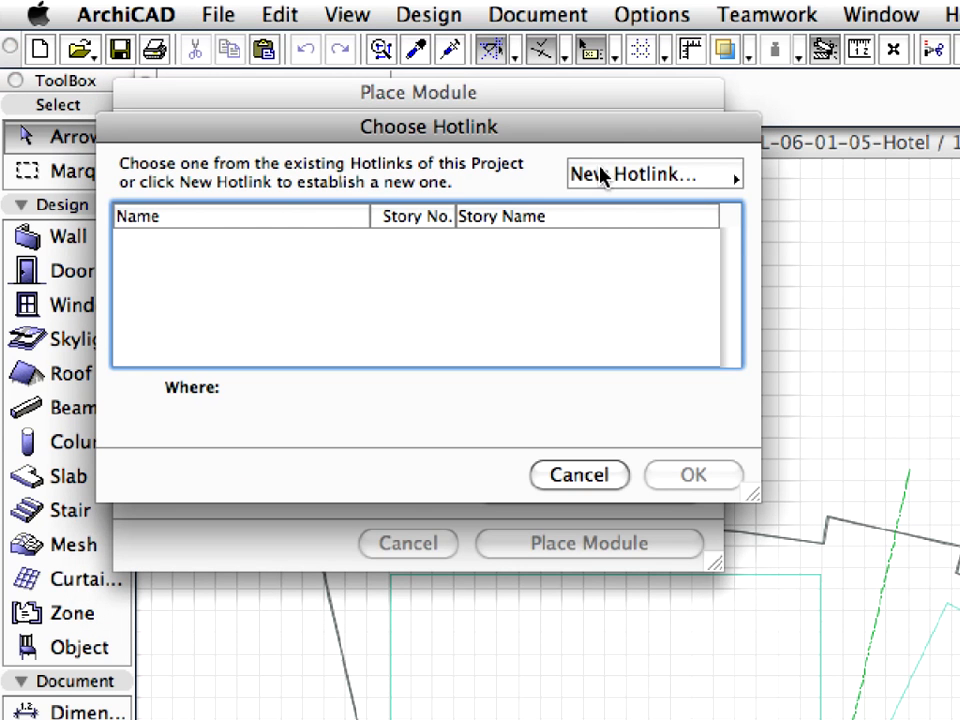
click(650, 174)
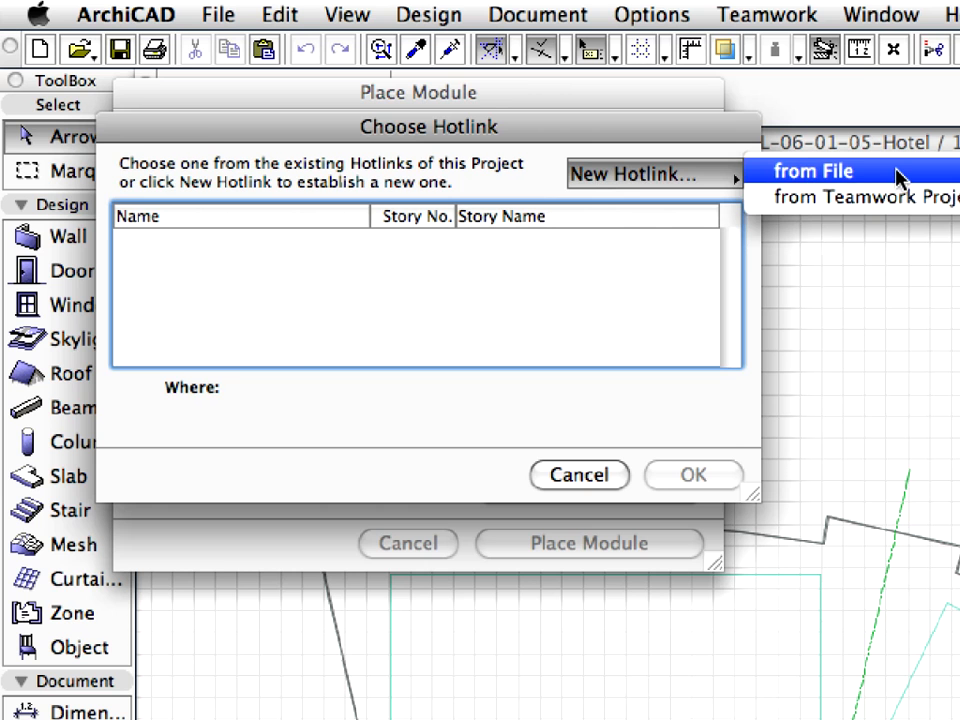
click(812, 170)
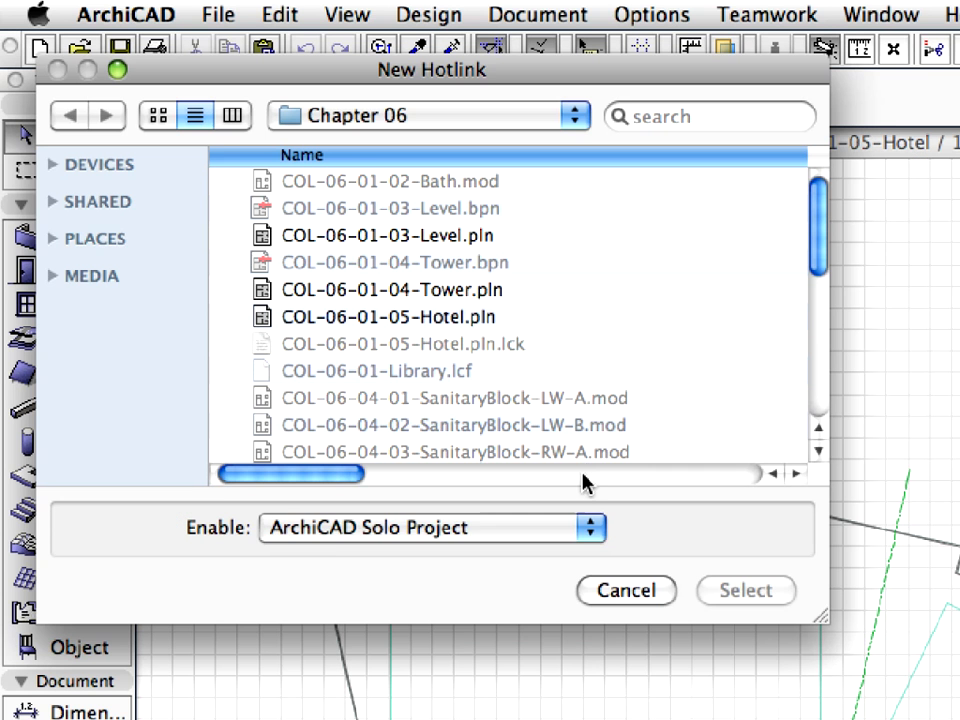
click(430, 528)
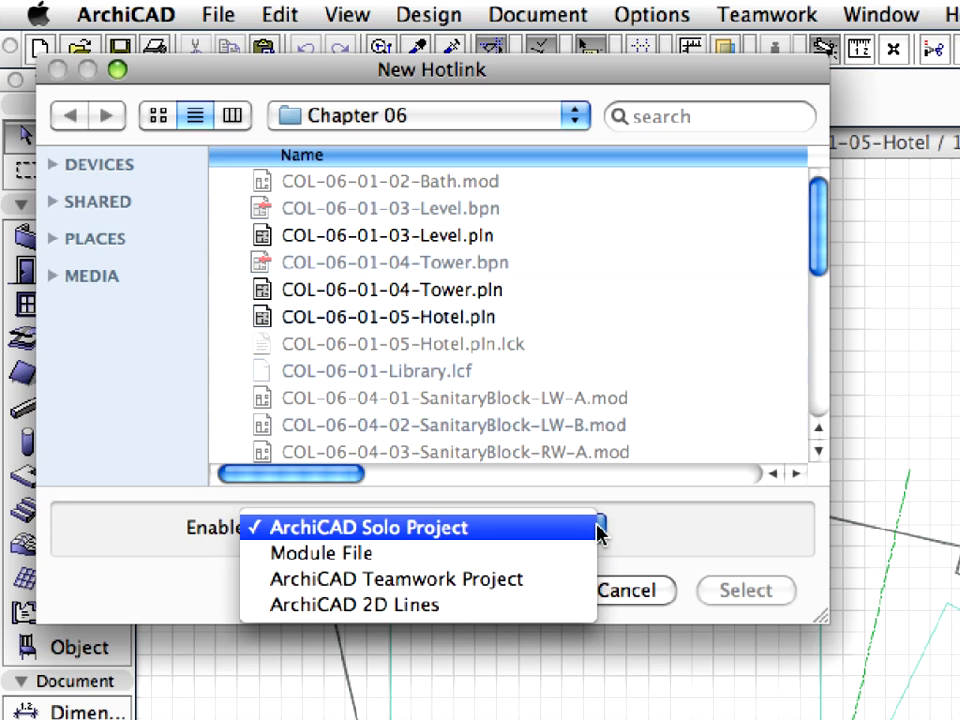
click(364, 528)
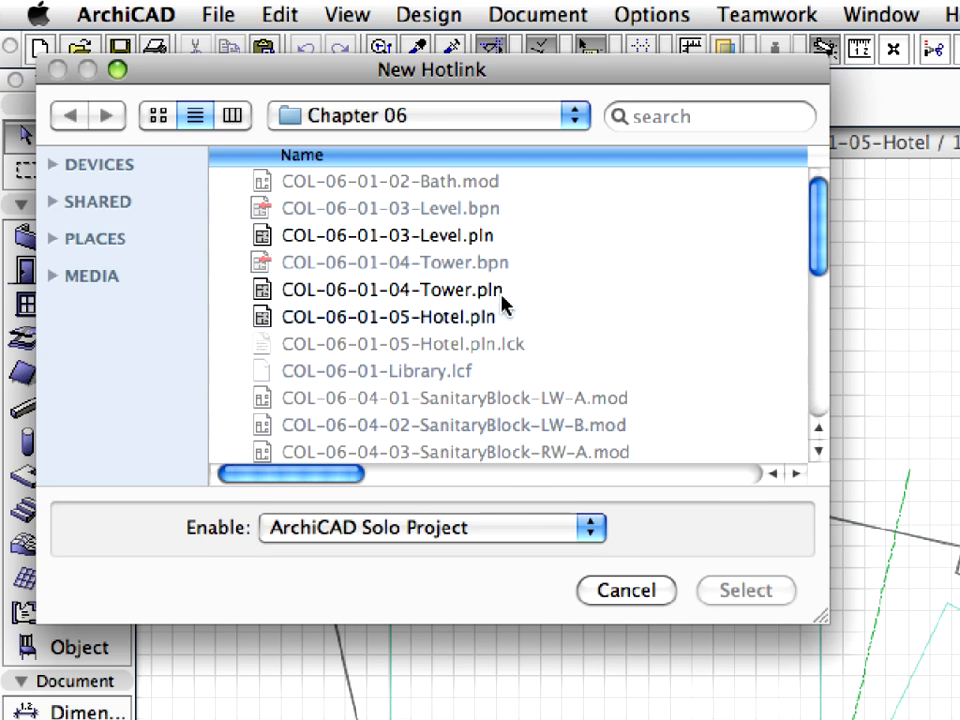
click(384, 288)
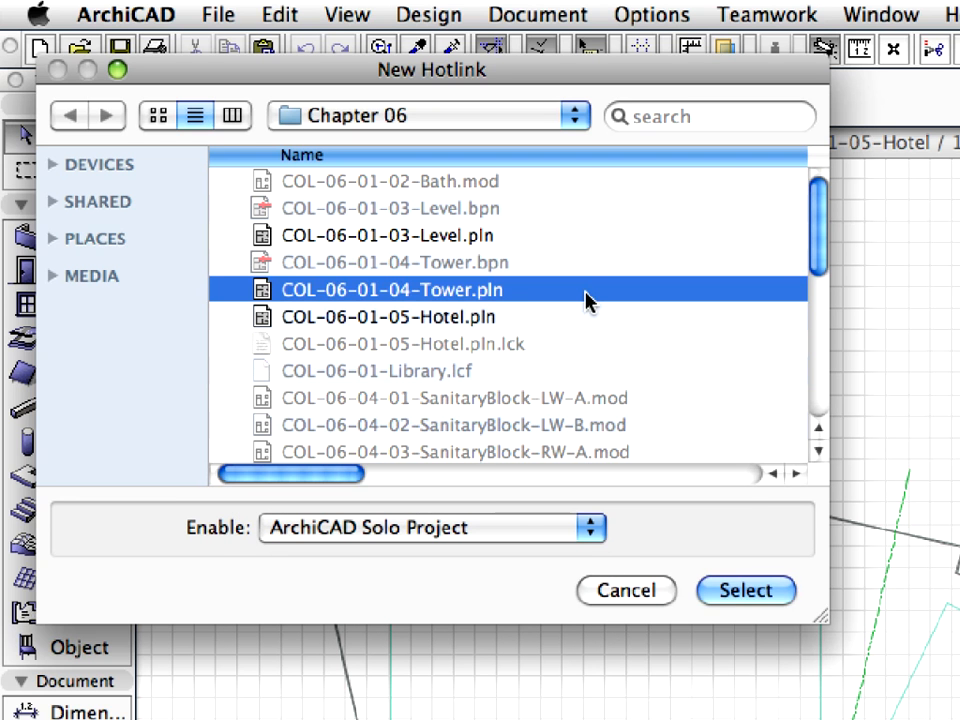
mouse_move(744, 590)
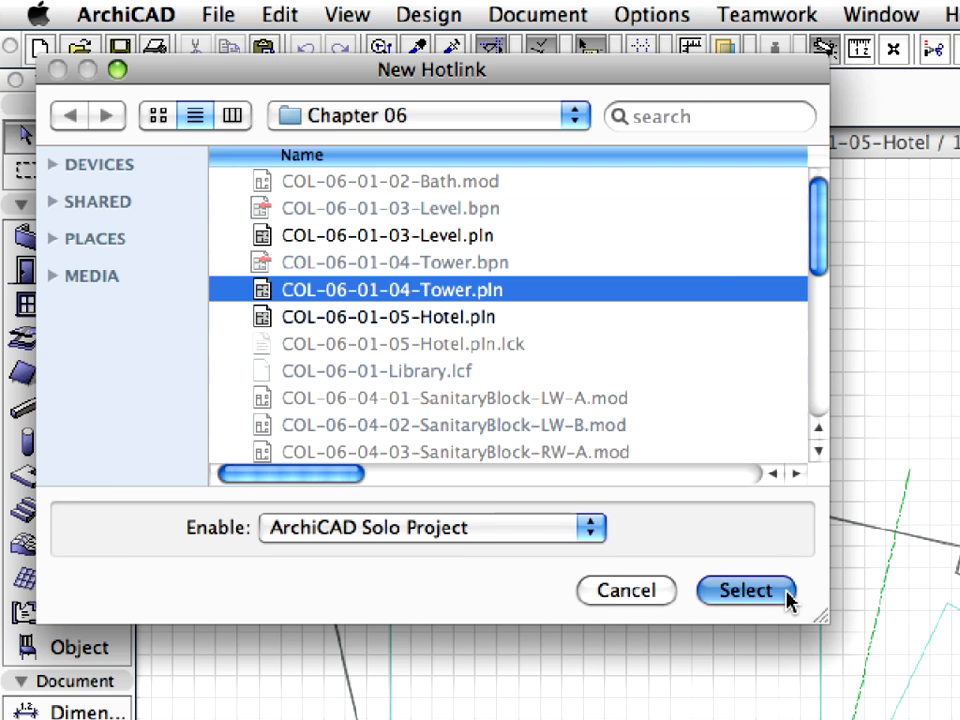
click(744, 590)
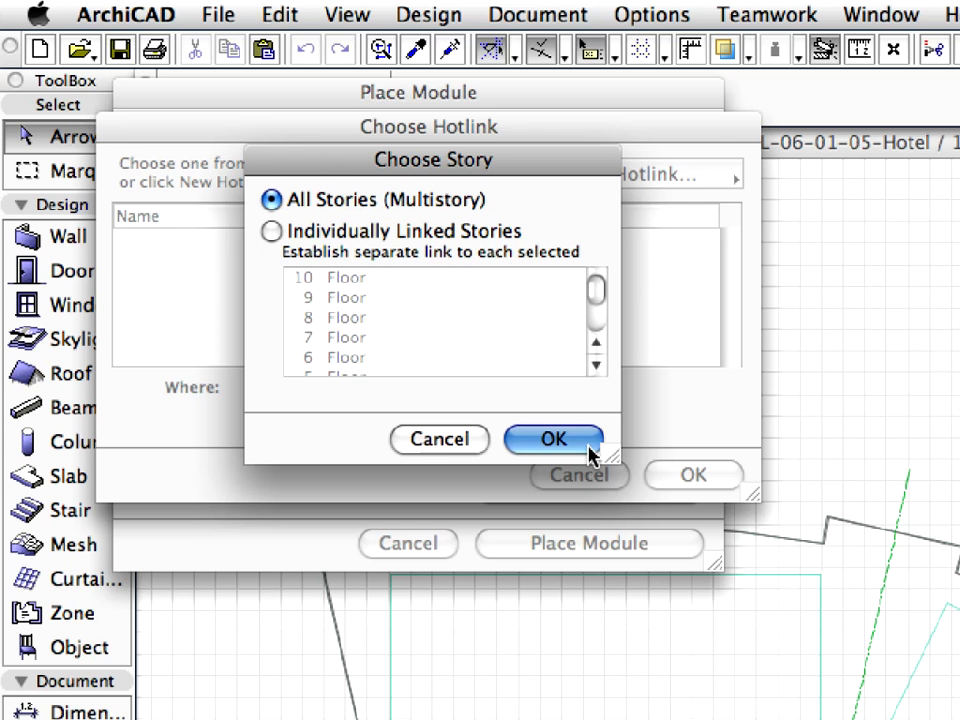
Link all stories as a multistory module and confirm the Tower hotlink source.
click(552, 440)
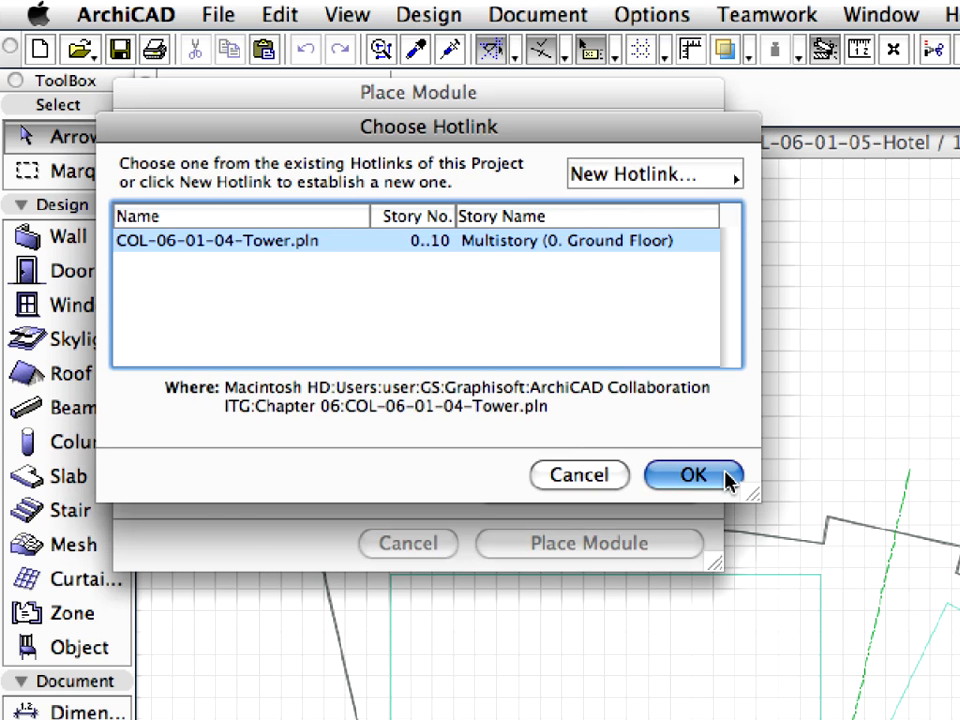
click(692, 476)
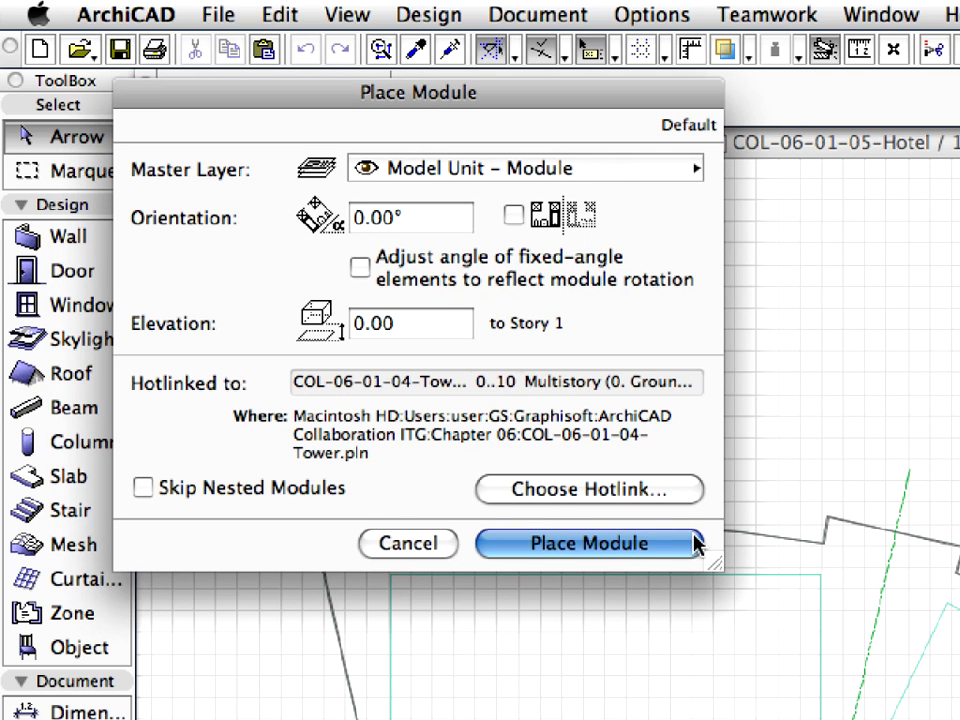
Place the Tower module with Match Stories set to 1. Floor and accept its position.
click(588, 544)
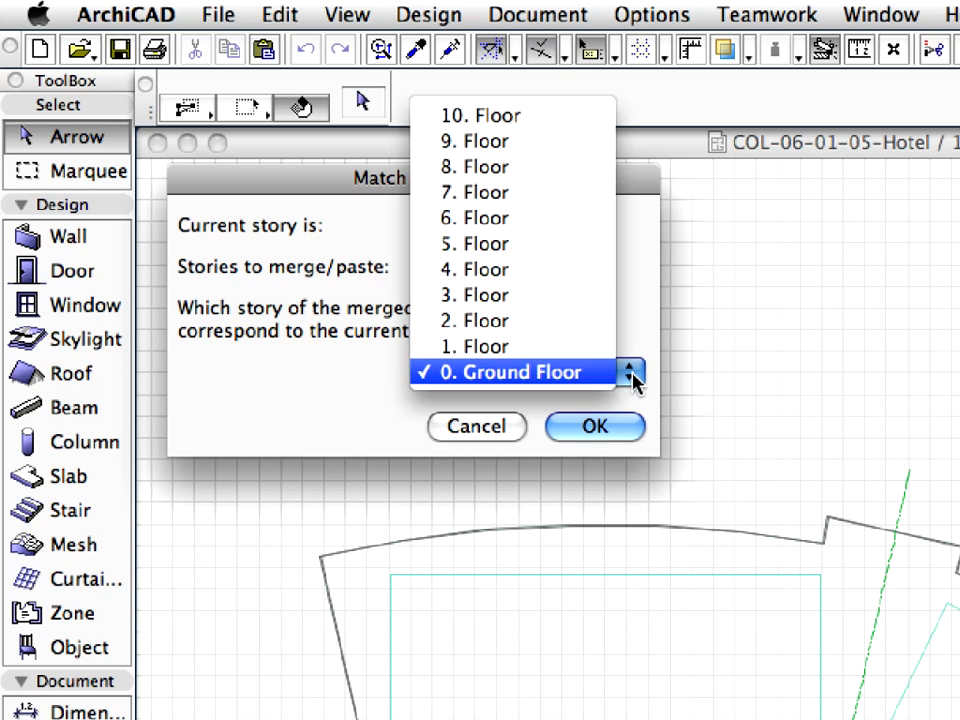
mouse_move(600, 384)
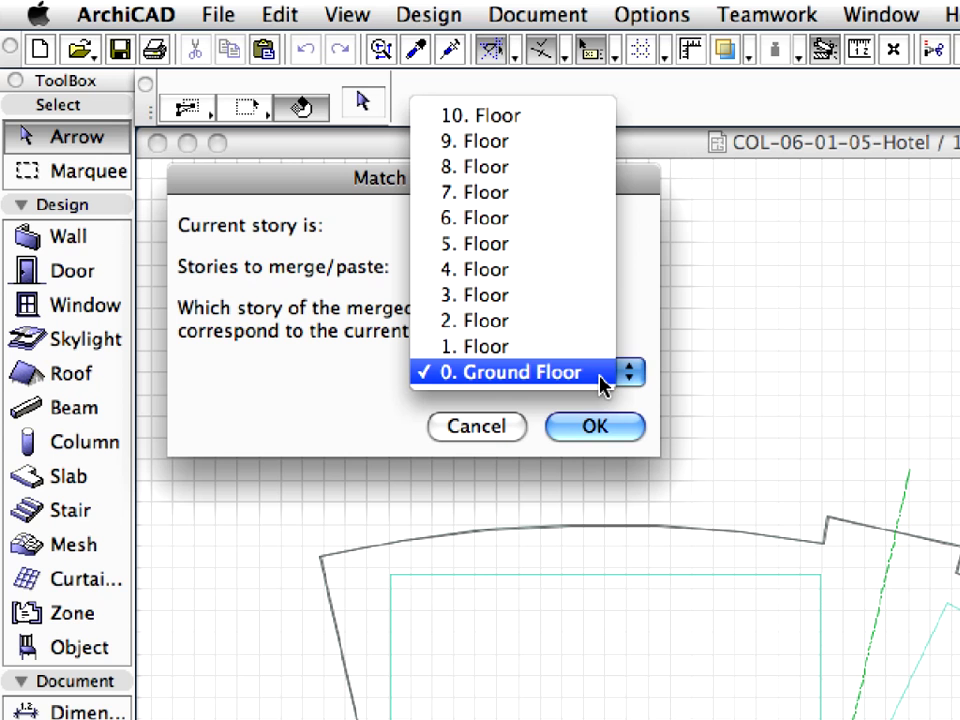
mouse_move(564, 346)
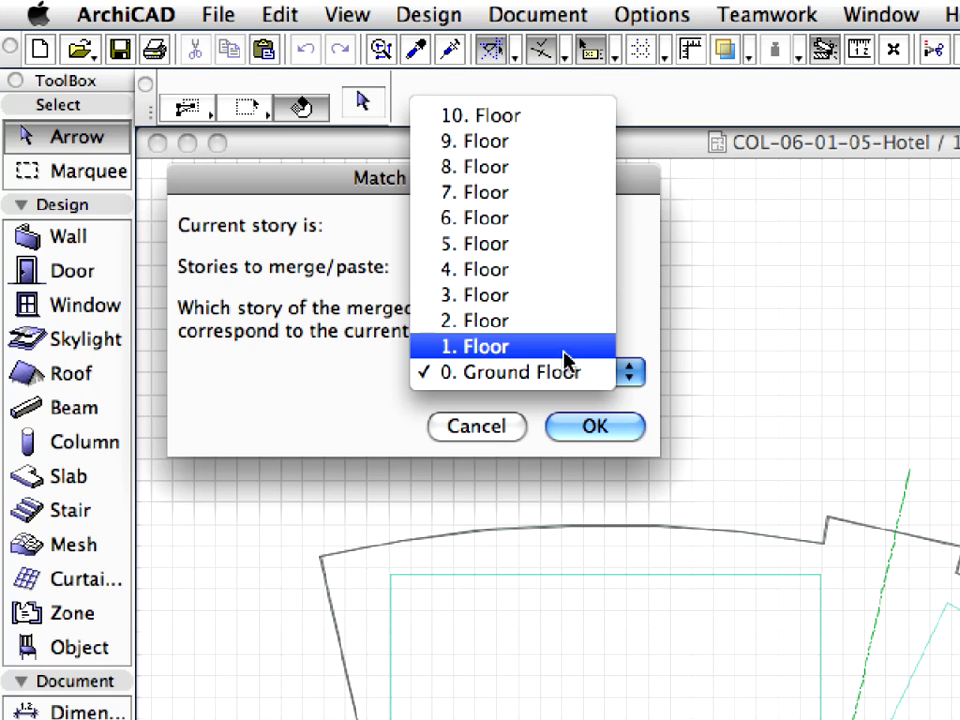
click(476, 346)
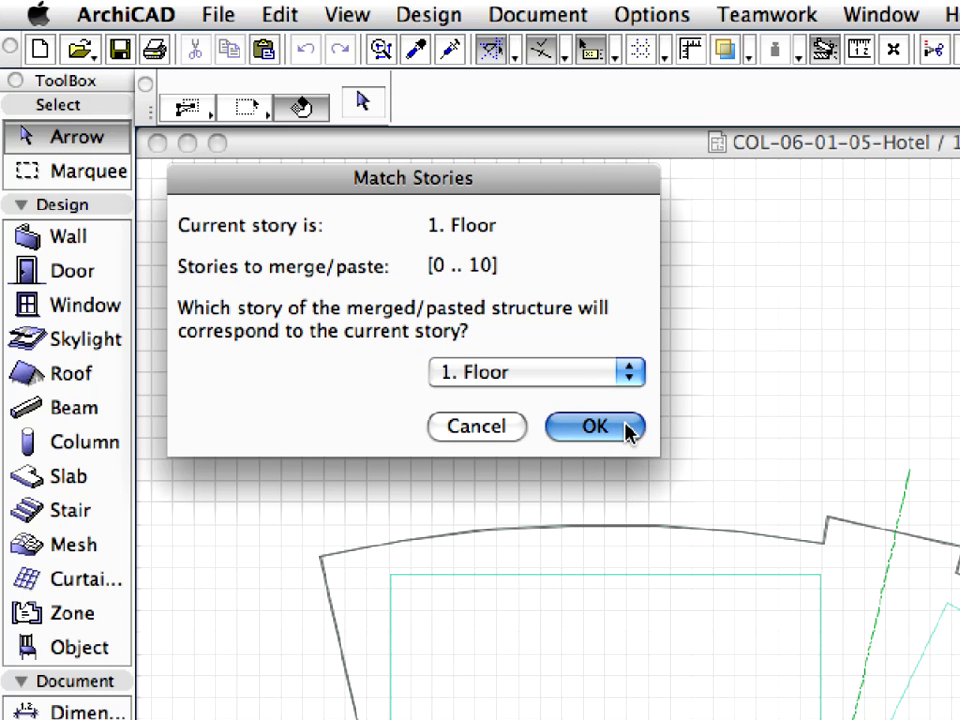
click(594, 426)
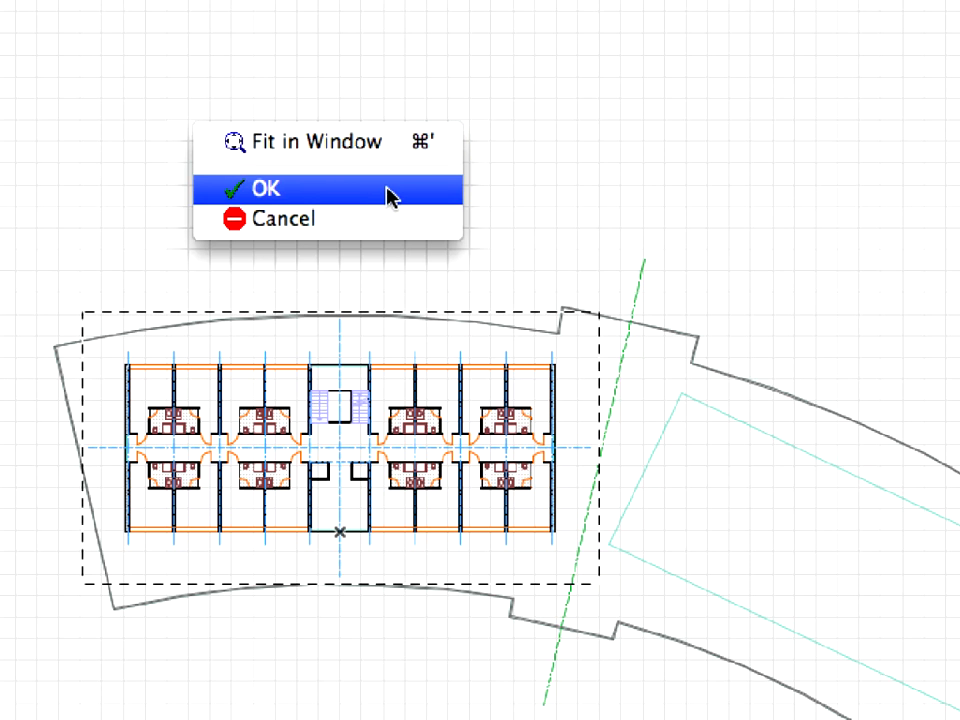
click(268, 188)
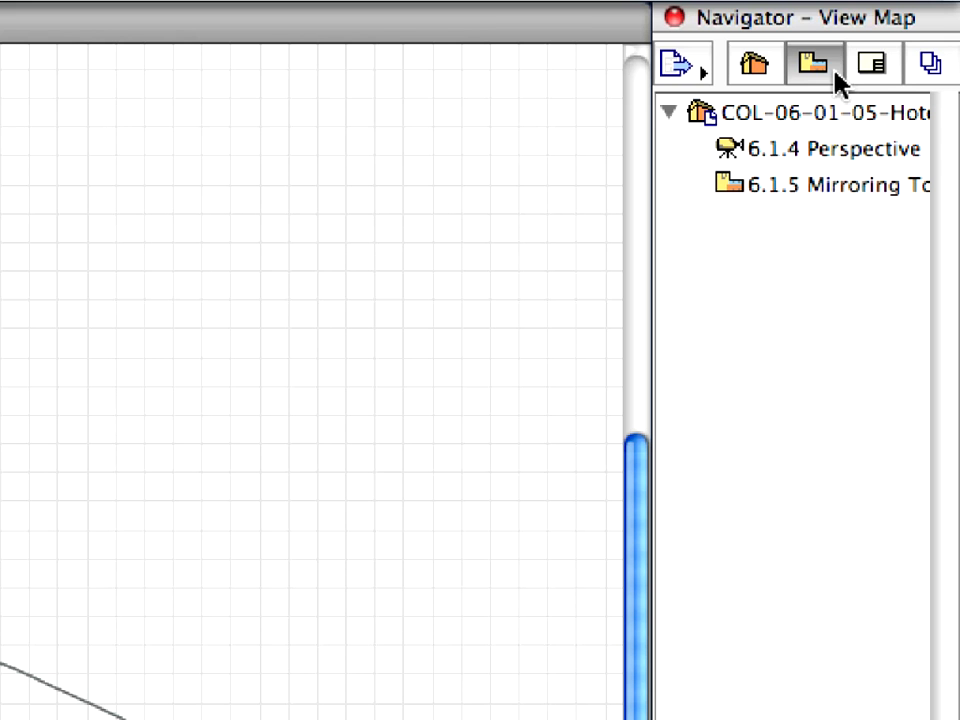
mouse_move(812, 64)
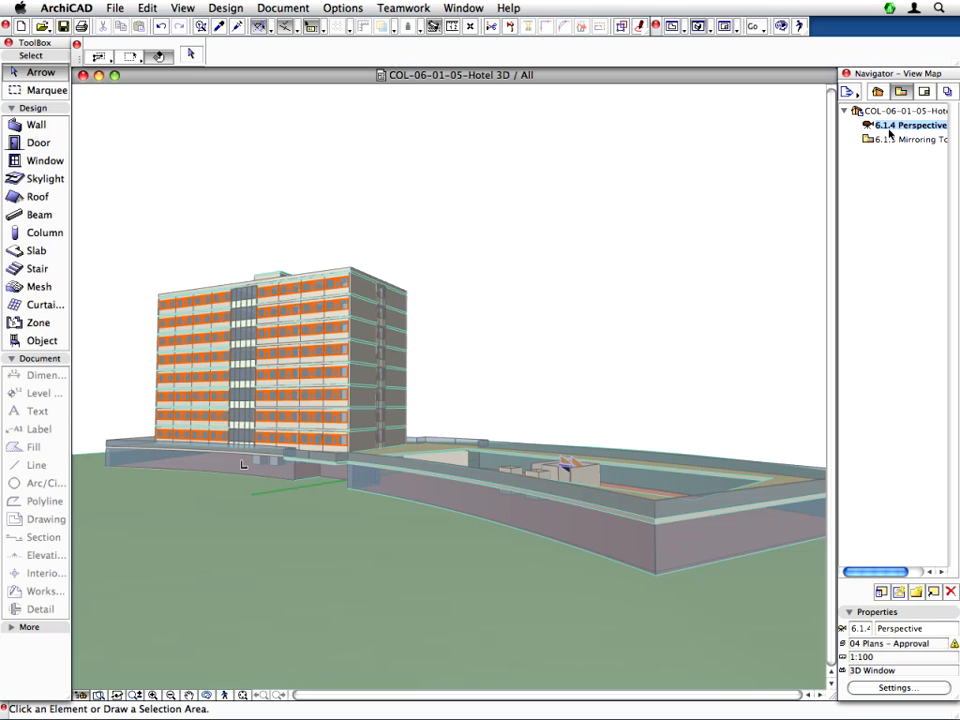
mouse_move(352, 260)
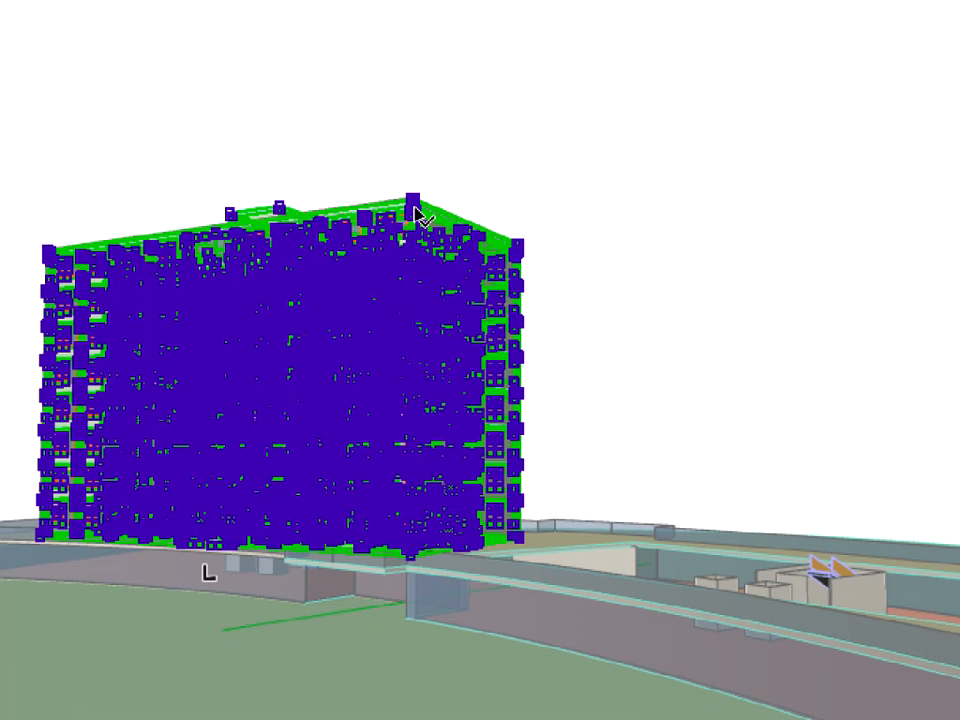
click(416, 216)
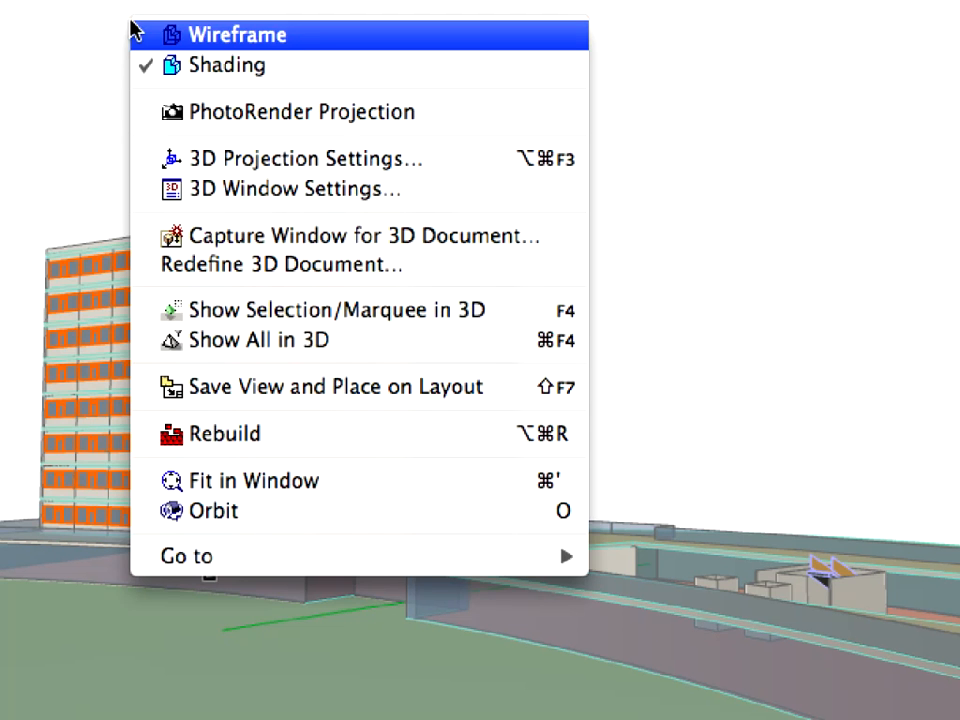
mouse_move(186, 556)
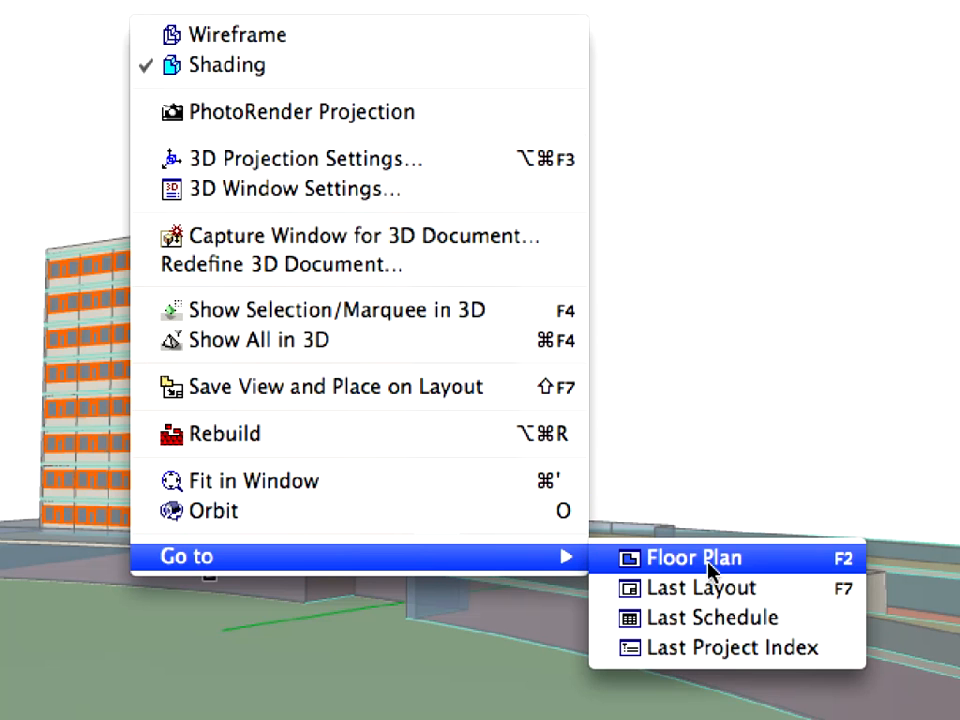
mouse_move(770, 572)
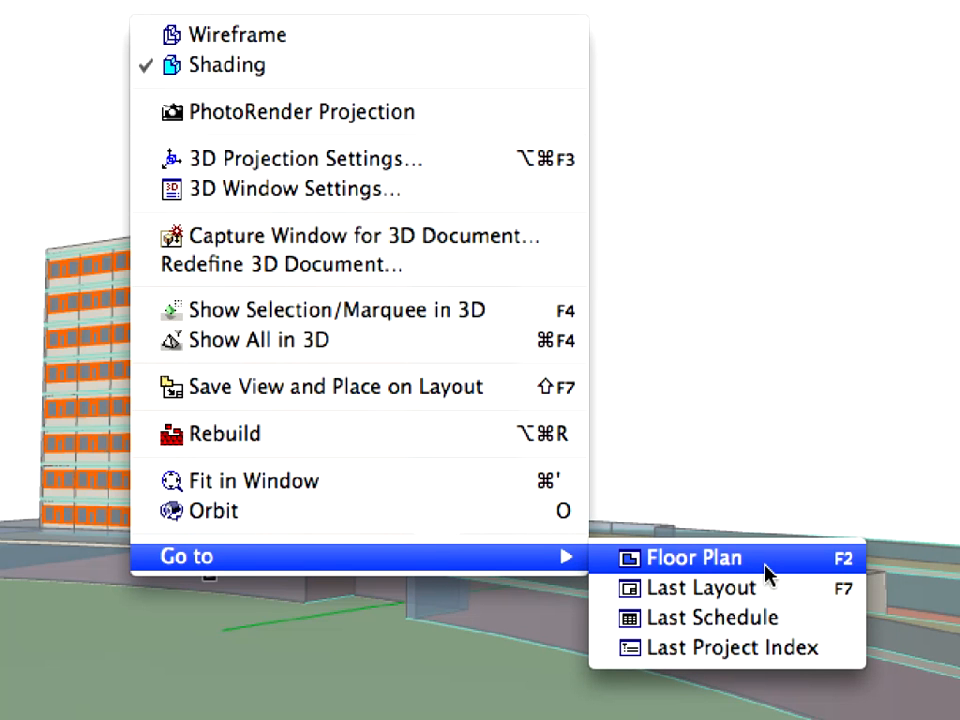
click(692, 558)
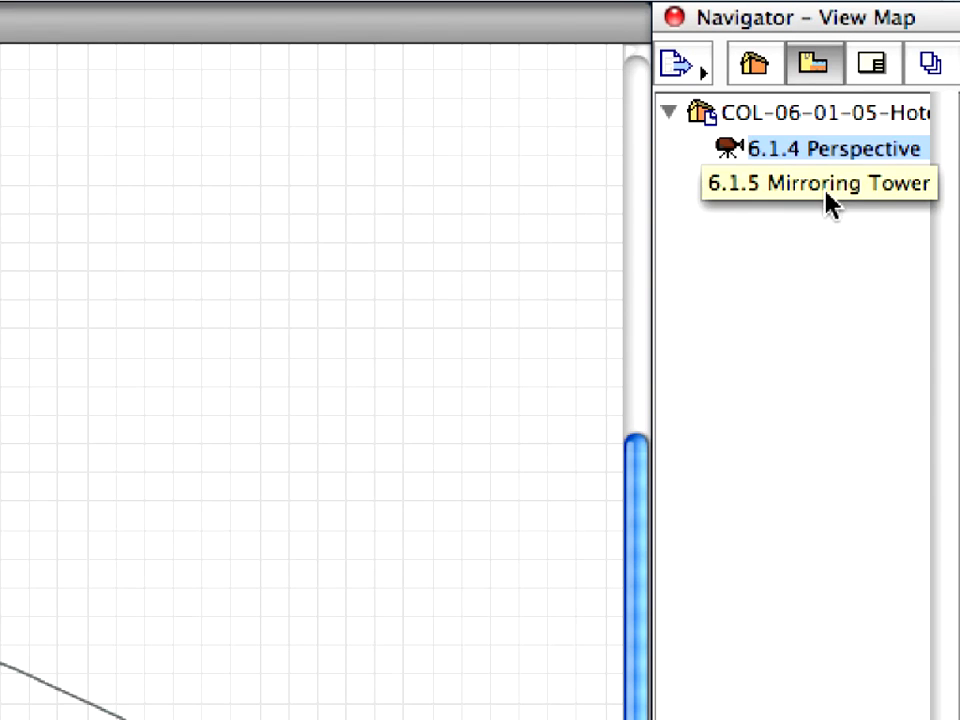
Open the 6.1.5 Mirroring Tower view and start Mirror a Copy of the tower across line 1.1–1.2.
click(840, 184)
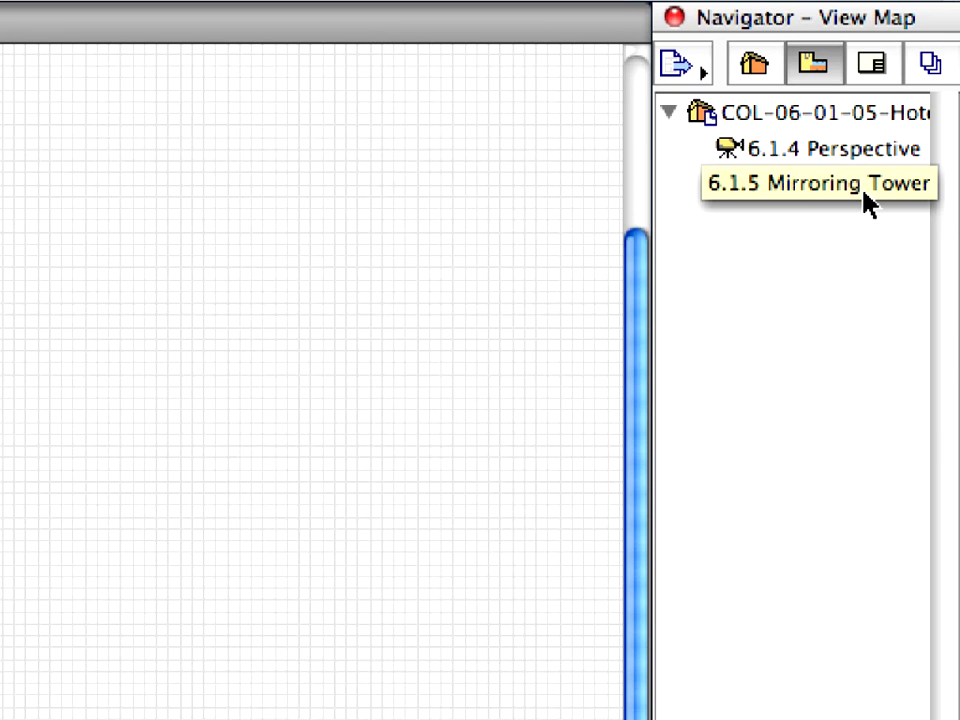
double_click(816, 184)
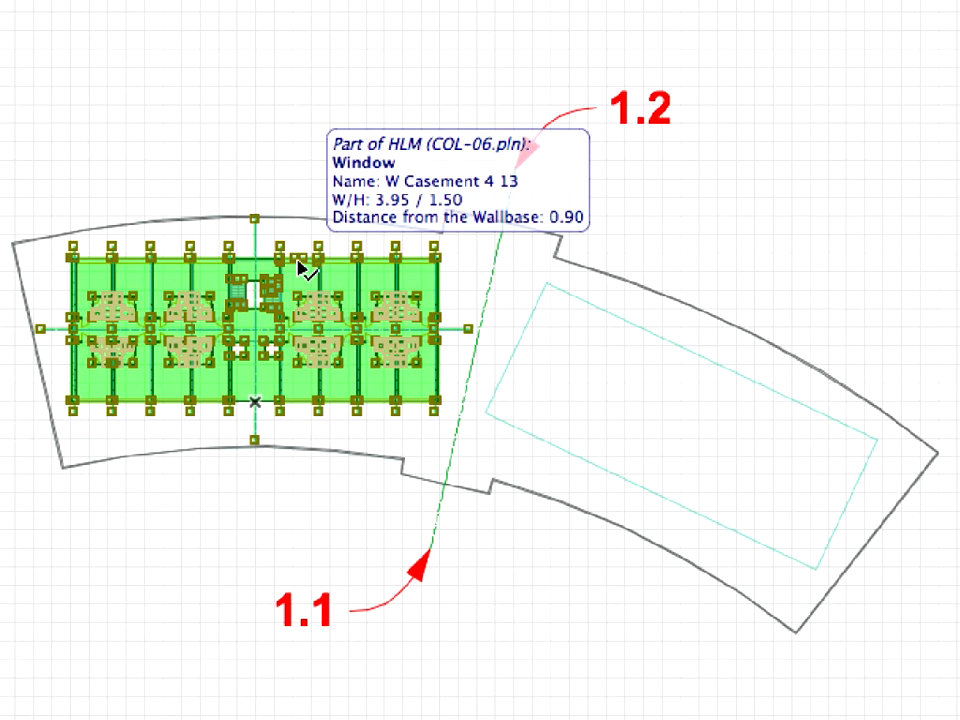
mouse_move(48, 32)
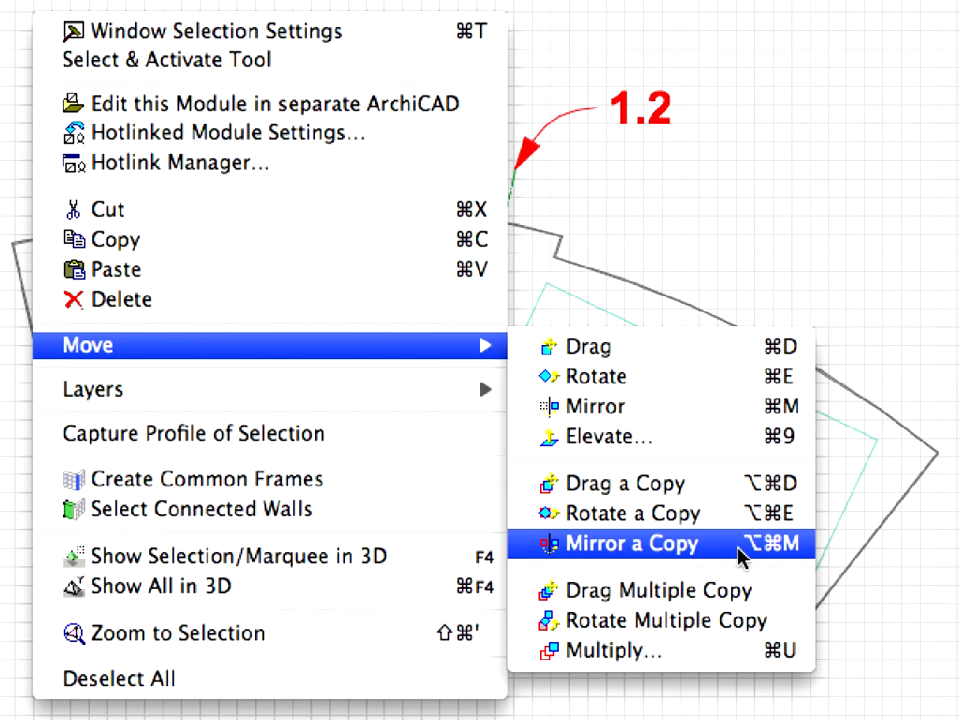
click(630, 544)
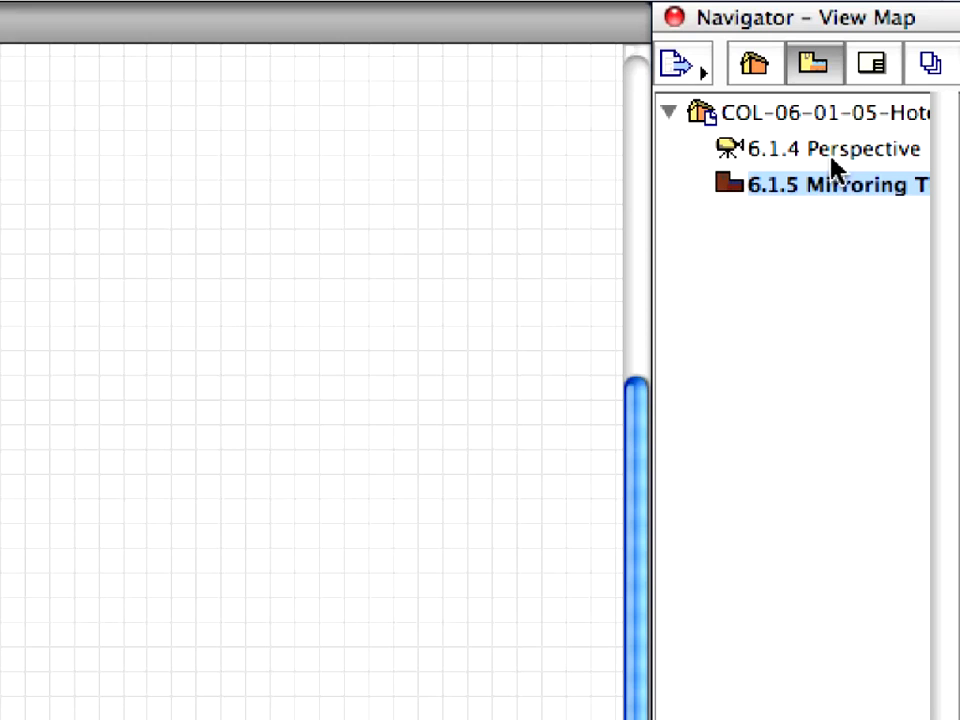
View both towers in the 6.1.4 Perspective 3D window, then close the hotel project.
click(830, 148)
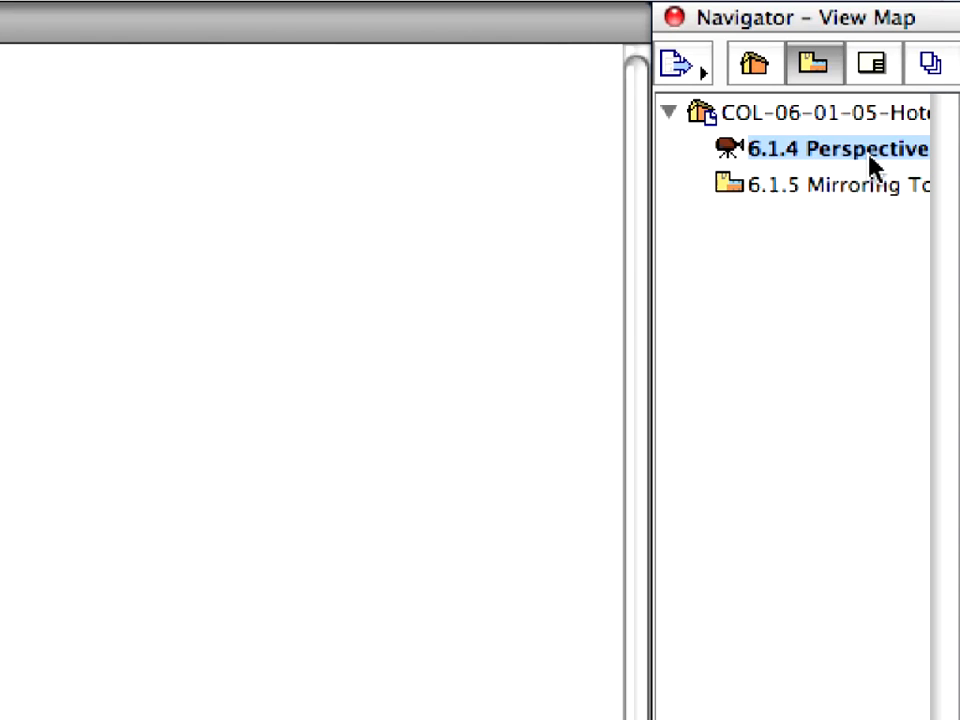
double_click(836, 148)
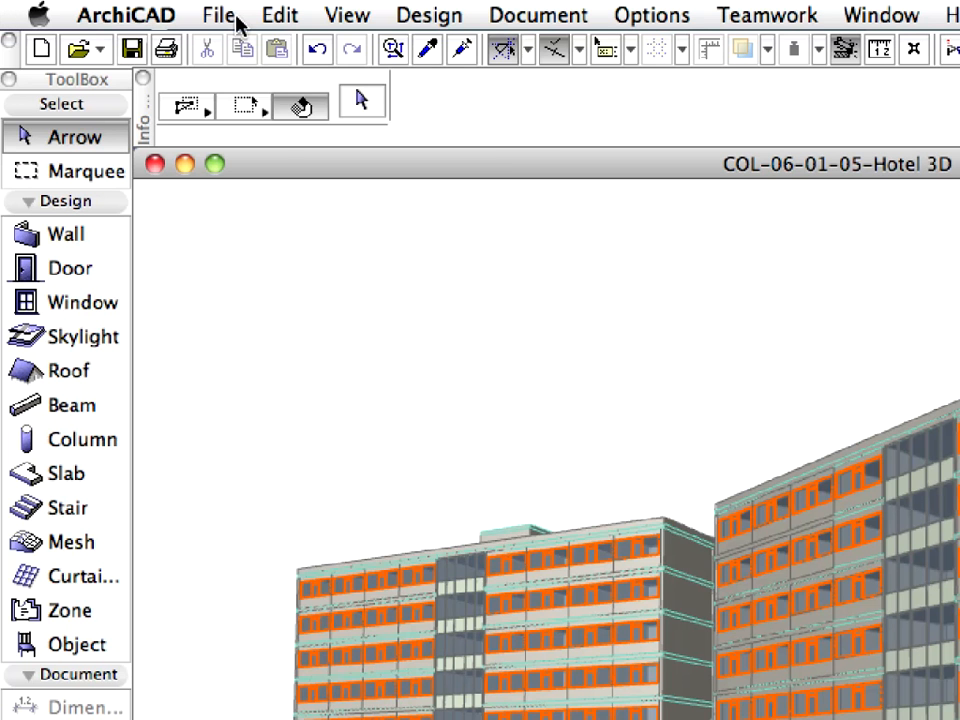
click(218, 16)
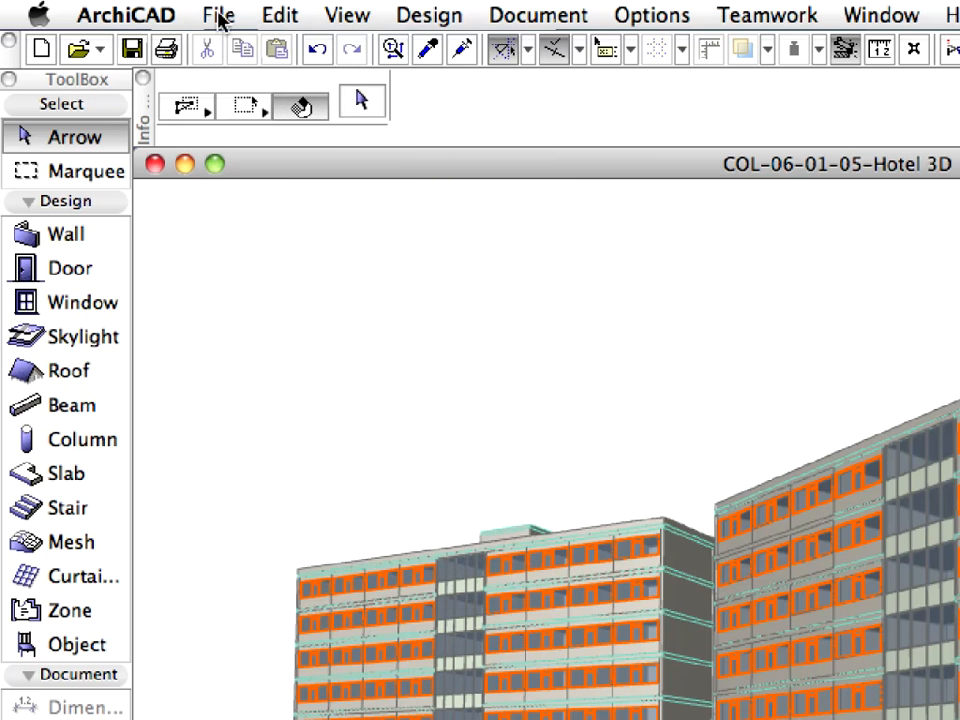
click(218, 16)
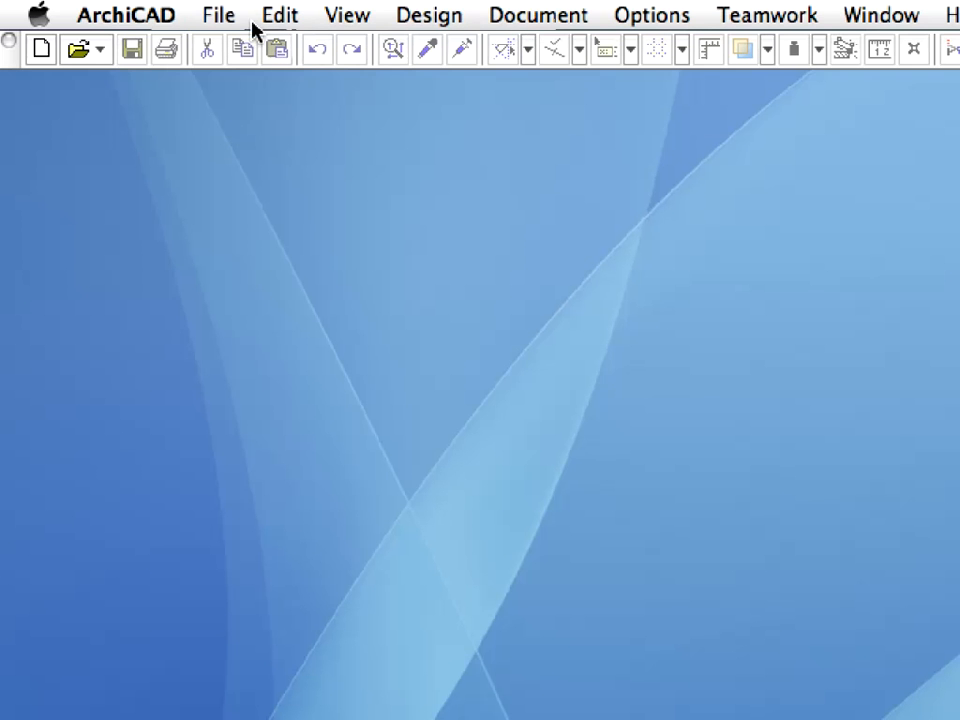
Browse the Chapter 06 folder in the Open dialog and select COL-06-StepTwo.pln.
click(218, 16)
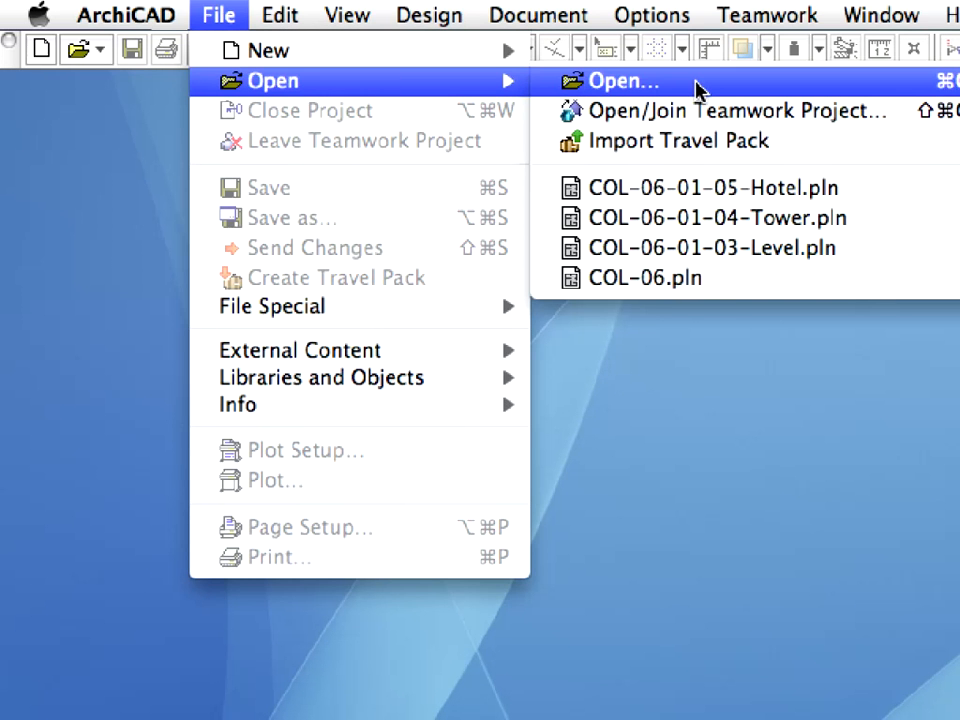
click(624, 80)
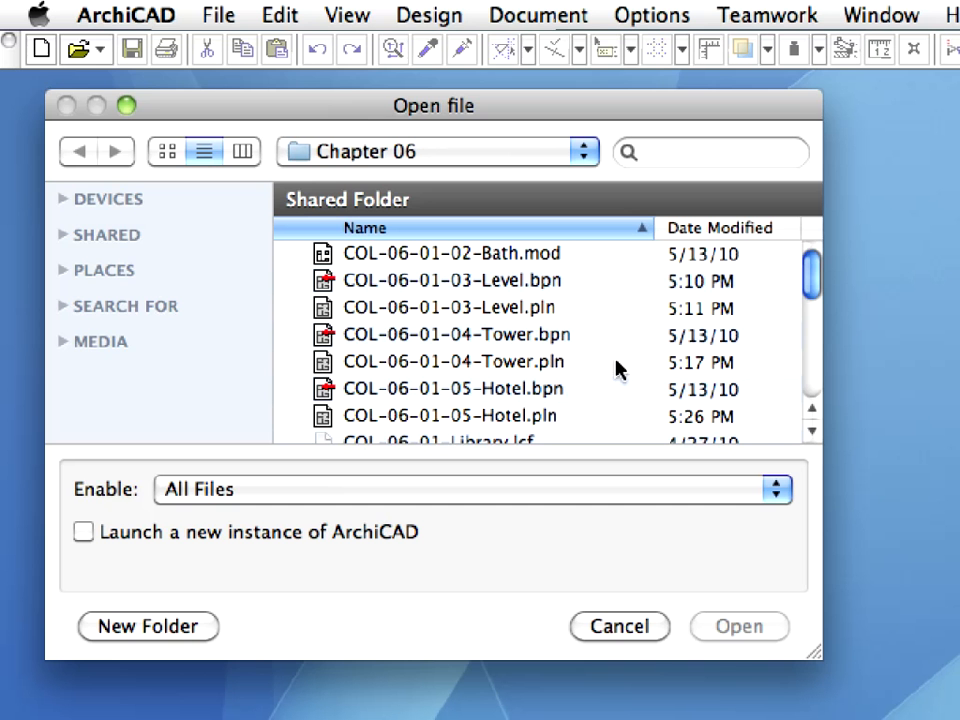
scroll(down, 3)
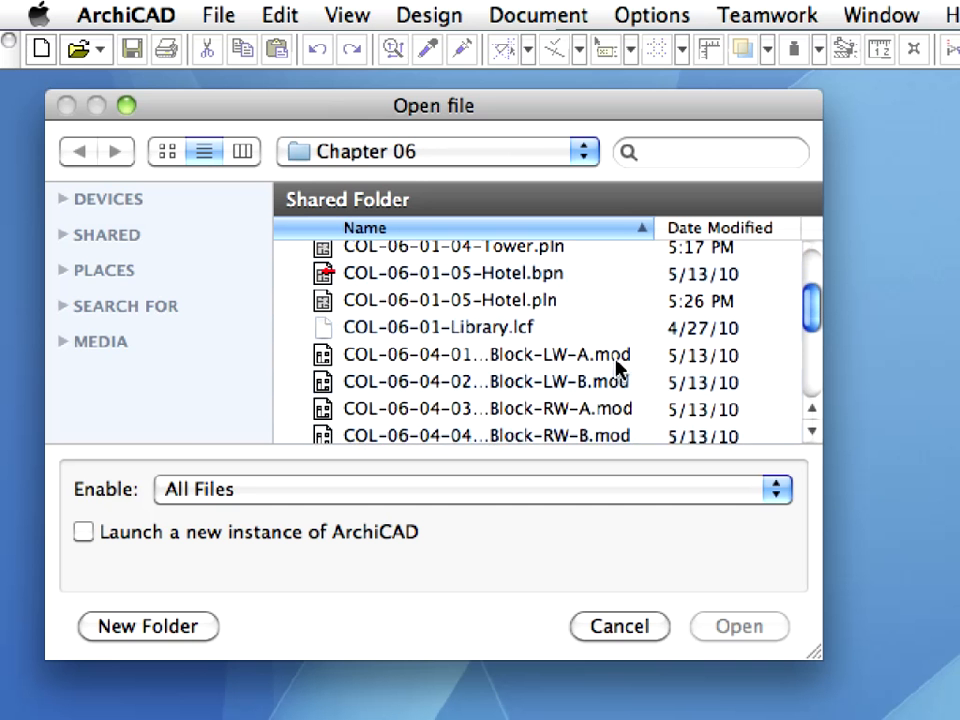
scroll(down, 3)
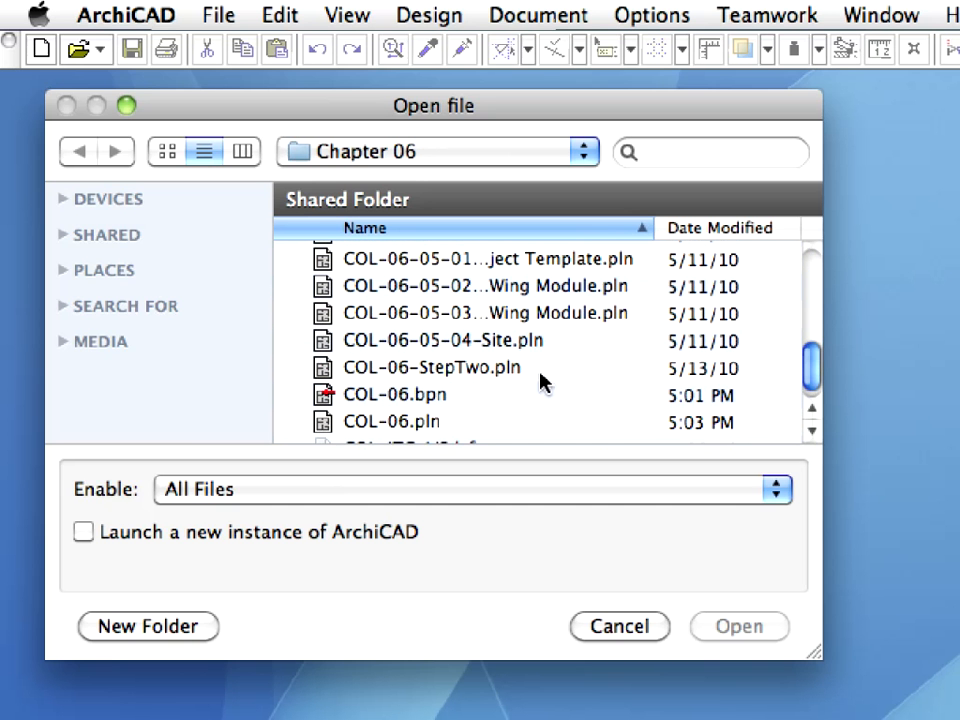
click(432, 368)
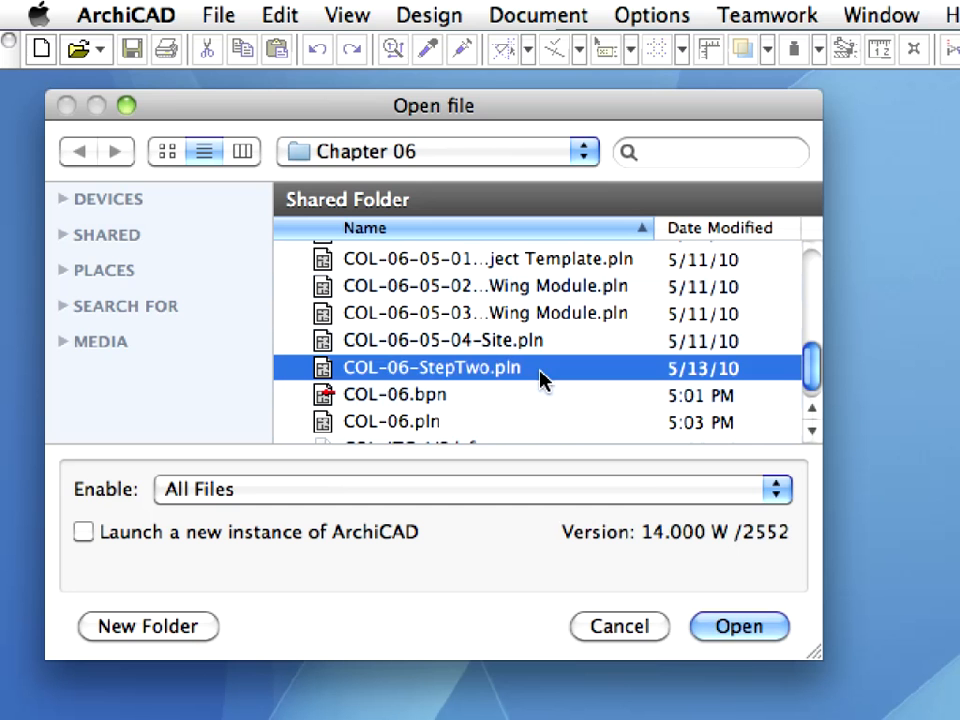